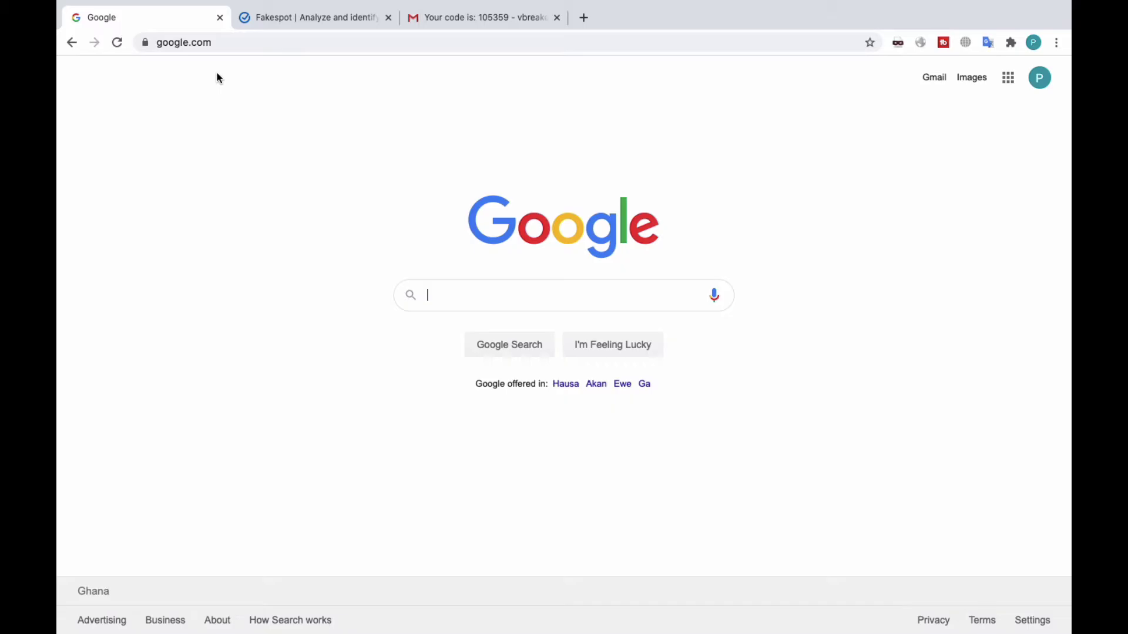
- Search Google for 'fakespot' via the suggestion after typing 'fakes'
text(f)
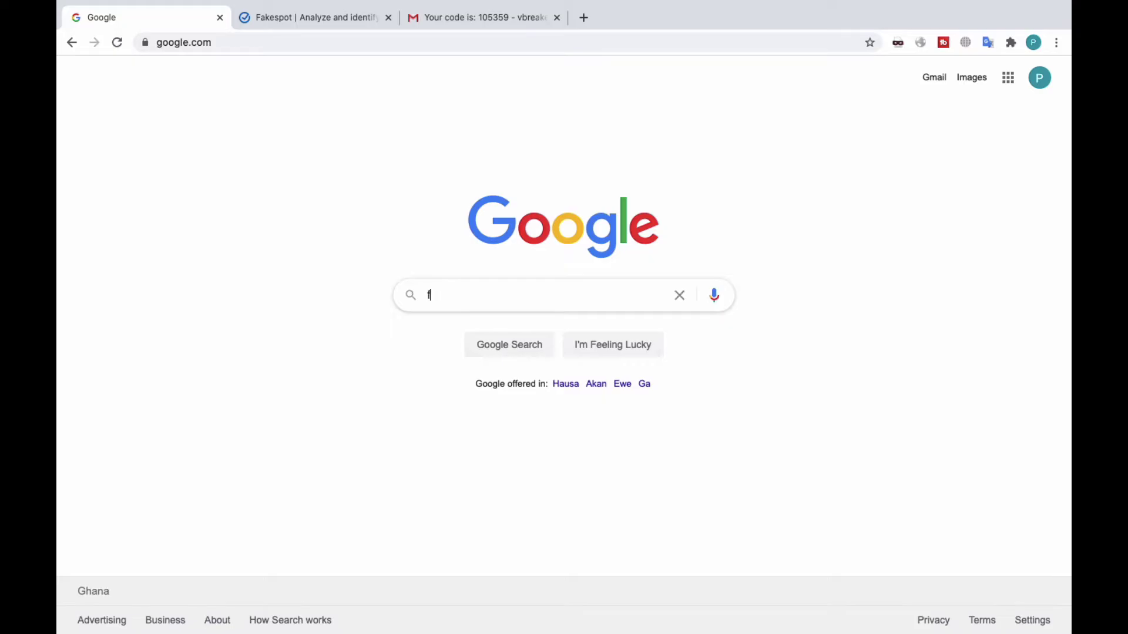
text(akes)
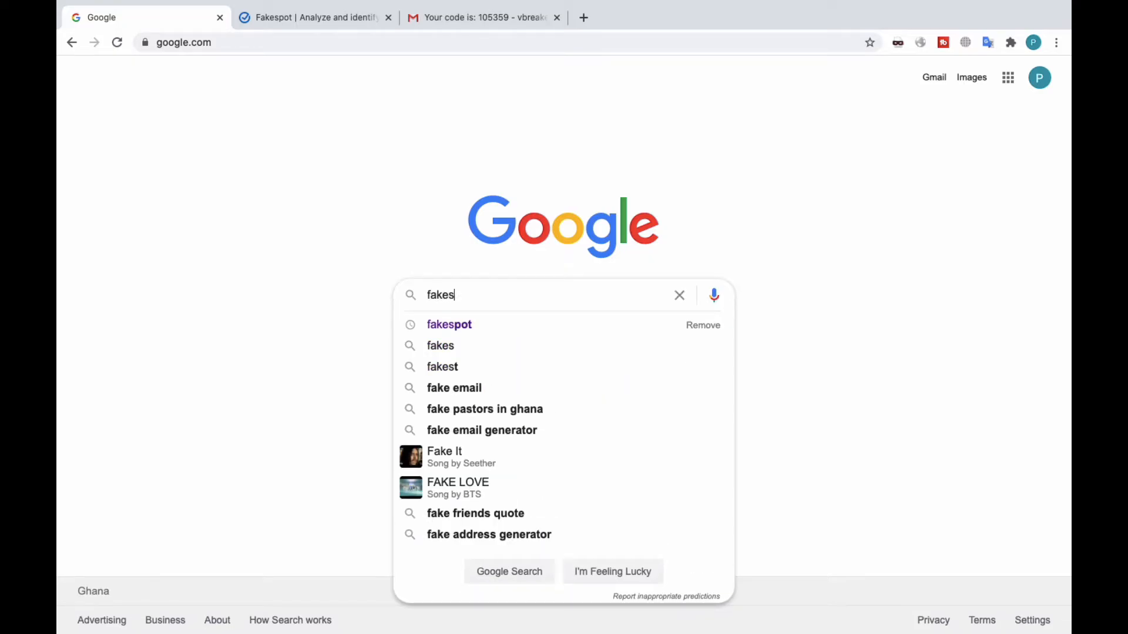
click(448, 324)
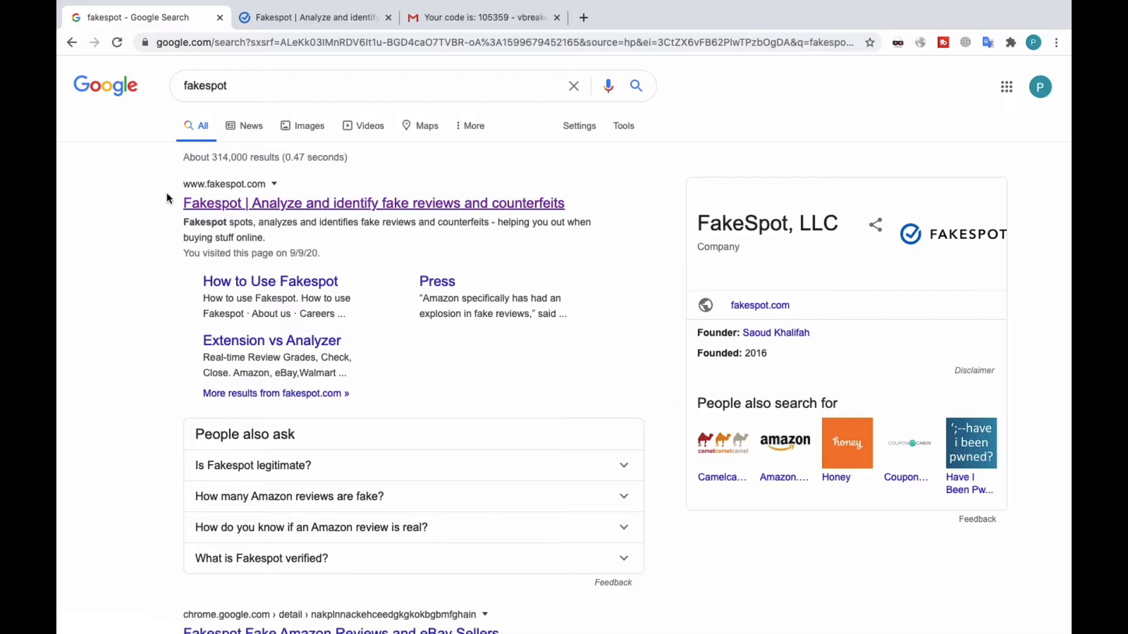
mouse_move(196, 215)
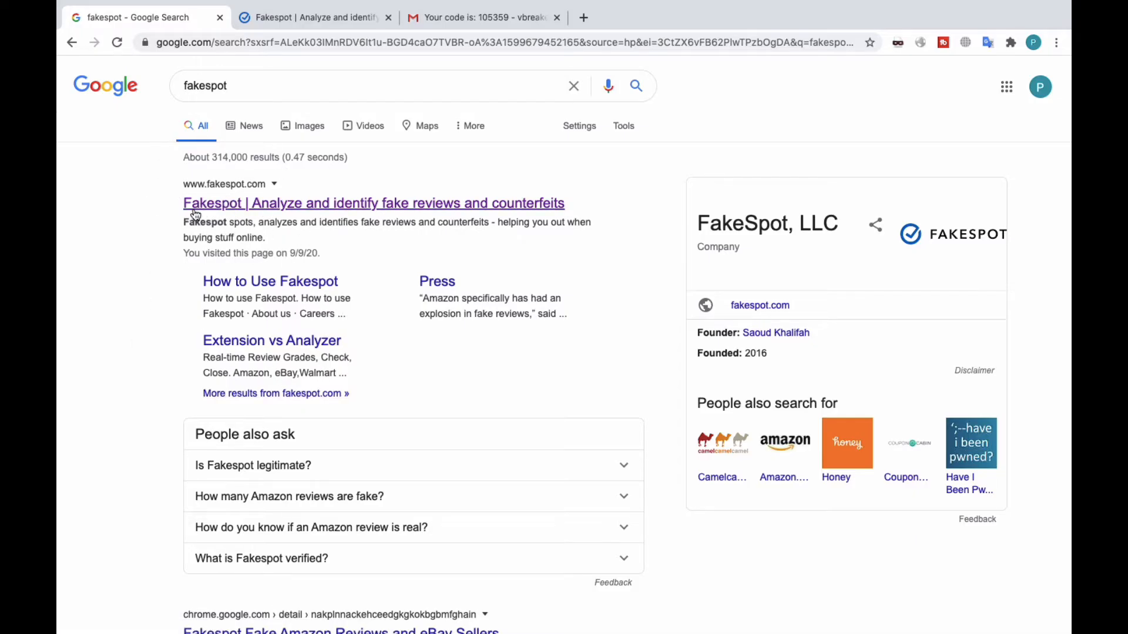
mouse_move(381, 215)
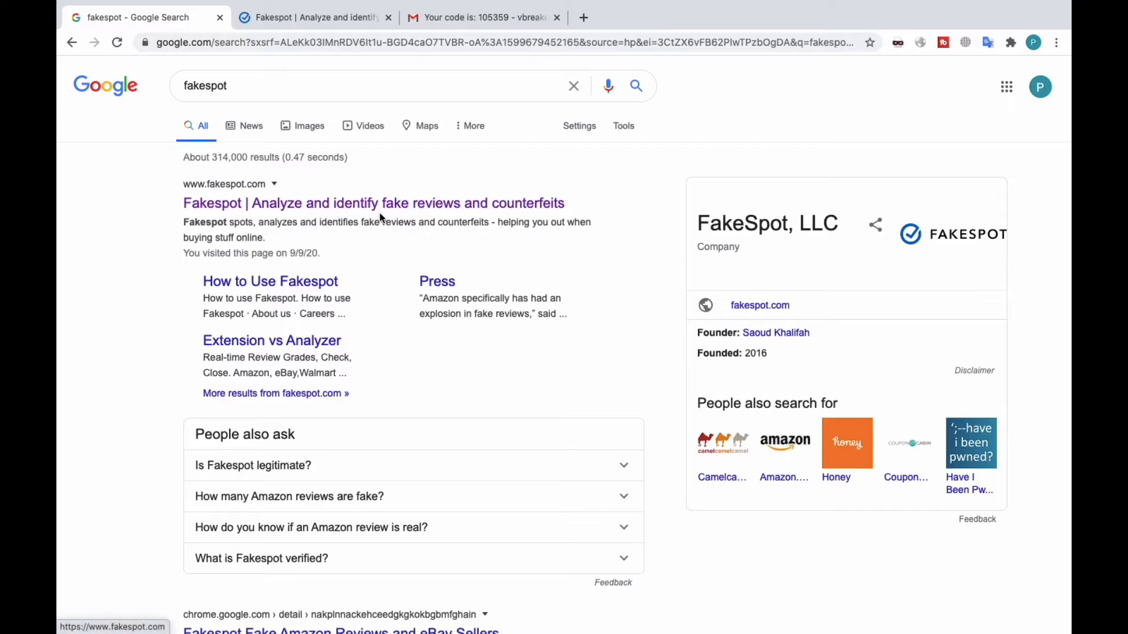
mouse_move(531, 220)
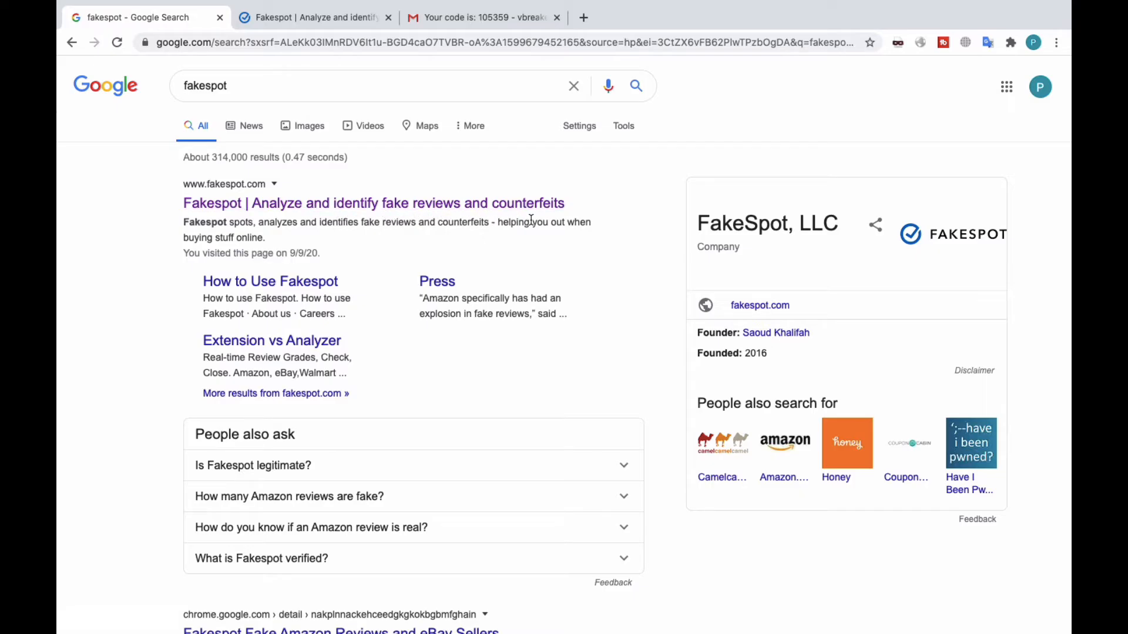
mouse_move(313, 253)
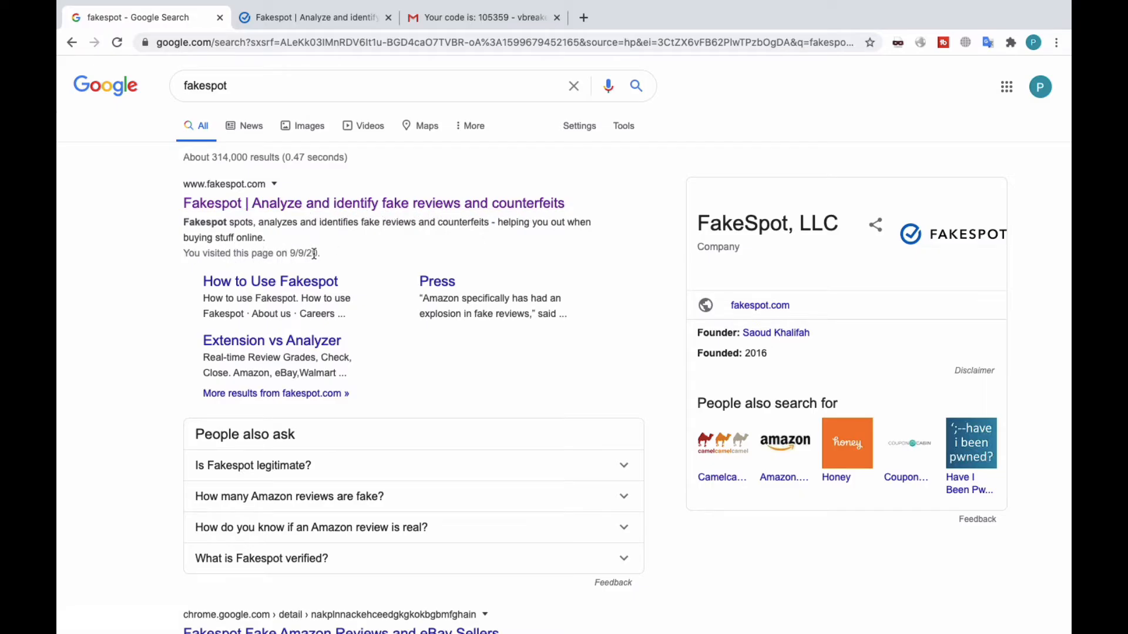
mouse_move(331, 189)
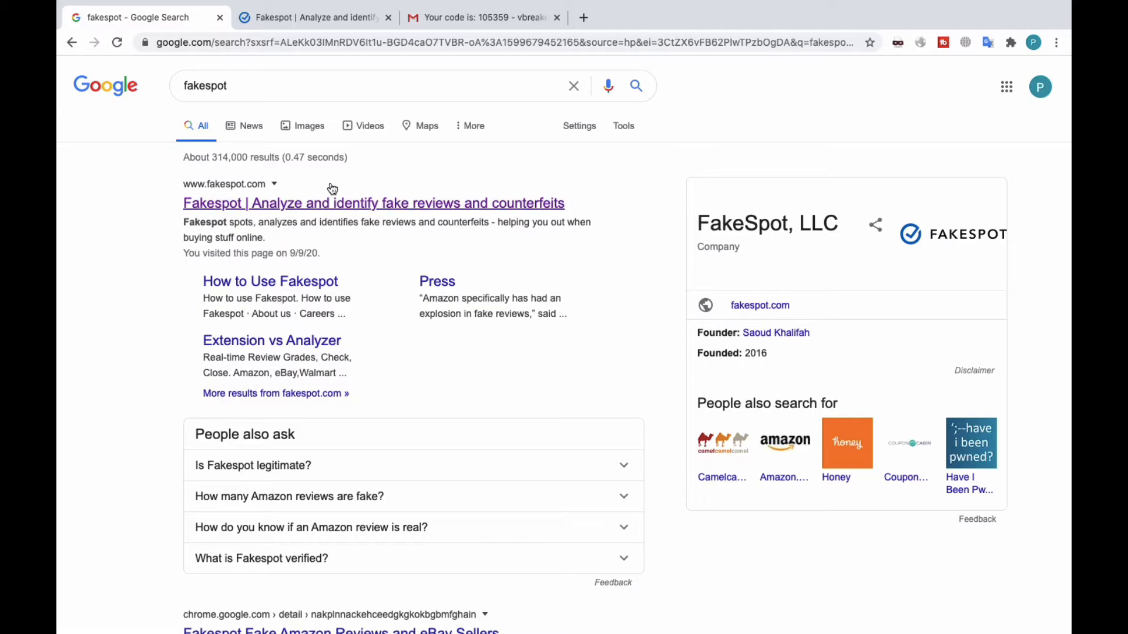
- From the Fakespot homepage, go to the extension's Chrome Web Store page via 'Add to Chrome — It's free'
click(313, 17)
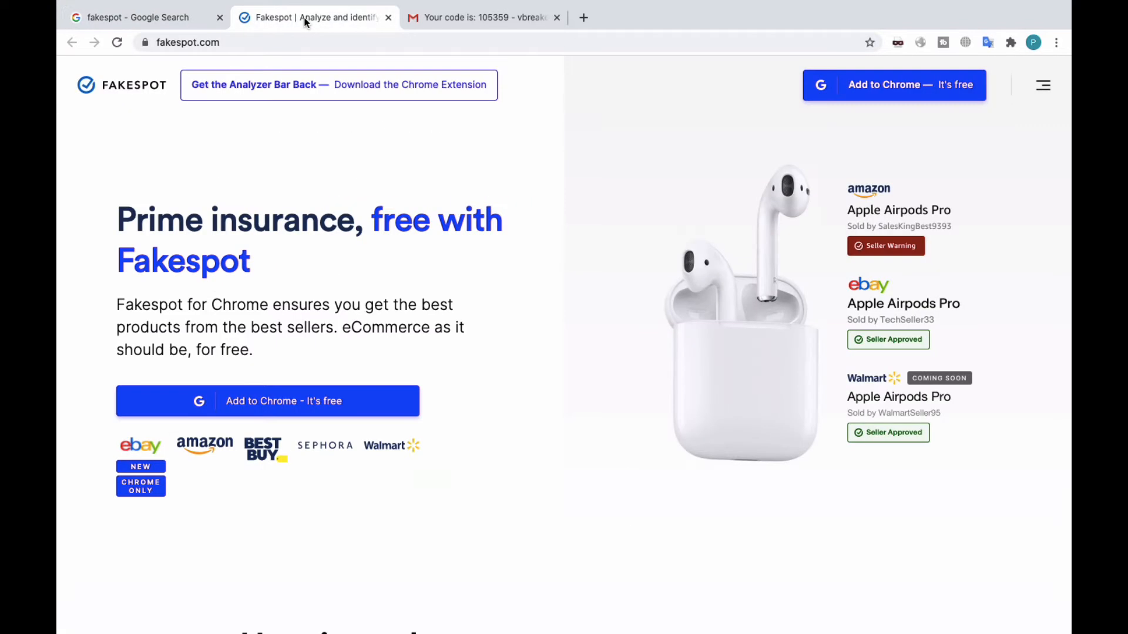
mouse_move(318, 60)
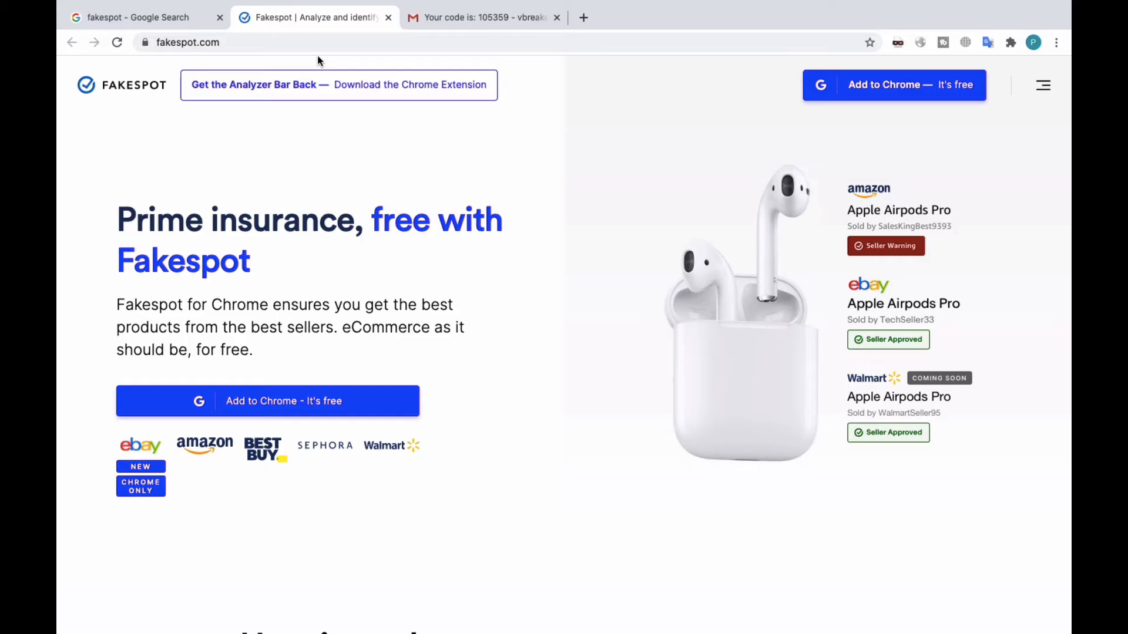
mouse_move(336, 220)
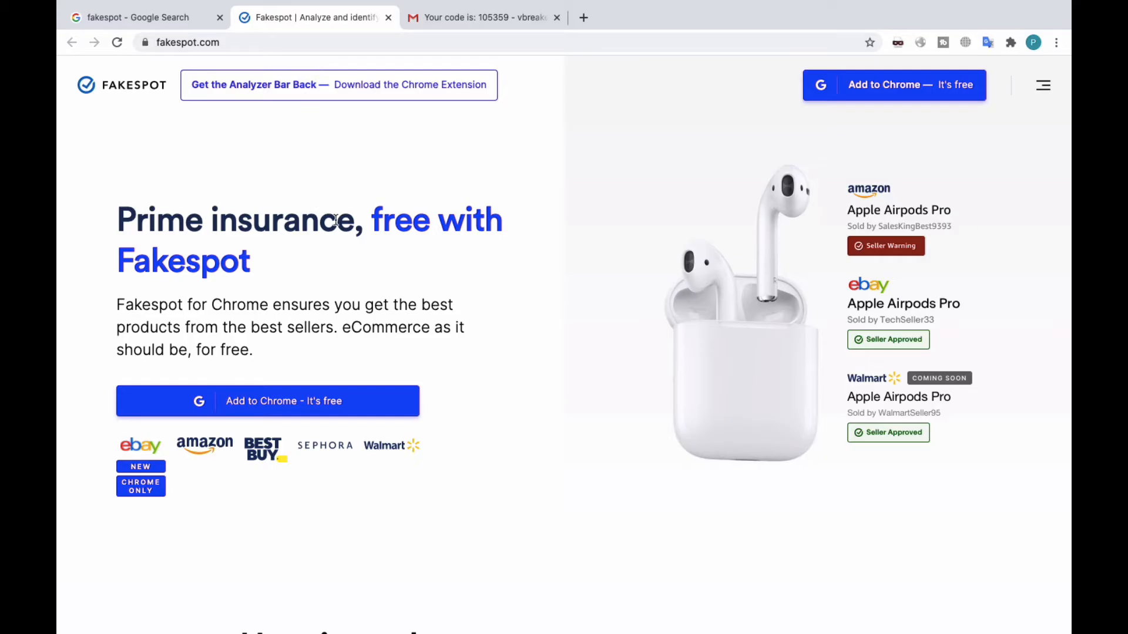
mouse_move(899, 93)
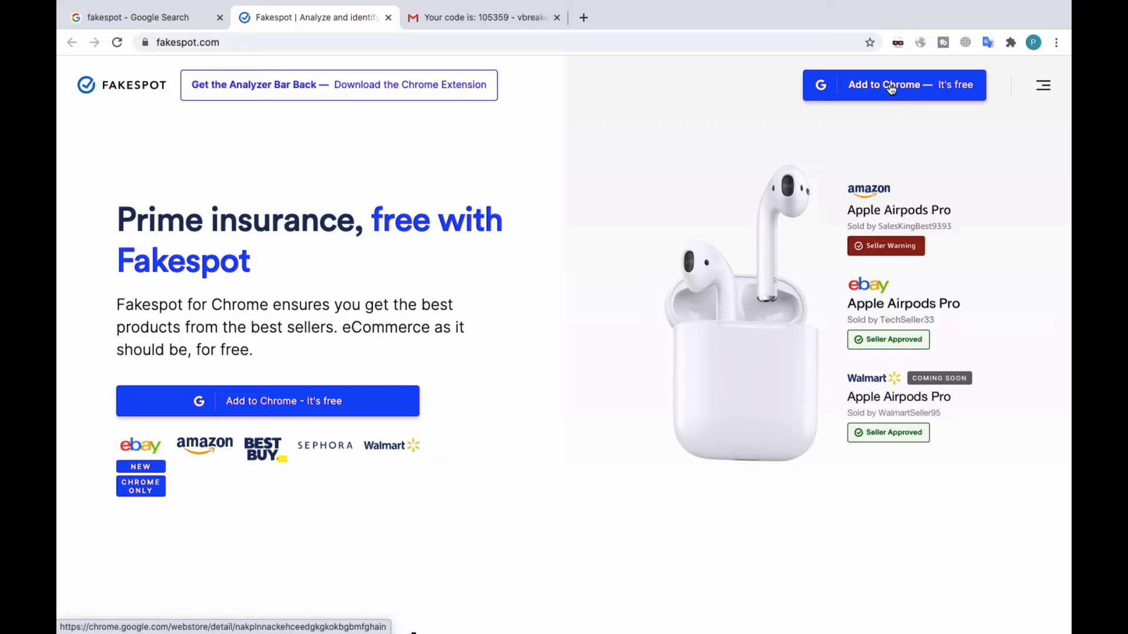
mouse_move(605, 375)
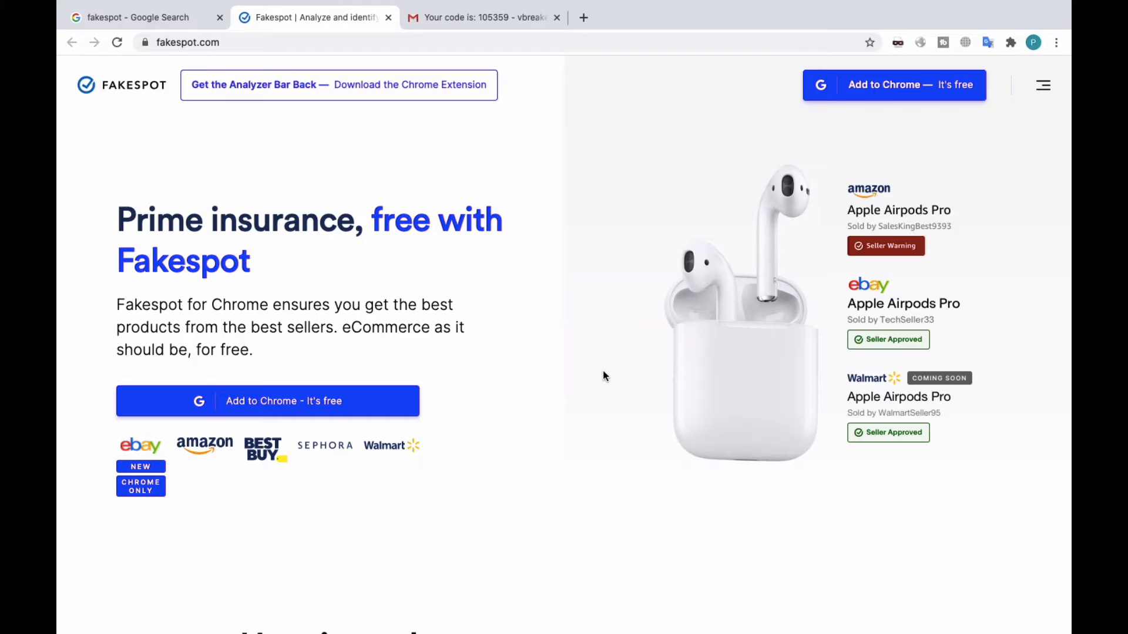
mouse_move(893, 84)
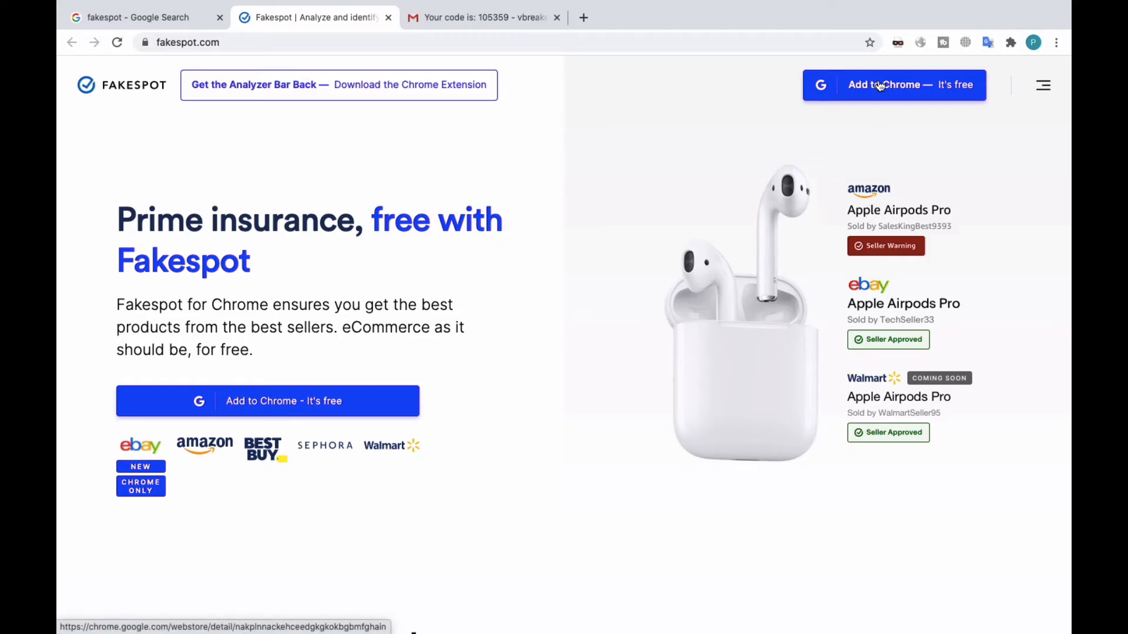
click(894, 84)
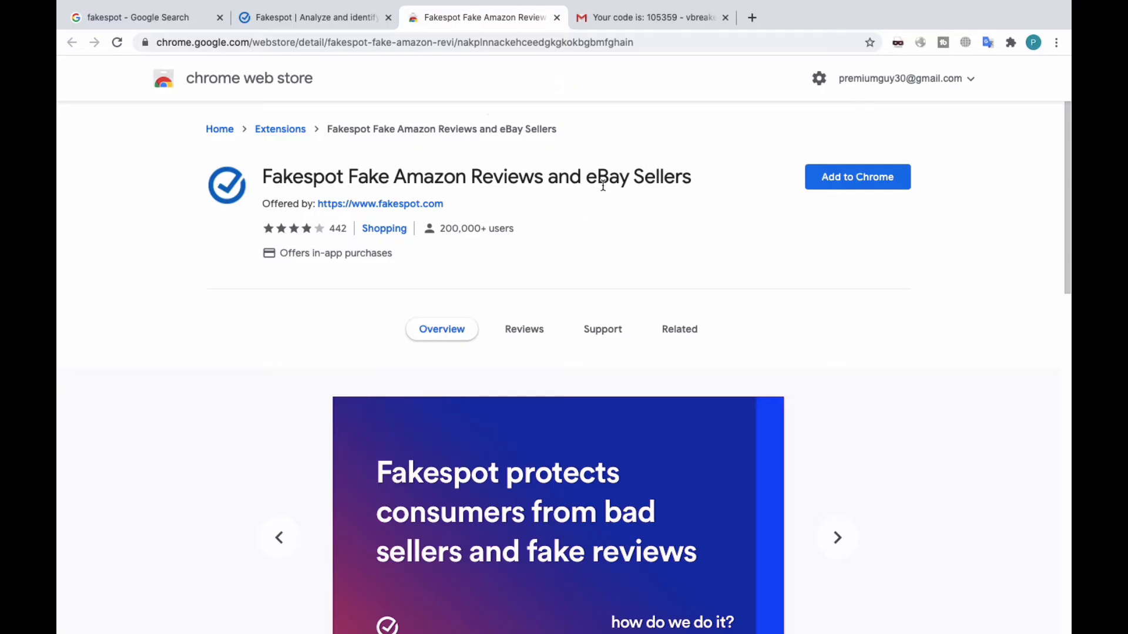
- Add the Fakespot Fake Amazon Reviews and eBay Sellers extension to Chrome, confirming the permission popup
click(857, 177)
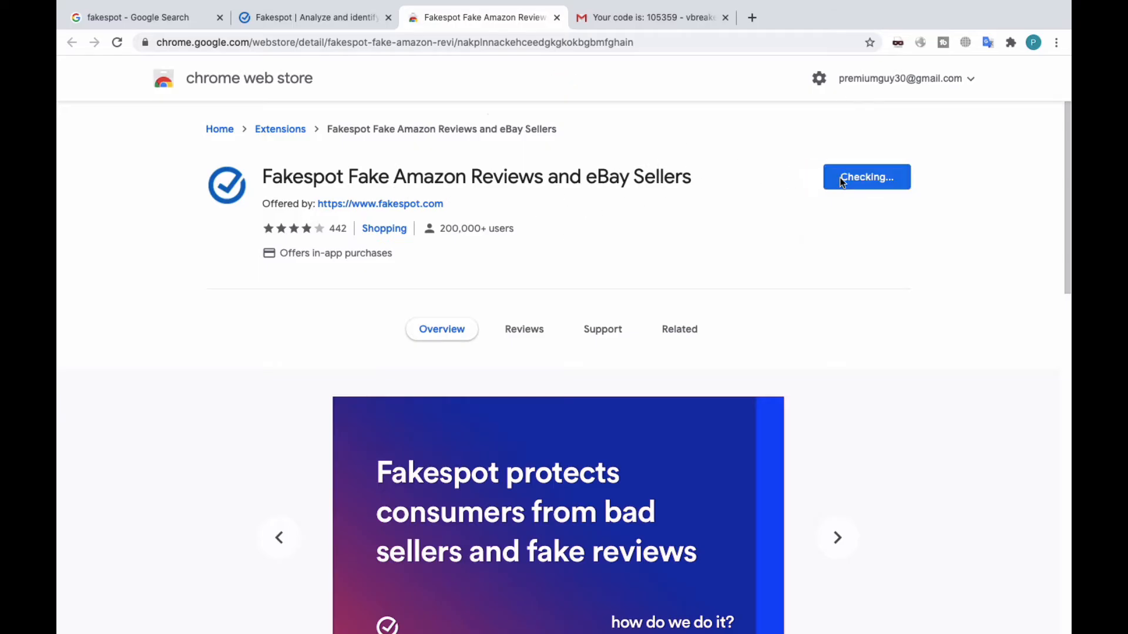
click(866, 177)
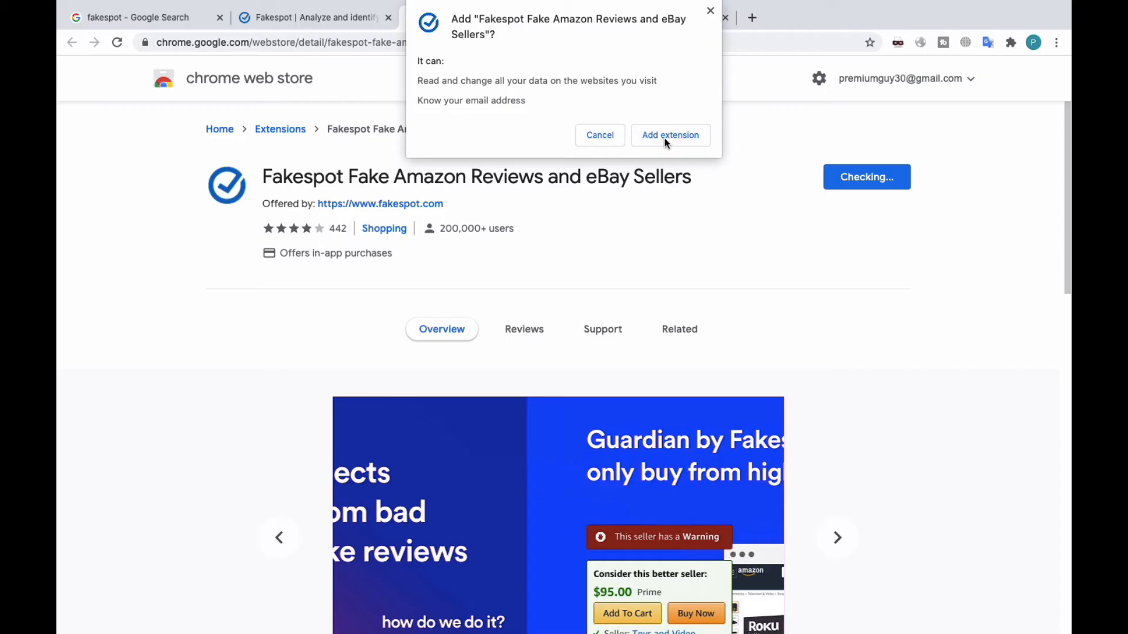
click(670, 135)
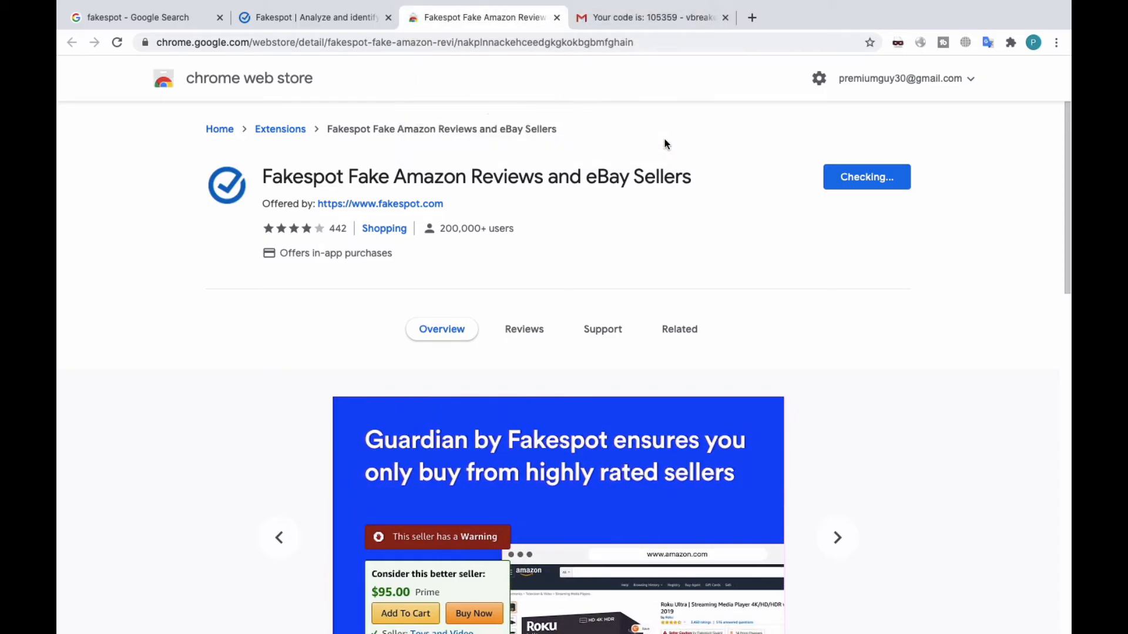
click(866, 177)
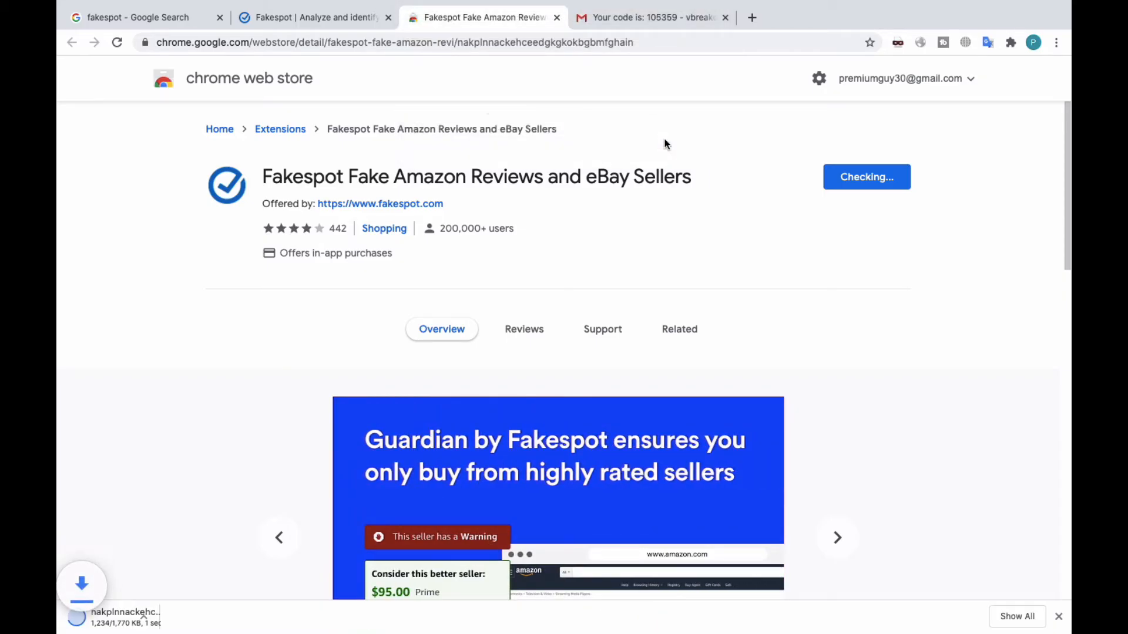
click(836, 538)
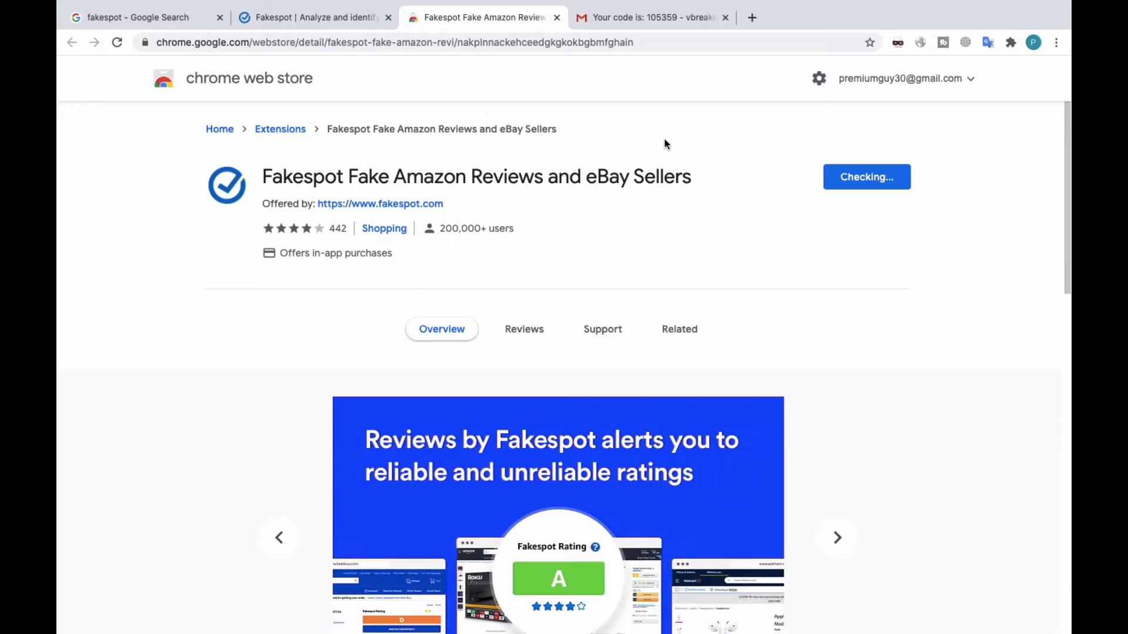
click(677, 329)
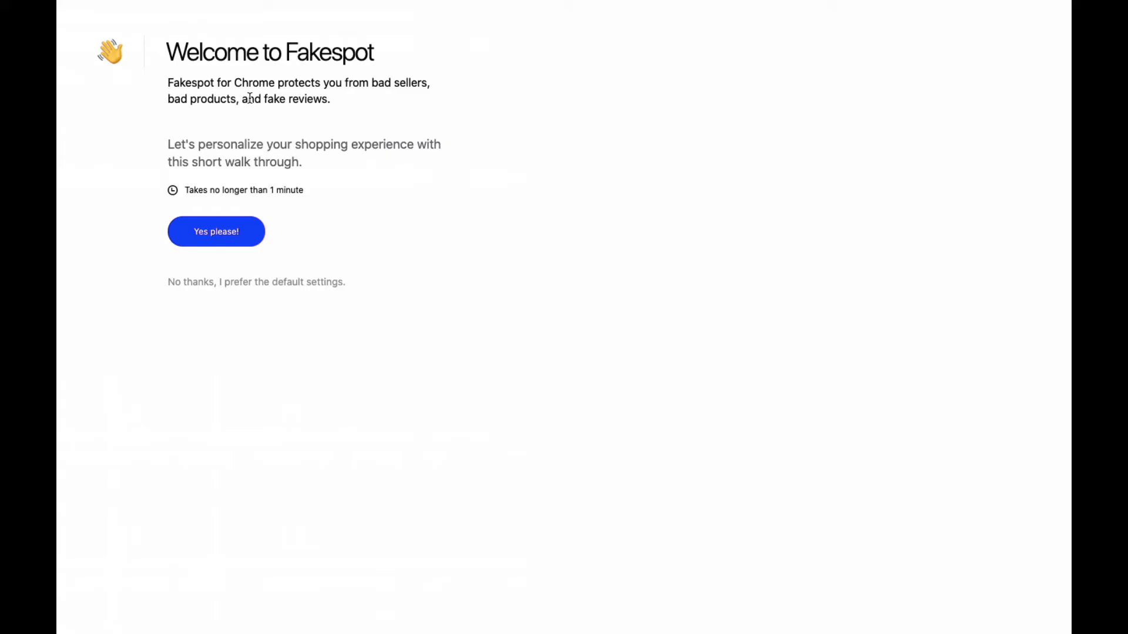
mouse_move(401, 103)
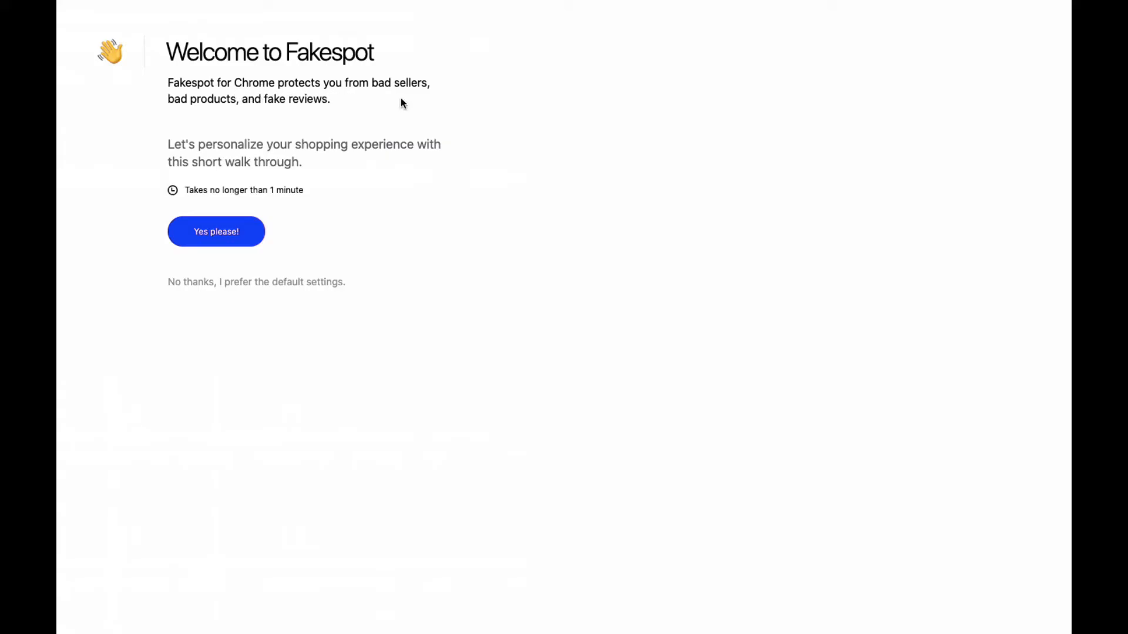
mouse_move(216, 235)
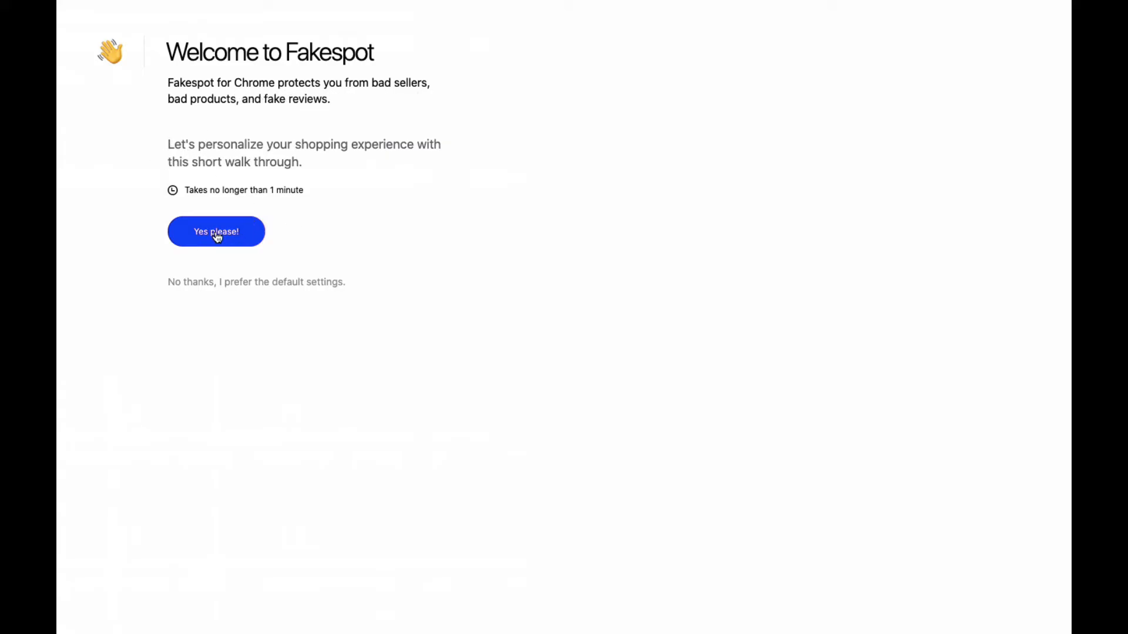
- Walk through personalization with adjusted star ratings on and all six shopping sites kept, reaching 'You're set!'
click(215, 231)
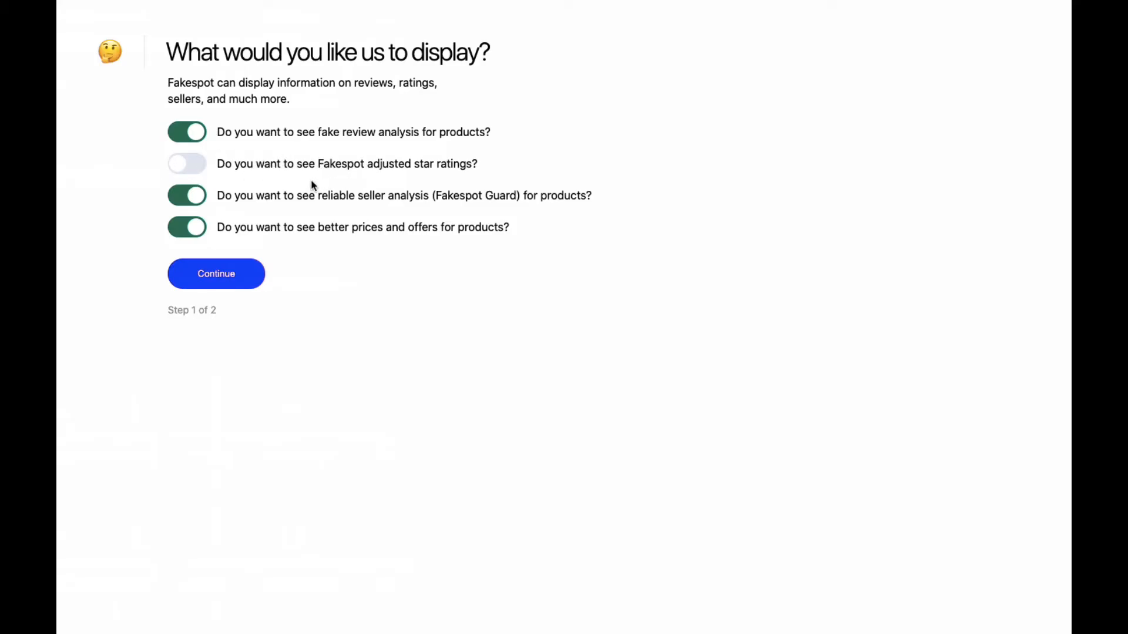
mouse_move(206, 182)
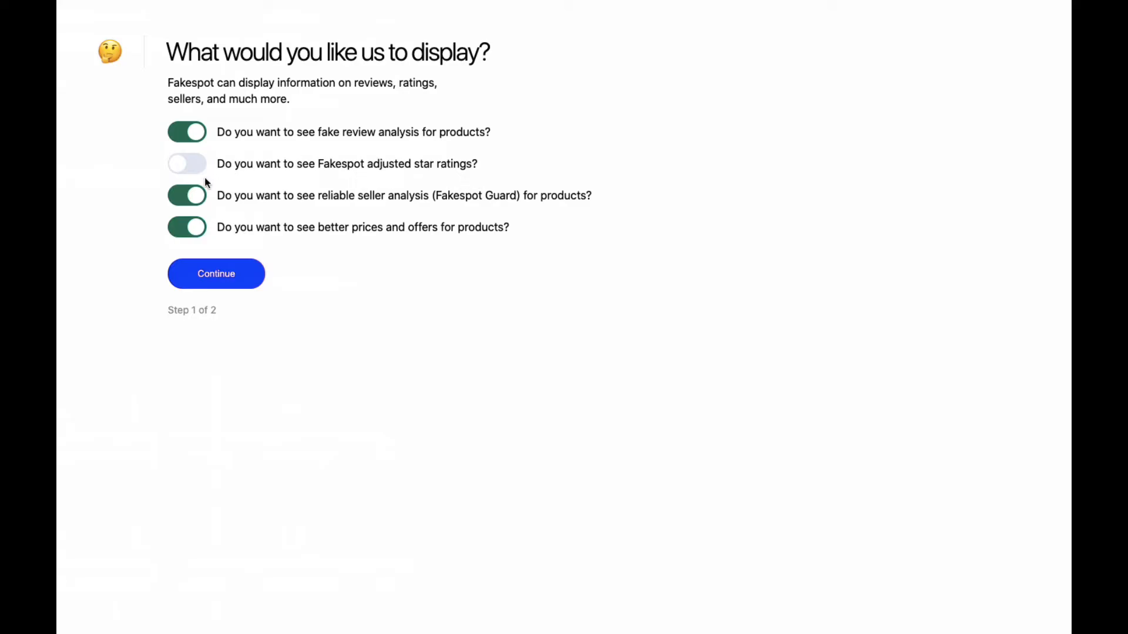
click(187, 163)
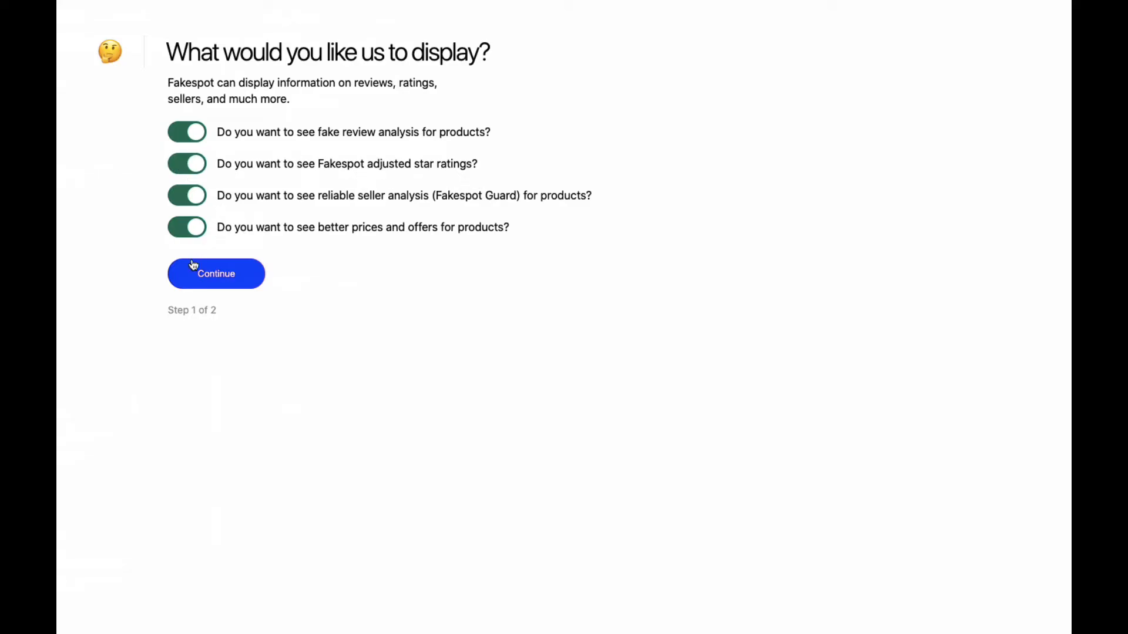
click(215, 273)
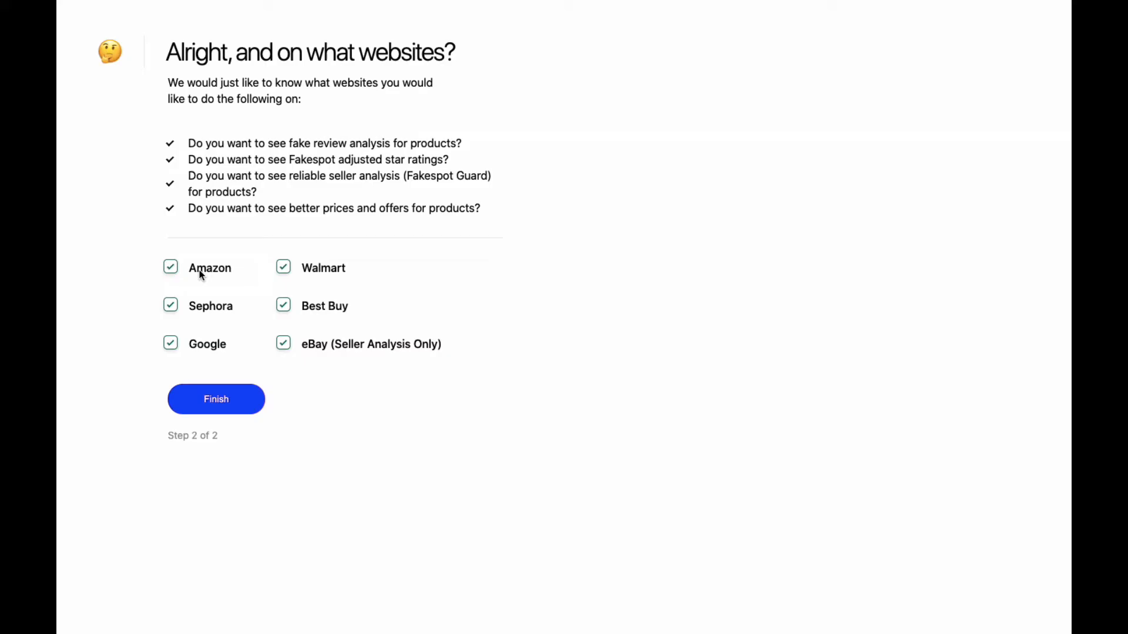
mouse_move(382, 276)
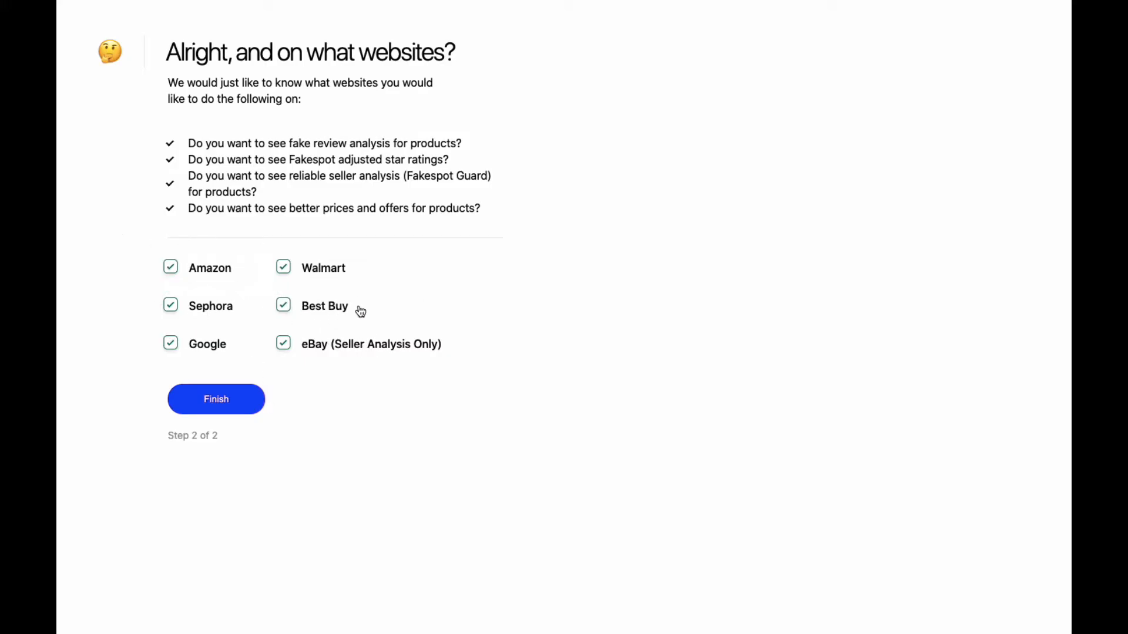
mouse_move(229, 291)
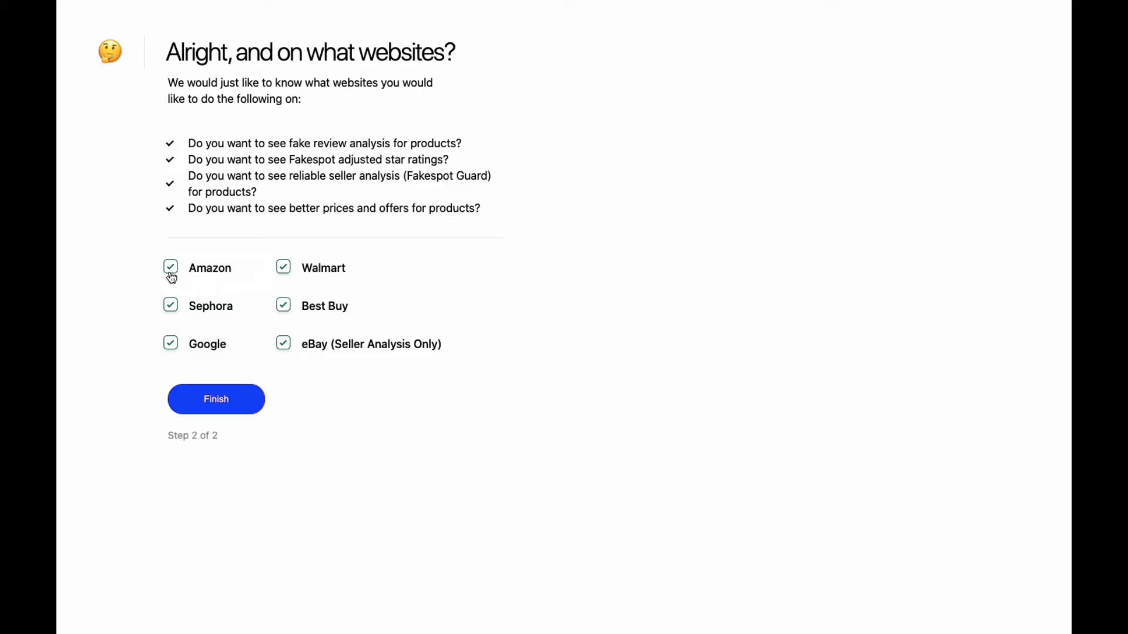
mouse_move(342, 301)
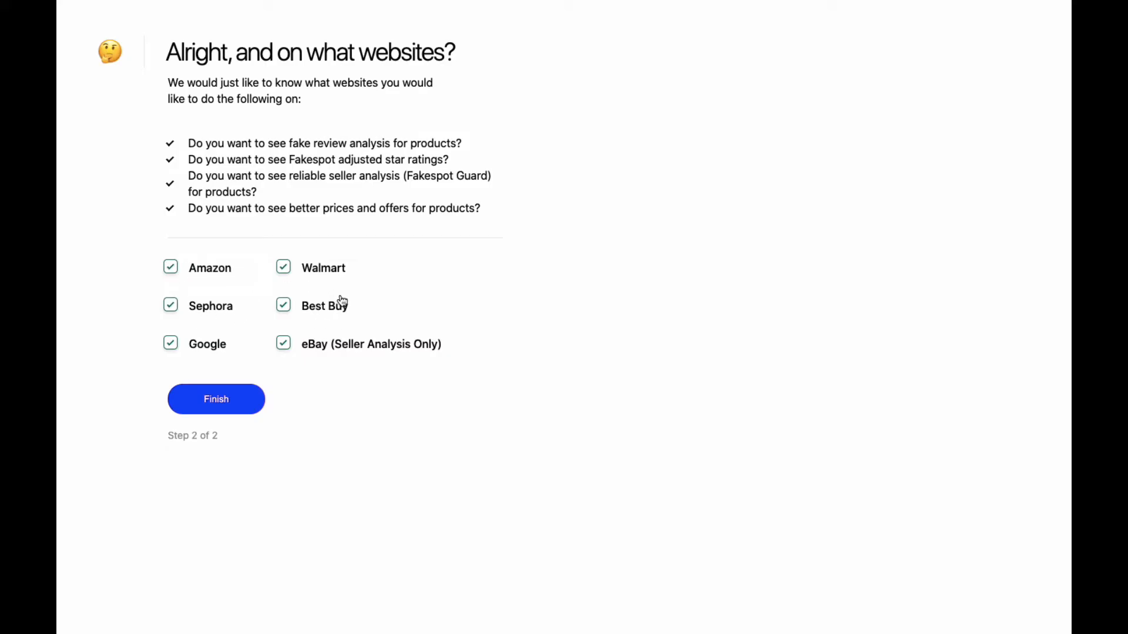
mouse_move(269, 352)
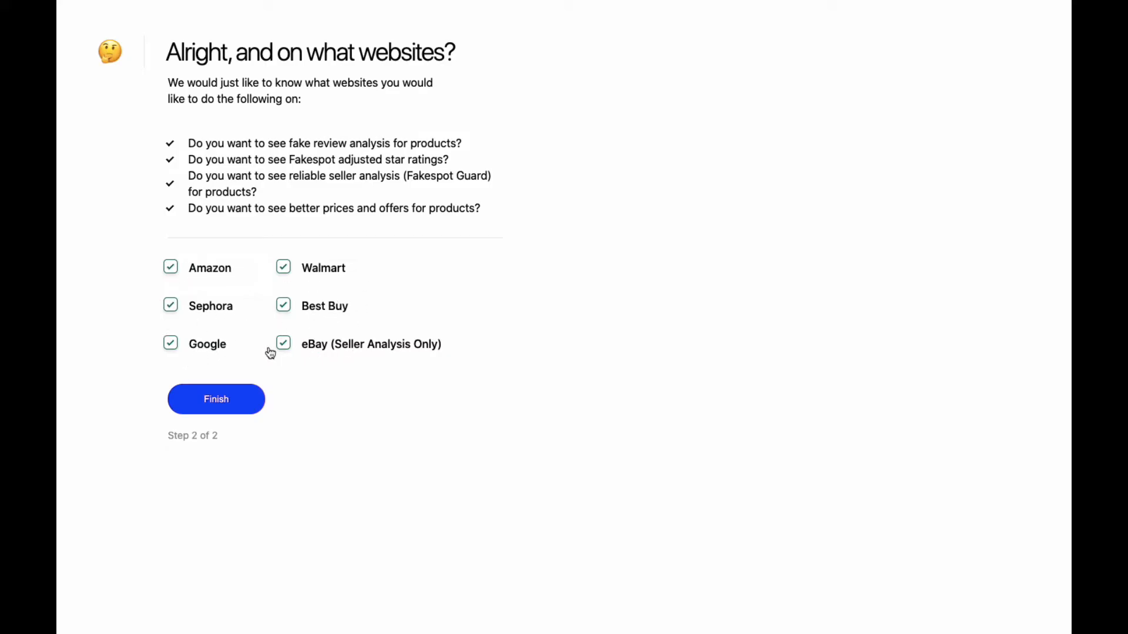
click(215, 399)
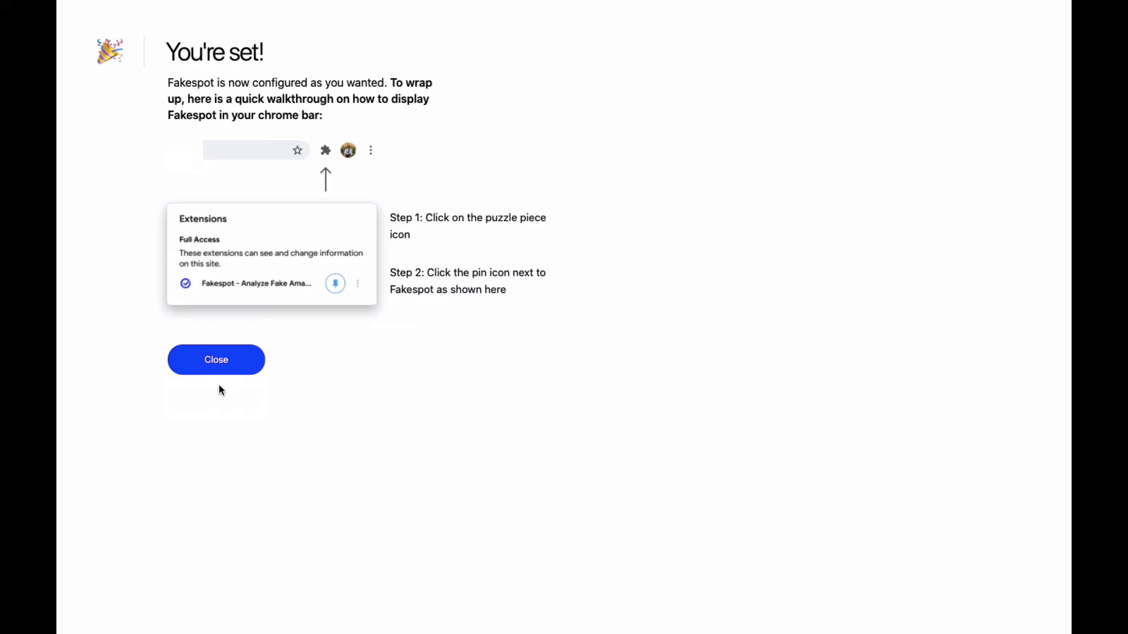
- Close the setup page, pin Fakespot from the Extensions menu, and start a new tab
click(216, 360)
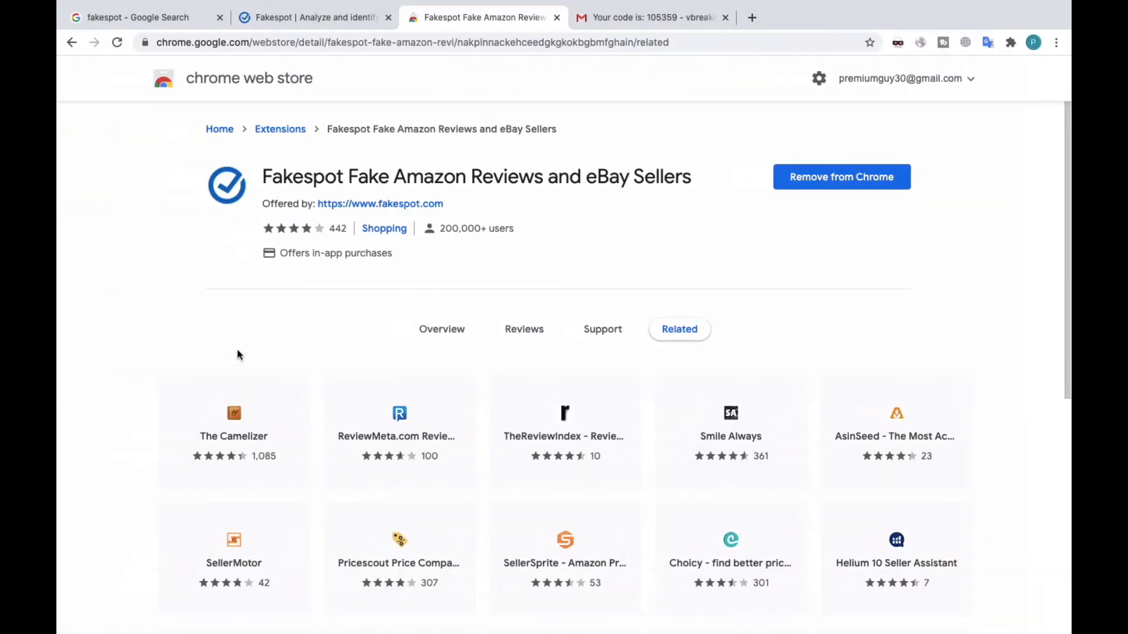
mouse_move(656, 147)
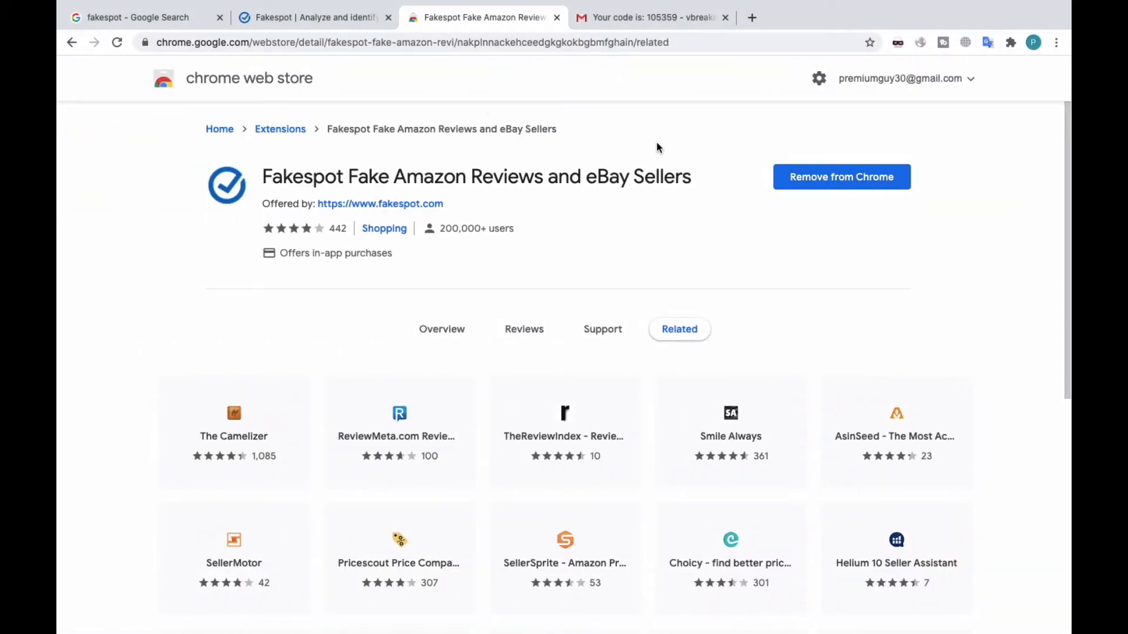
click(1010, 42)
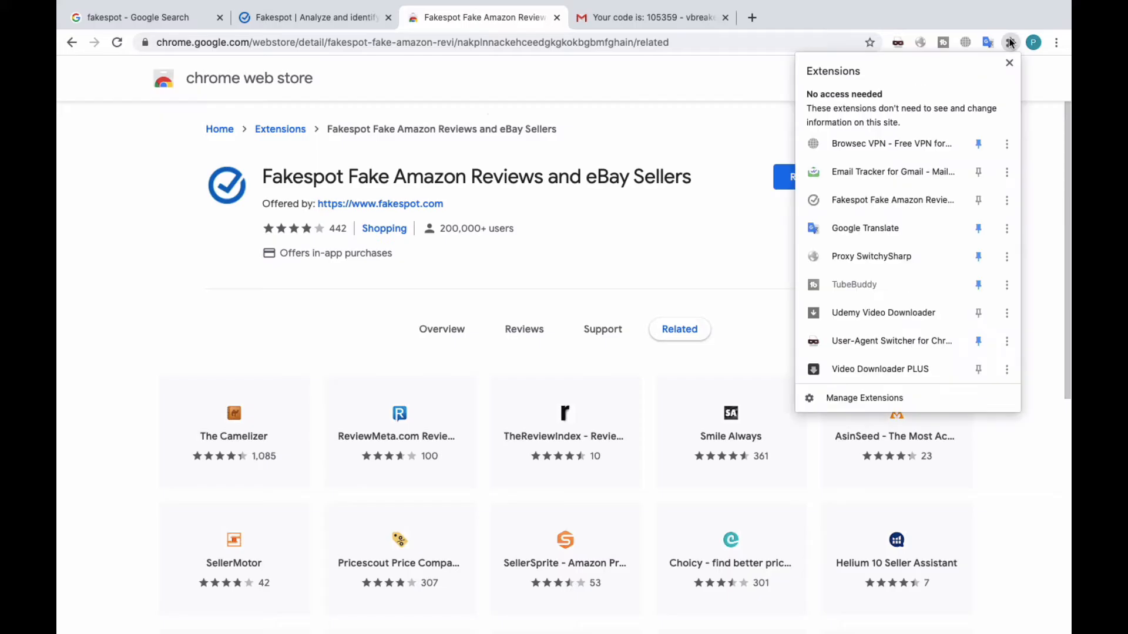
mouse_move(891, 341)
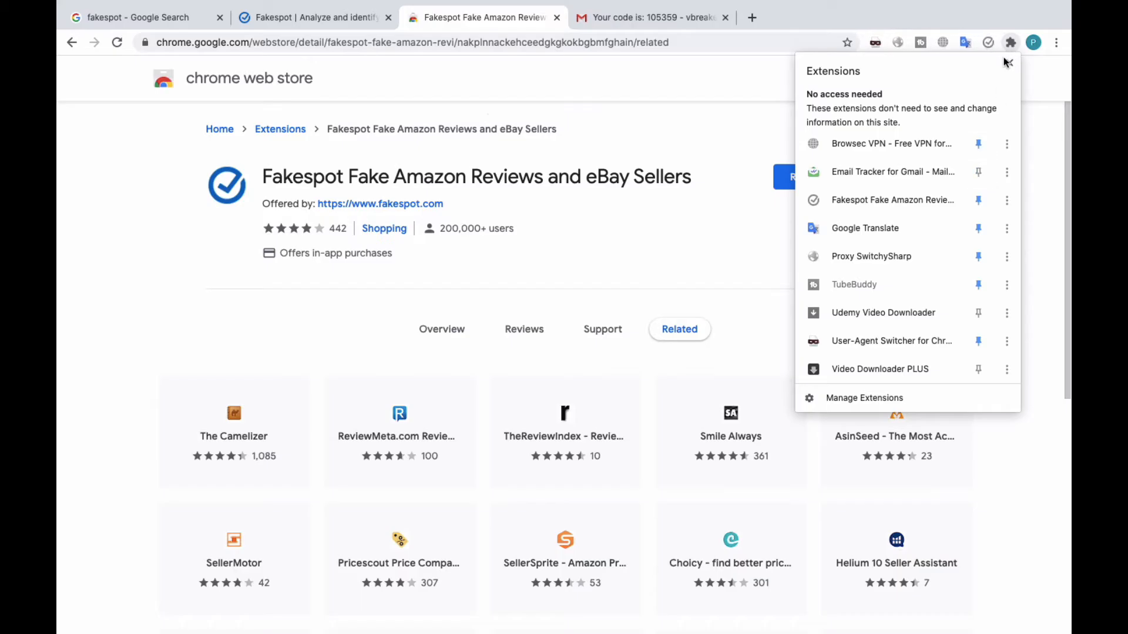
click(1009, 42)
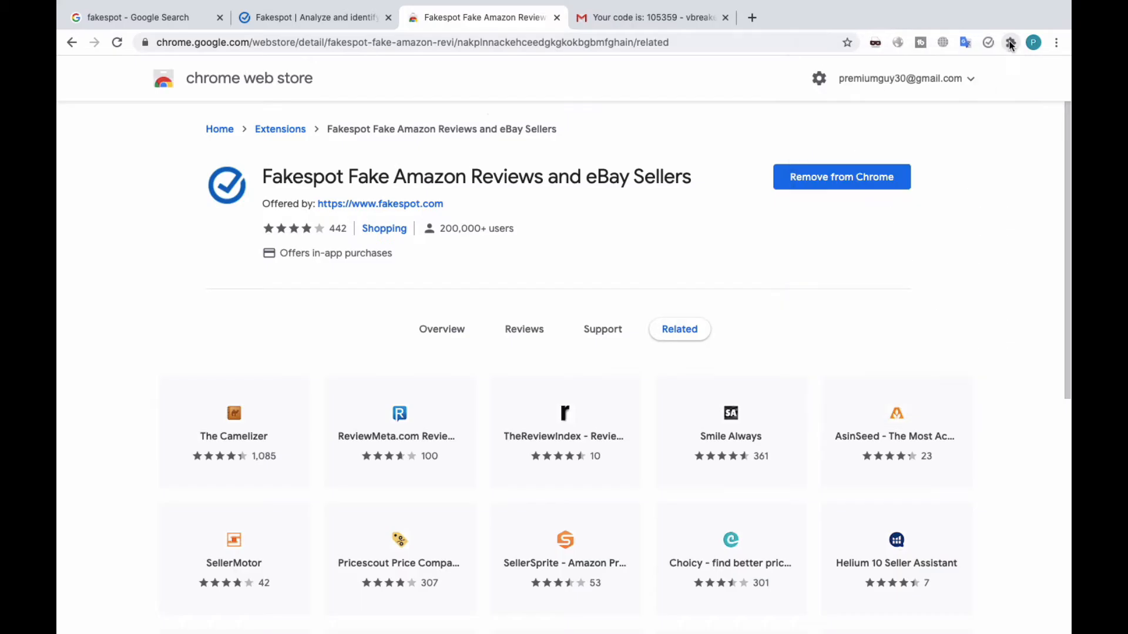
mouse_move(987, 42)
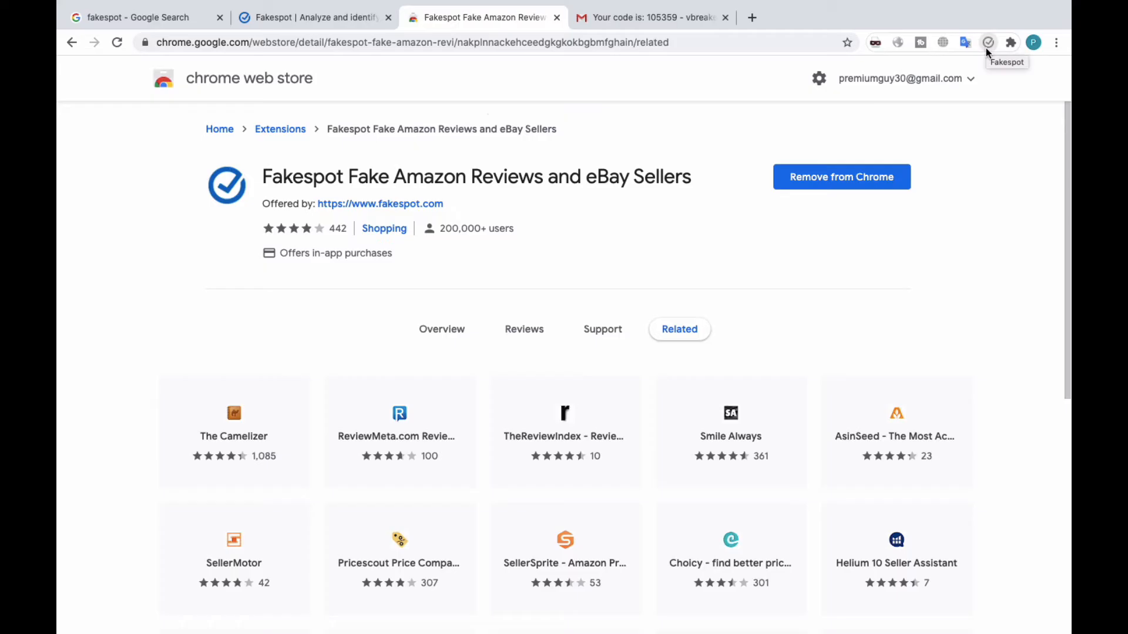
mouse_move(522, 87)
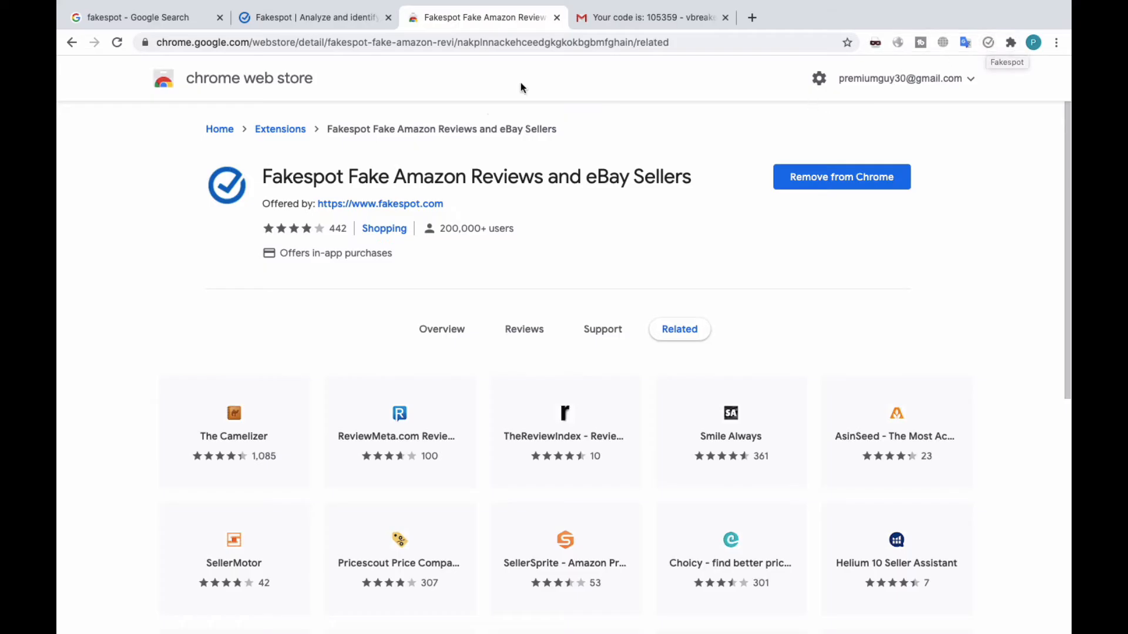
click(751, 17)
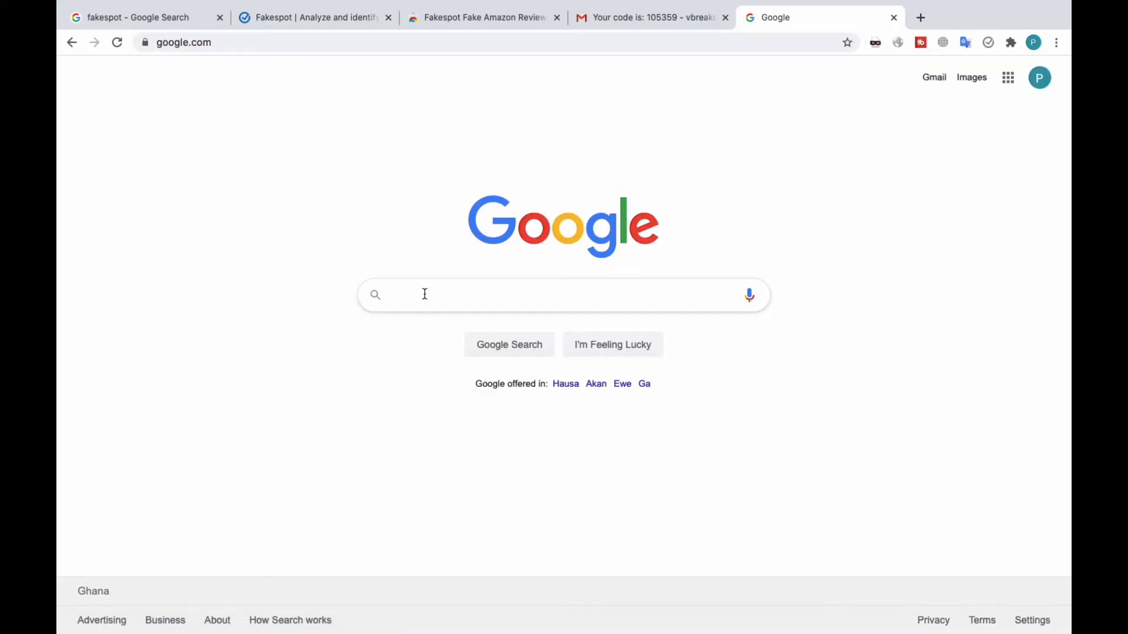
- Search Google for Amazon and go to the Amazon.co.uk homepage via the 'amazon uk' suggestion
text(amazon)
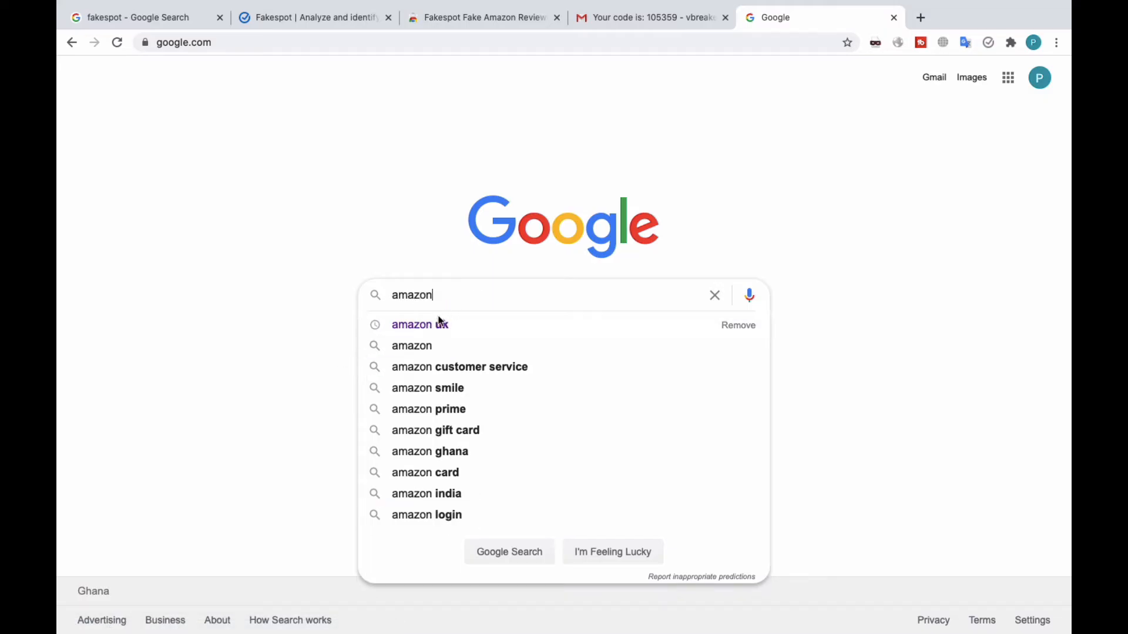
click(419, 324)
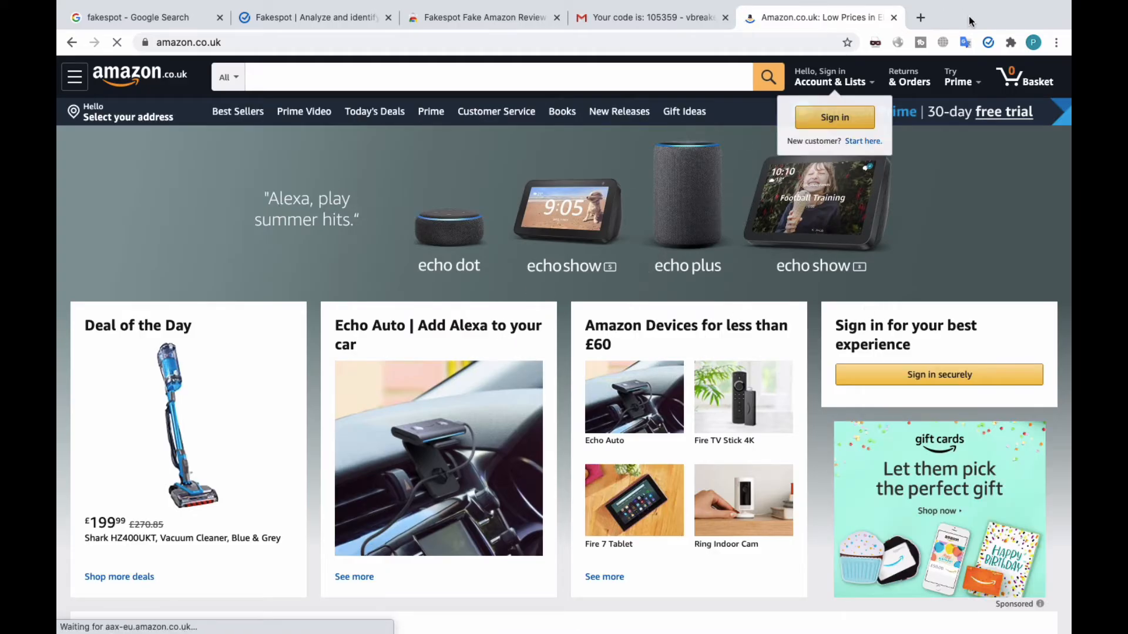
mouse_move(988, 42)
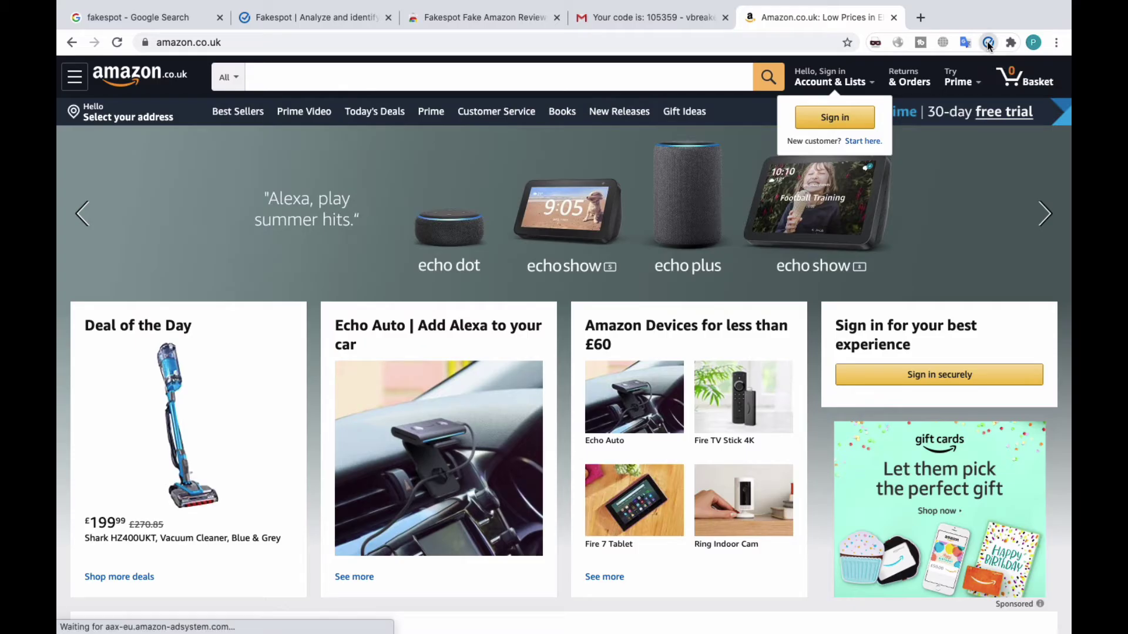
- Decline Fakespot's guided walkthrough, then view its settings and the account Sign Up screen
click(987, 42)
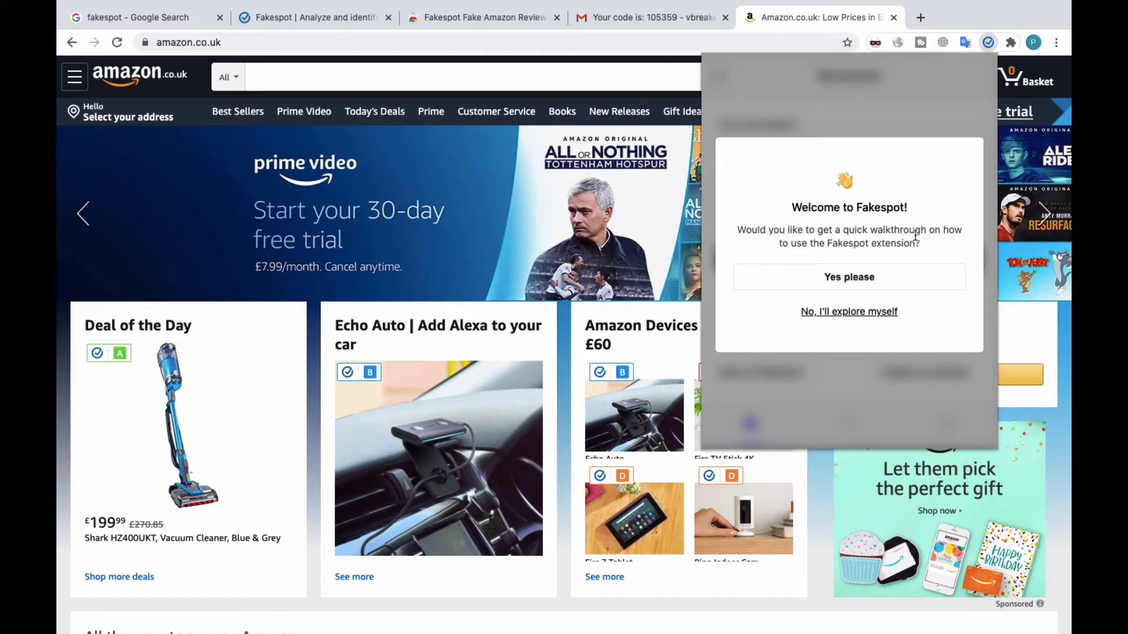
mouse_move(843, 301)
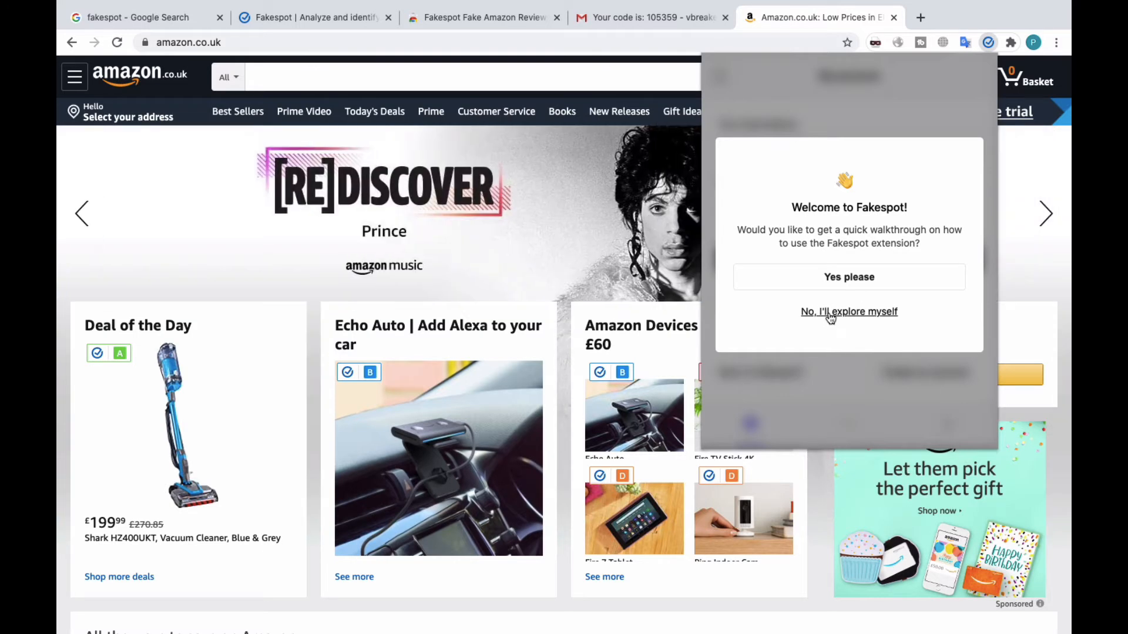
click(848, 311)
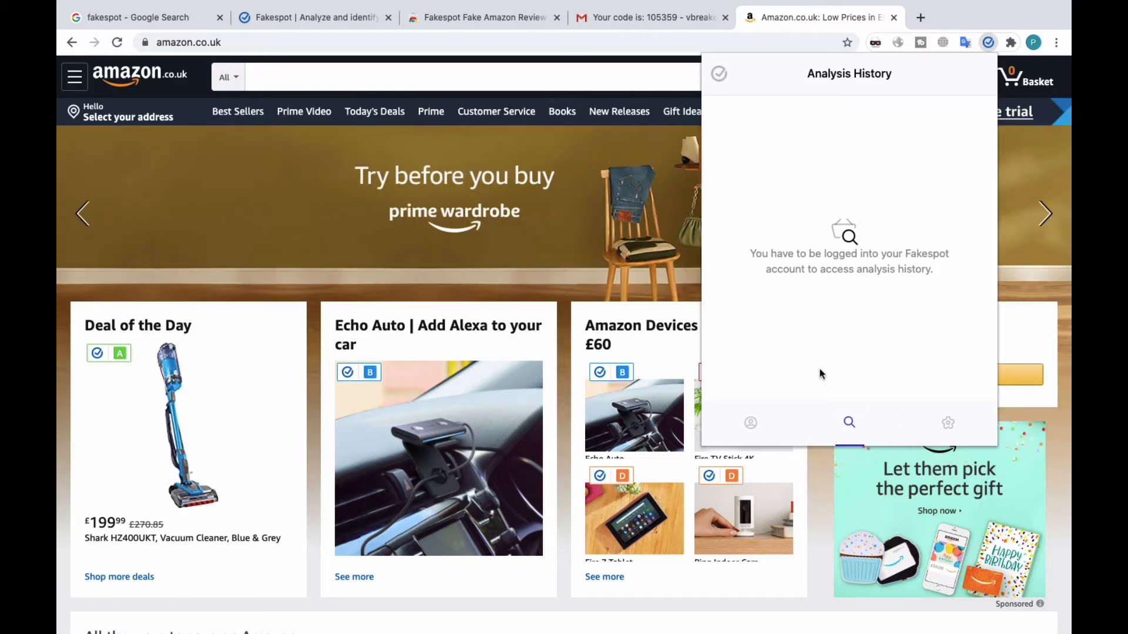
mouse_move(948, 423)
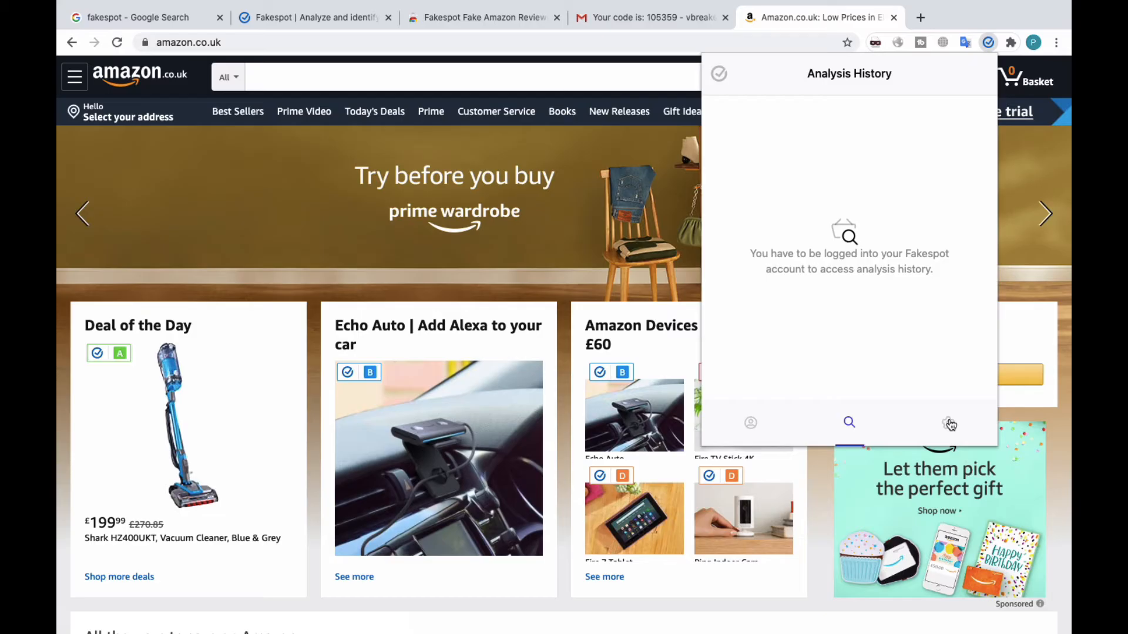
click(948, 423)
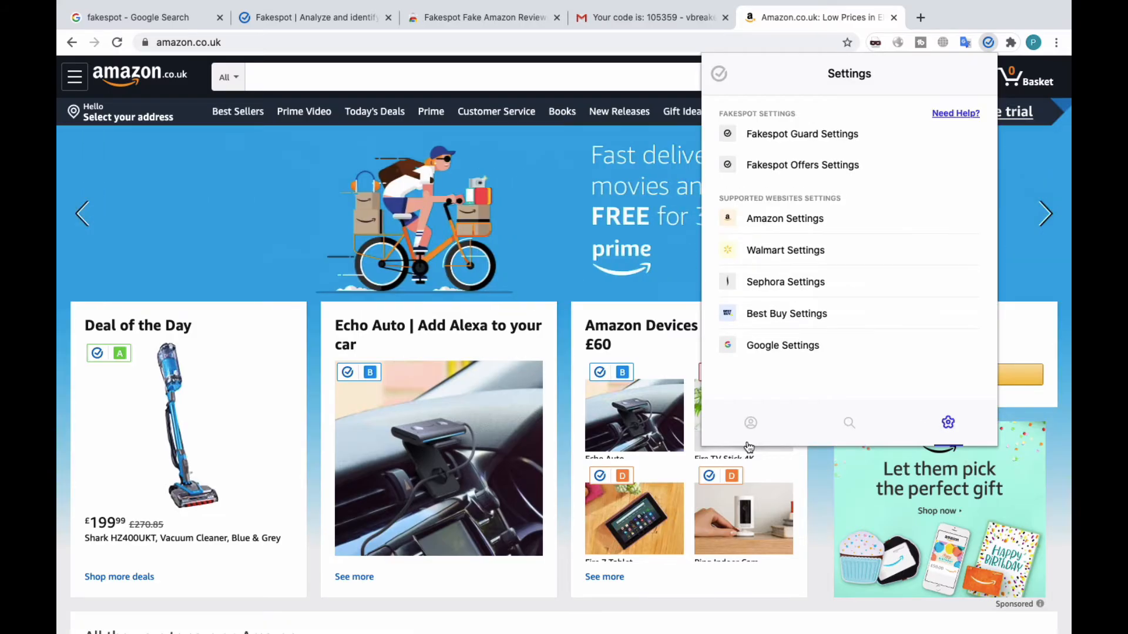
click(750, 423)
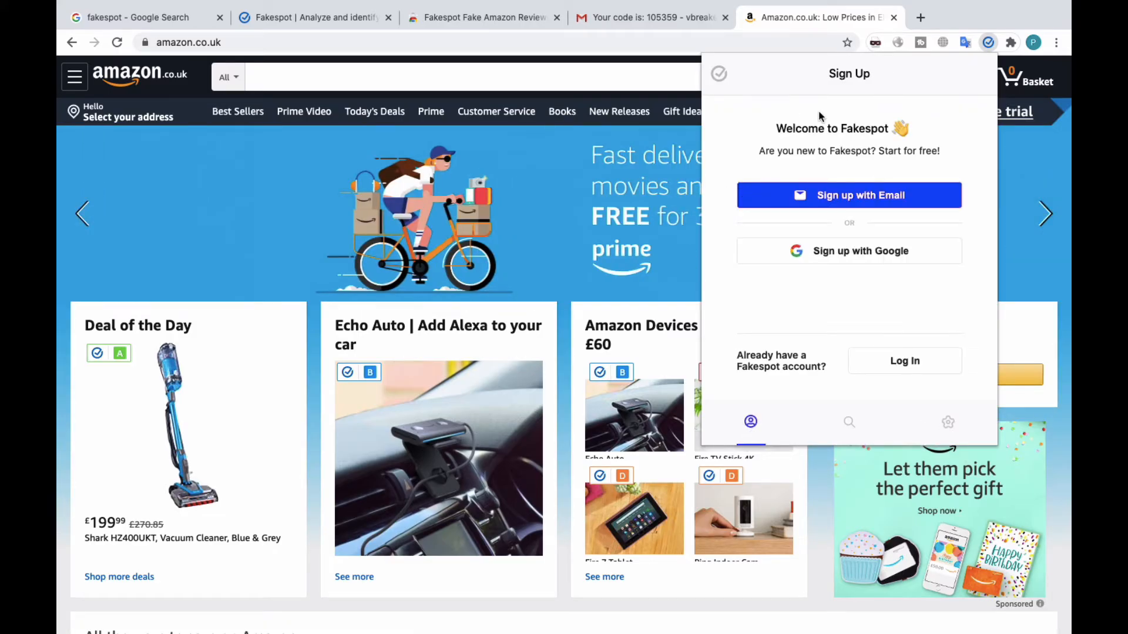
mouse_move(791, 135)
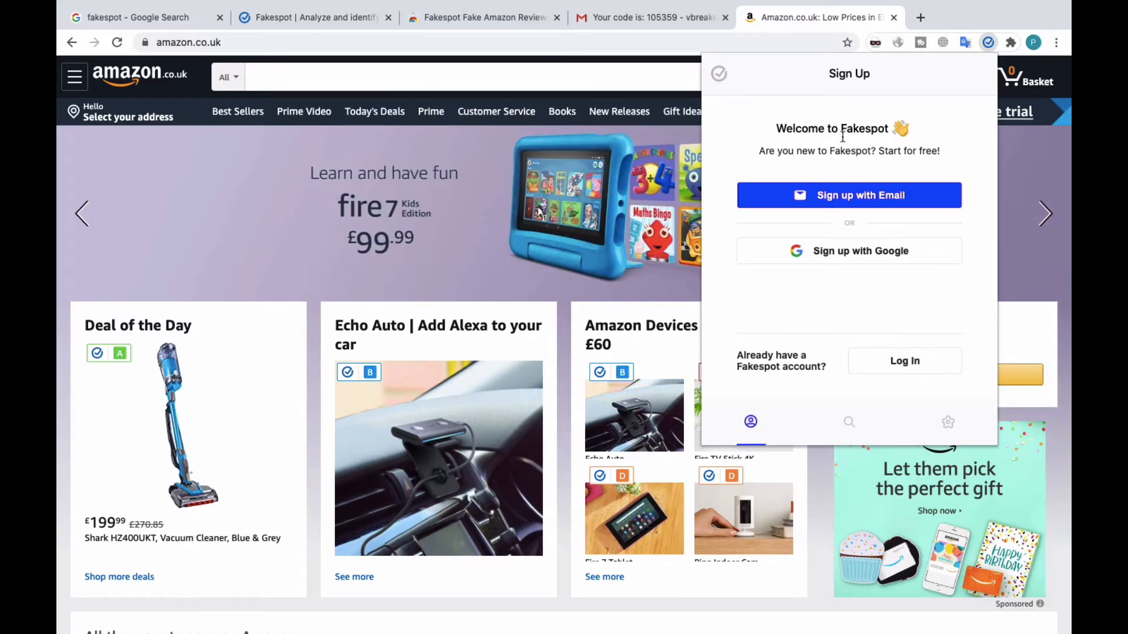
mouse_move(887, 266)
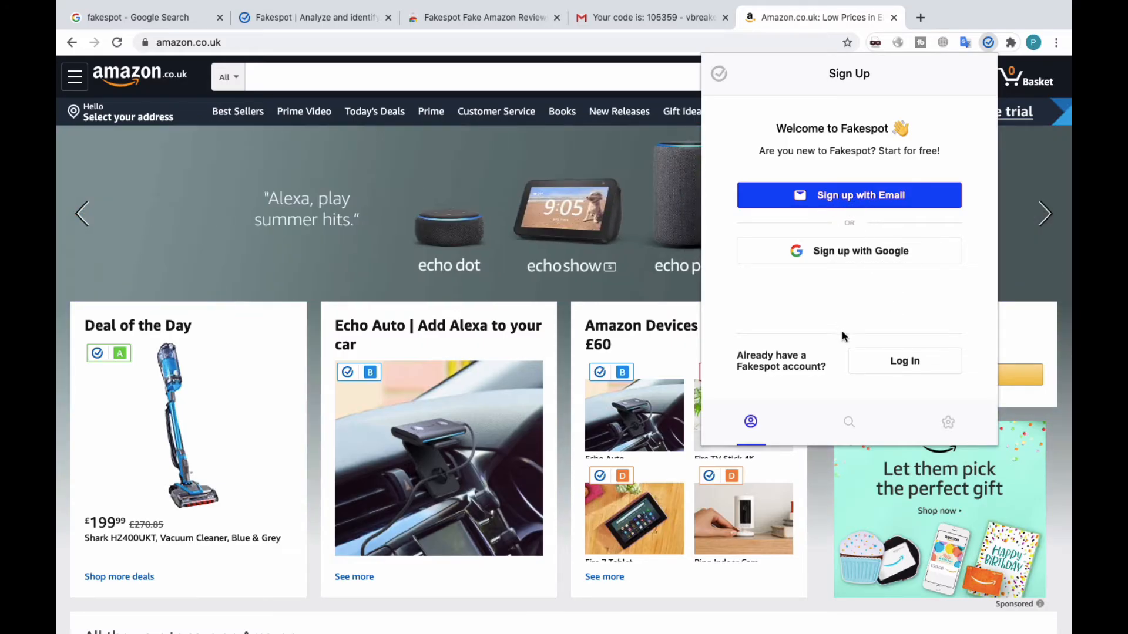
mouse_move(904, 363)
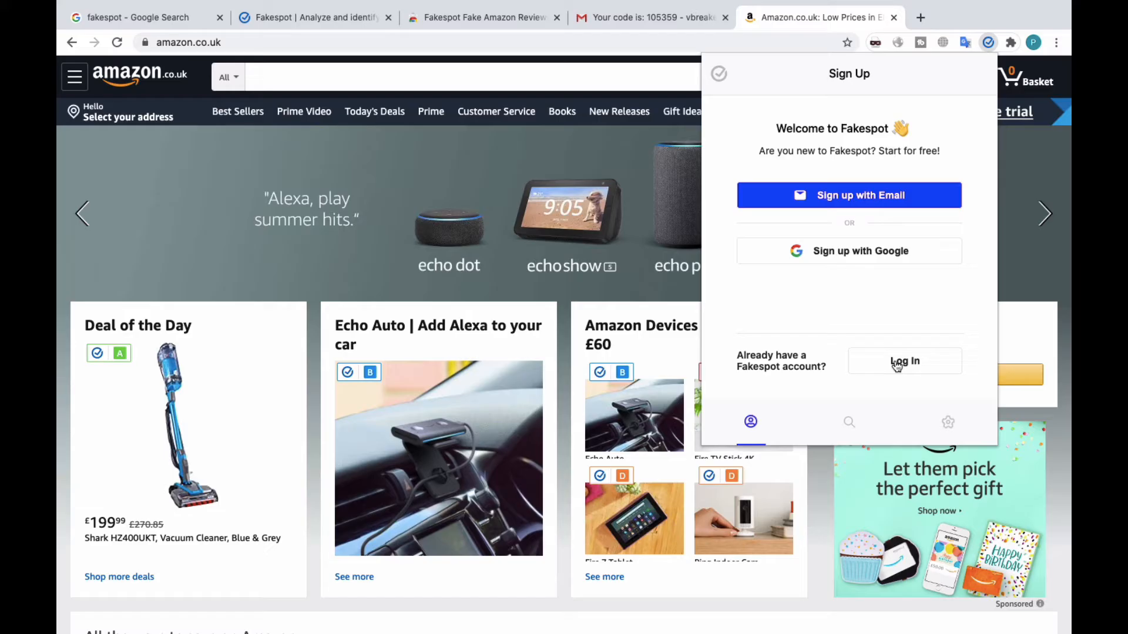
- Switch to Sign In, fill the saved account email, and begin entering a password without submitting
click(904, 361)
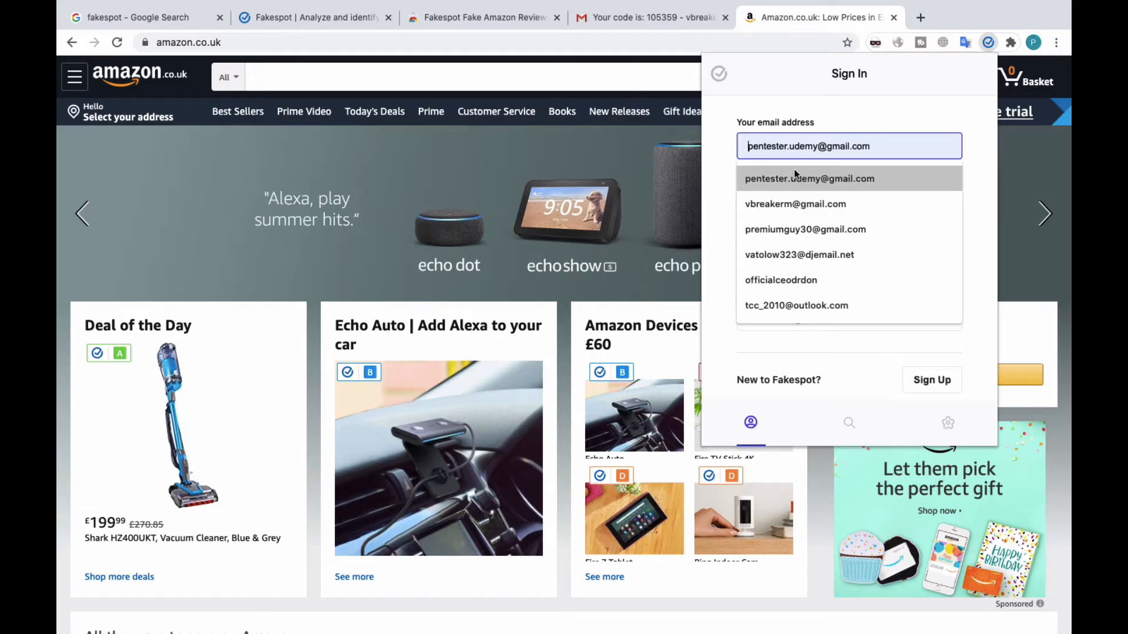
click(808, 178)
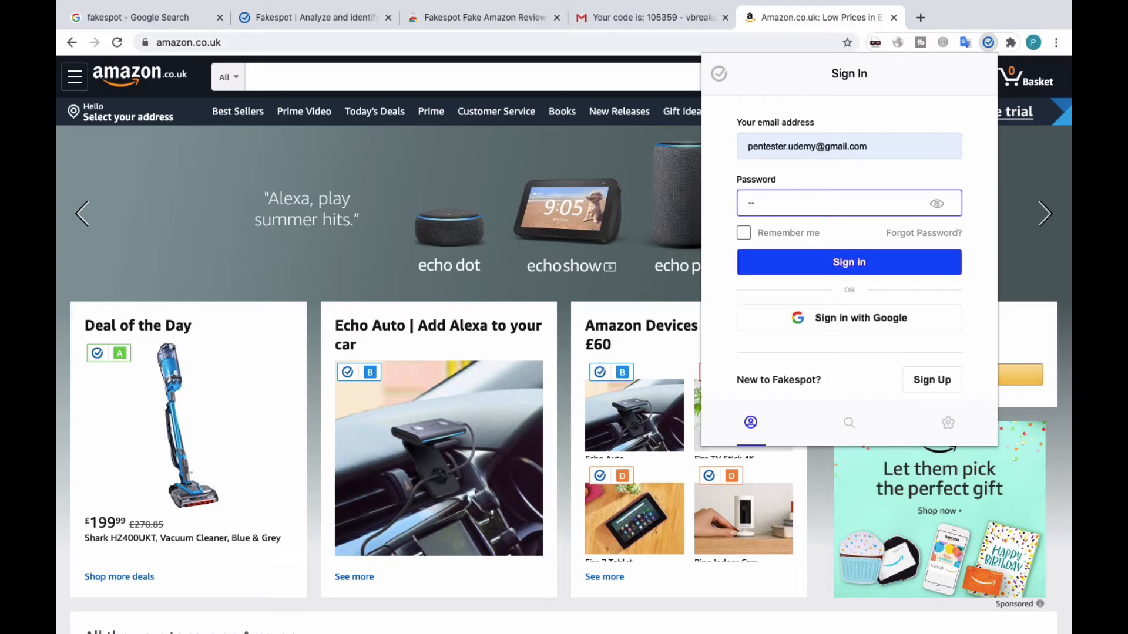
text(•)
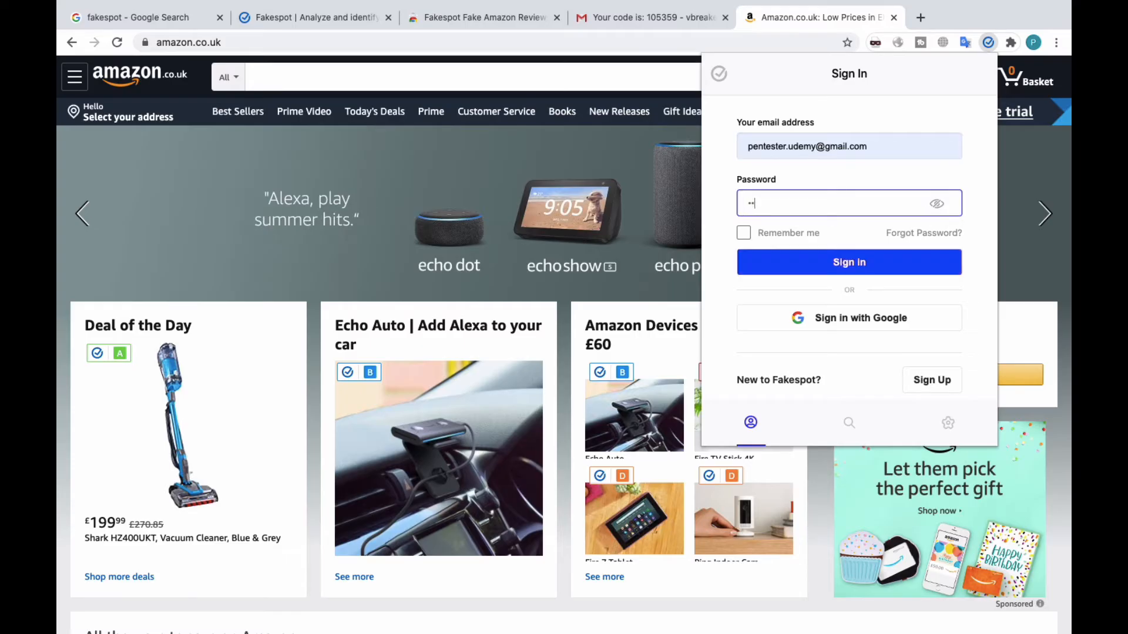
key(Backspace)
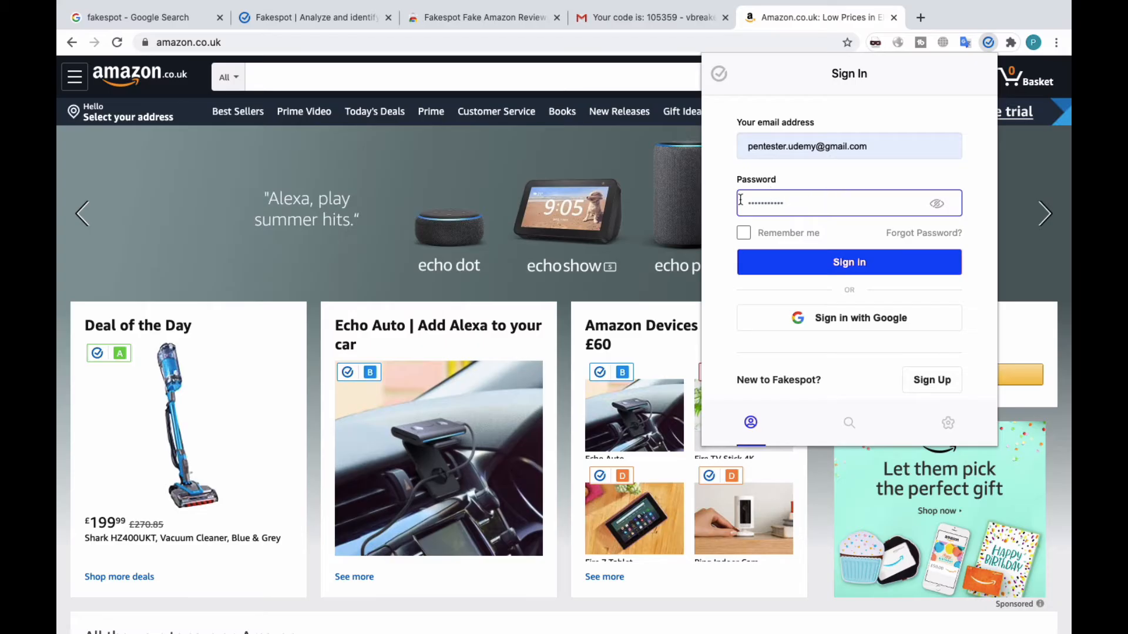
mouse_move(834, 232)
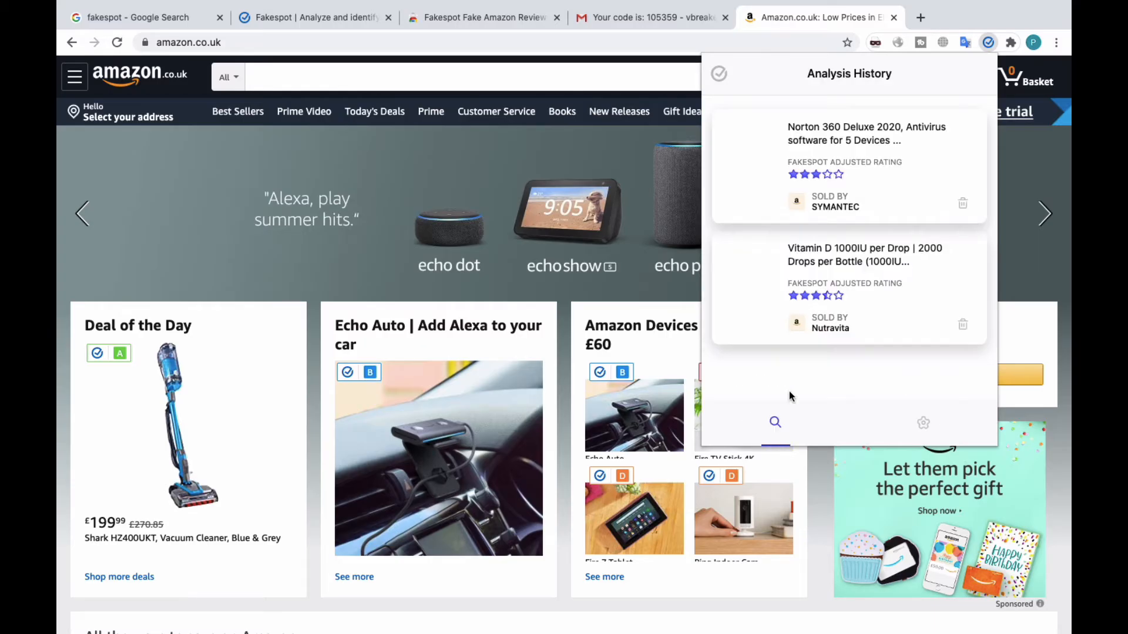
mouse_move(748, 99)
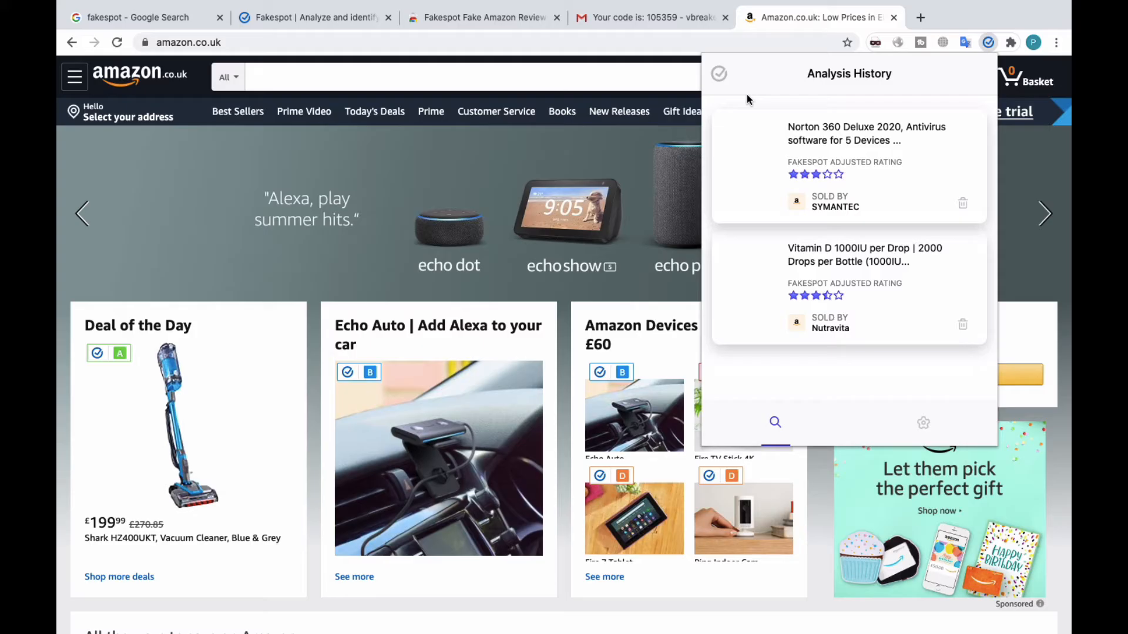
mouse_move(299, 80)
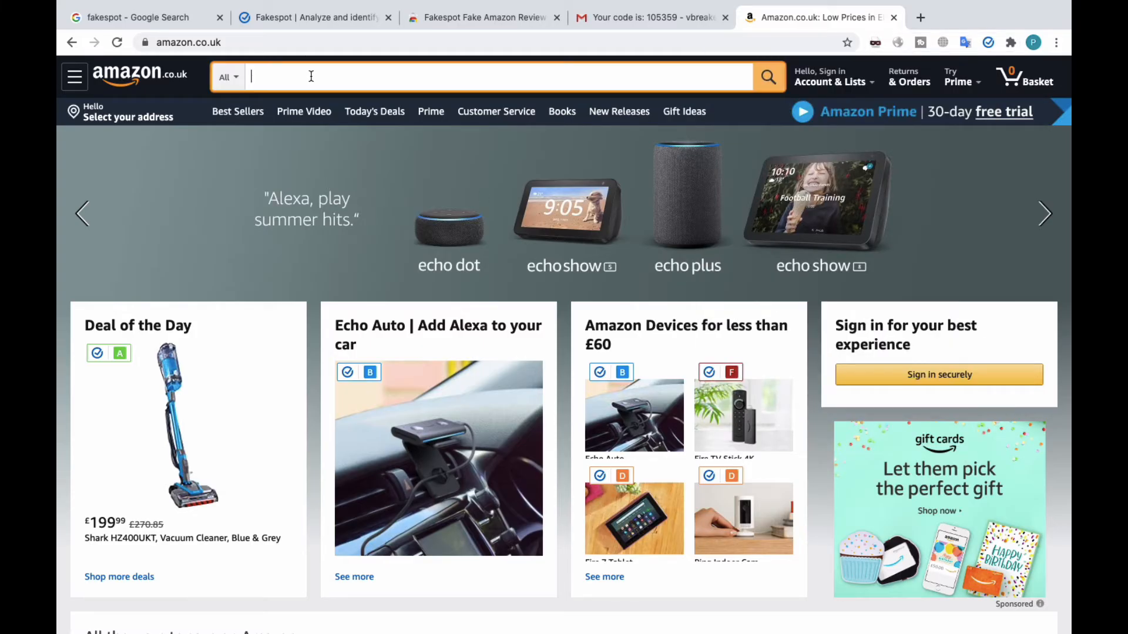
- Search Amazon for 'camera' and reach the Youmeet Digital Camera product page
text(camera)
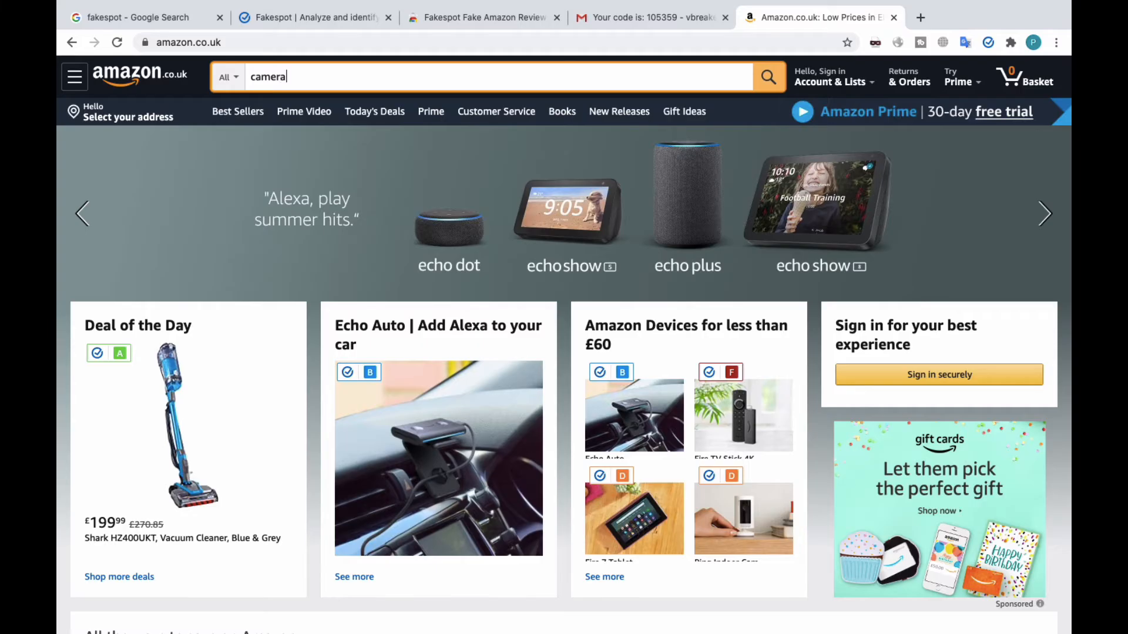
click(767, 76)
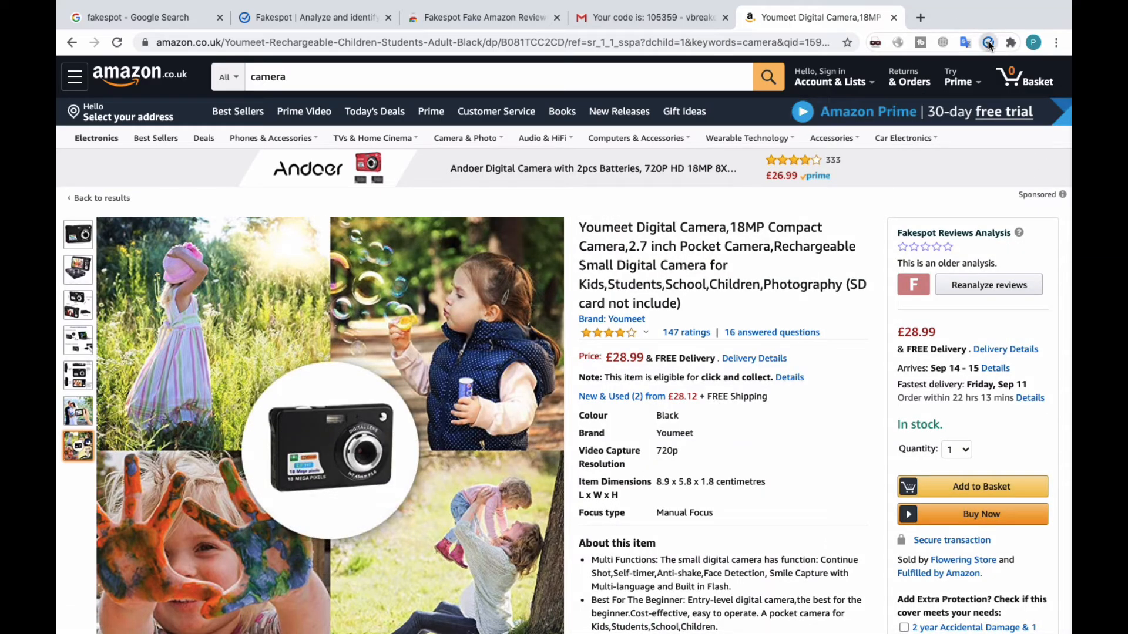
- Run 'Analyze This Page' on the Youmeet camera, opening its full Fakespot report with the outdated F grade
click(988, 42)
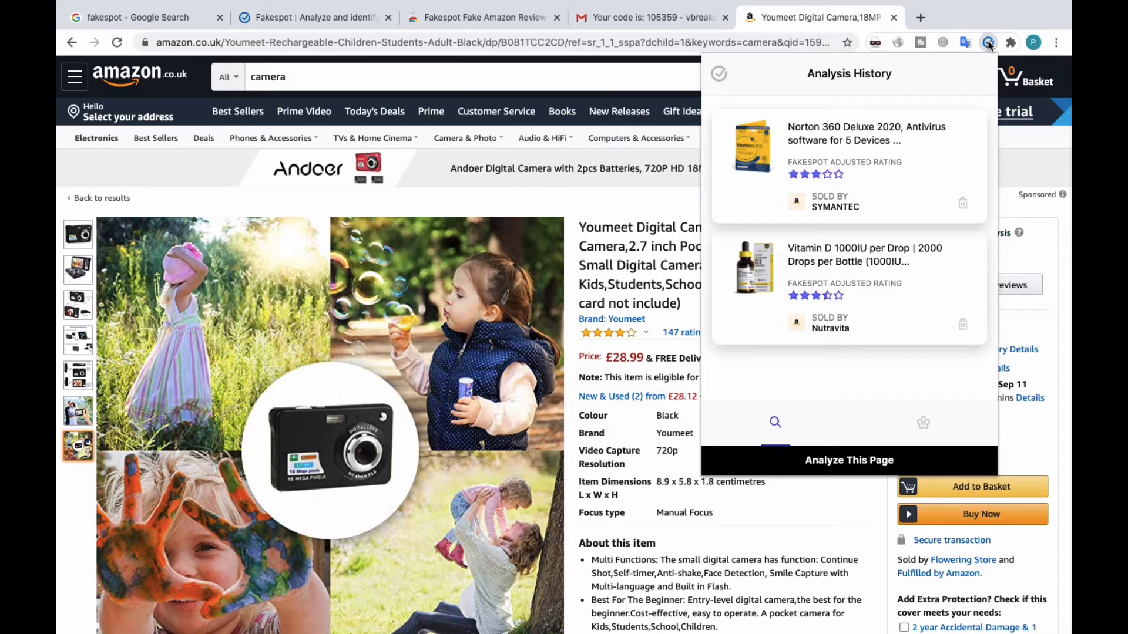
click(848, 461)
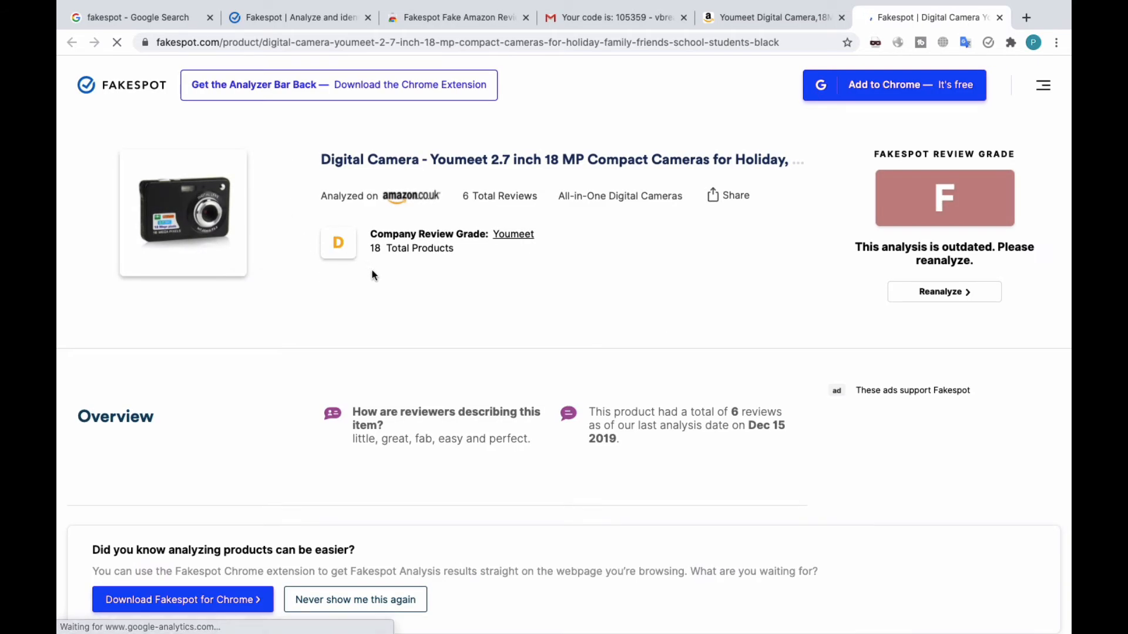
mouse_move(410, 196)
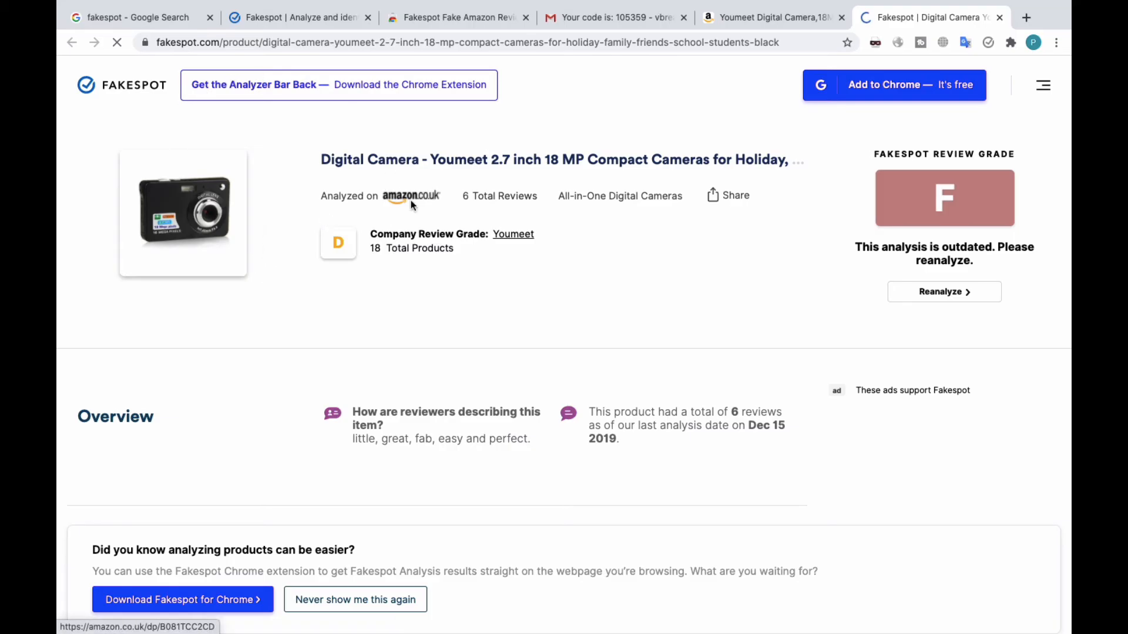
scroll(down, 3)
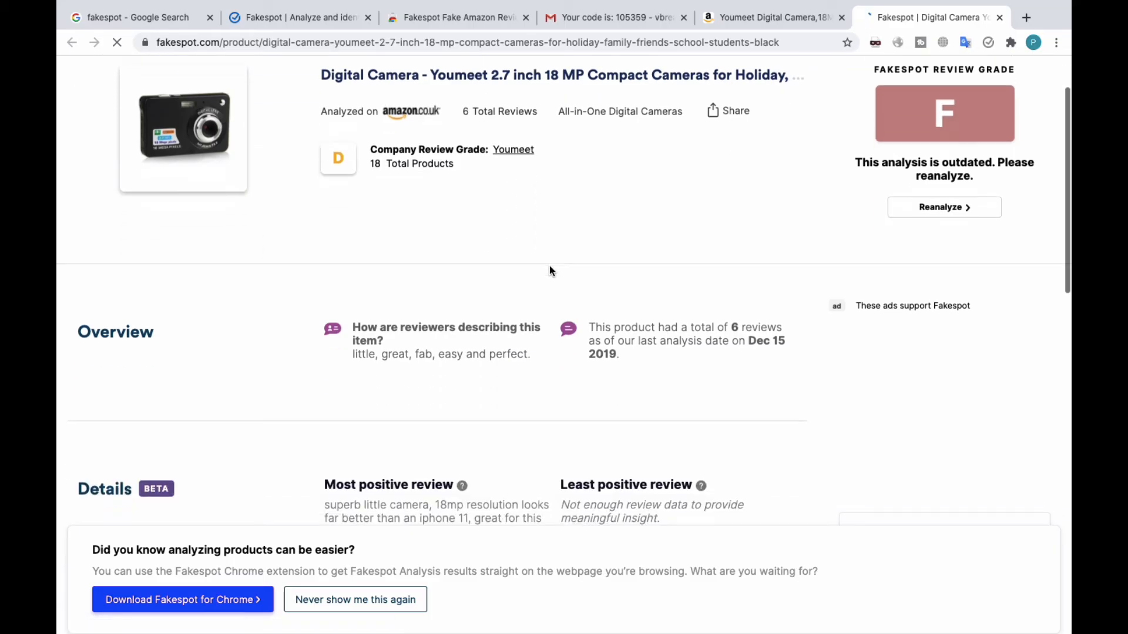
scroll(down, 3)
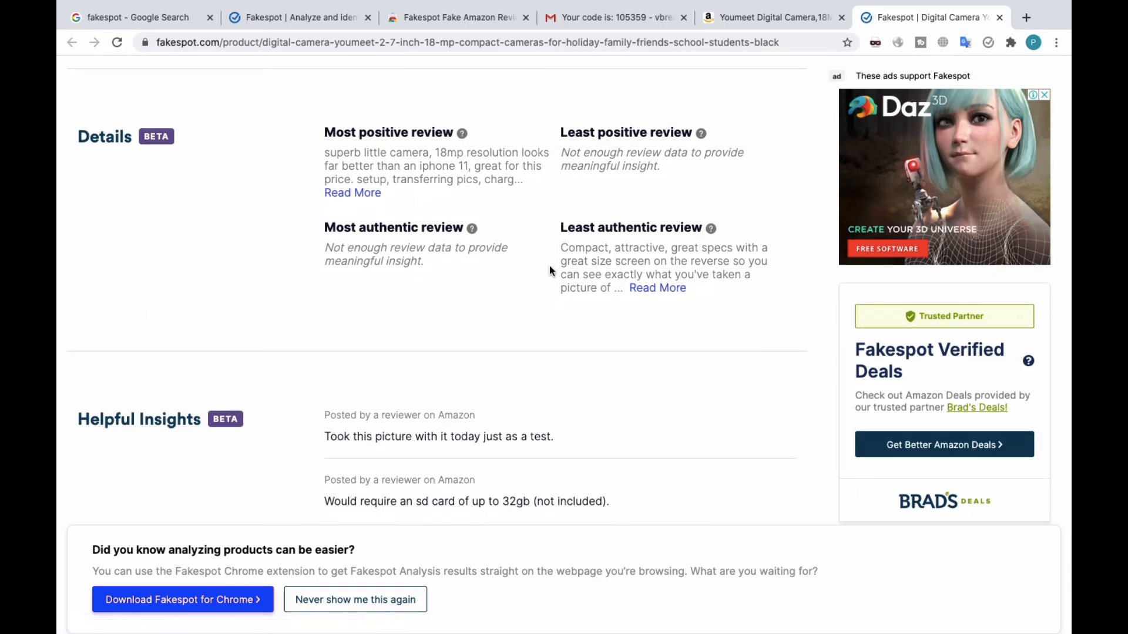
mouse_move(935, 320)
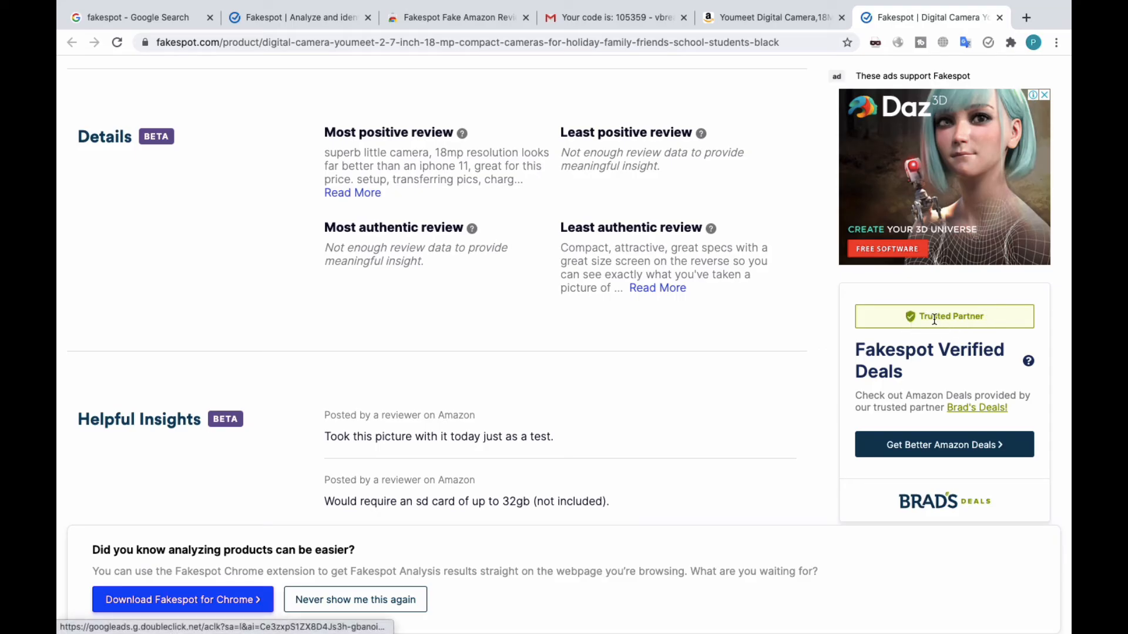
mouse_move(1007, 324)
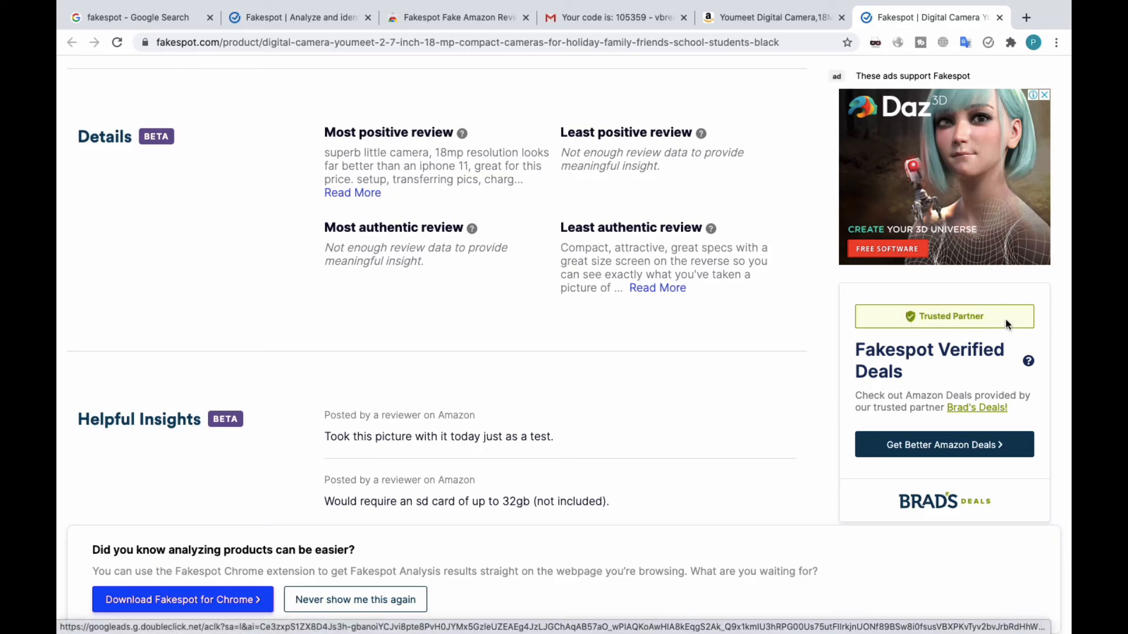
mouse_move(783, 124)
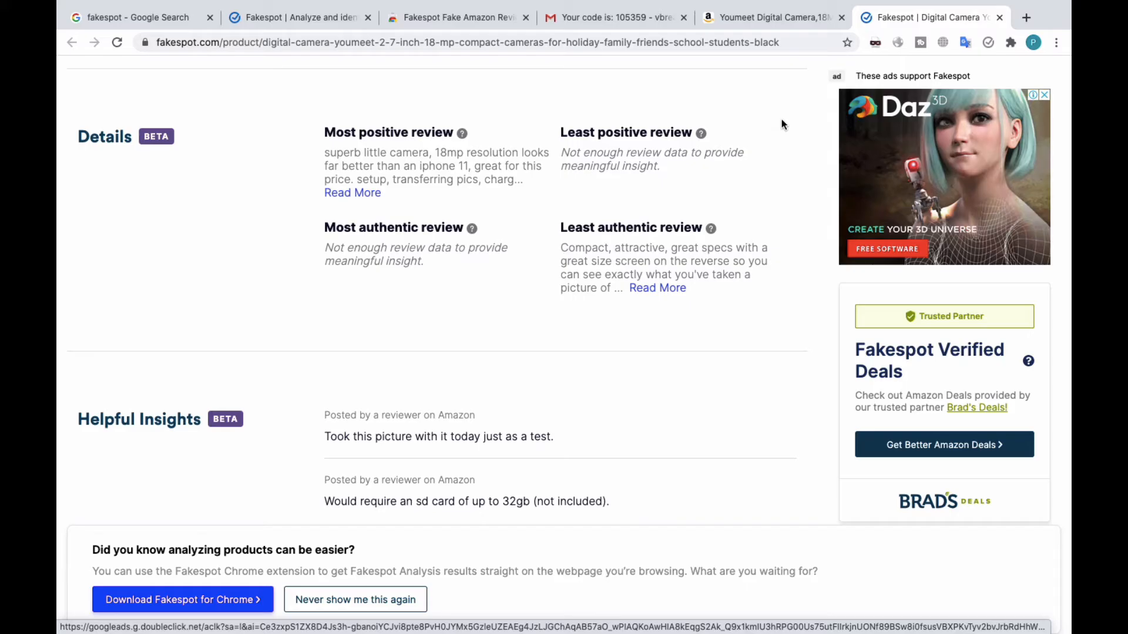
mouse_move(528, 209)
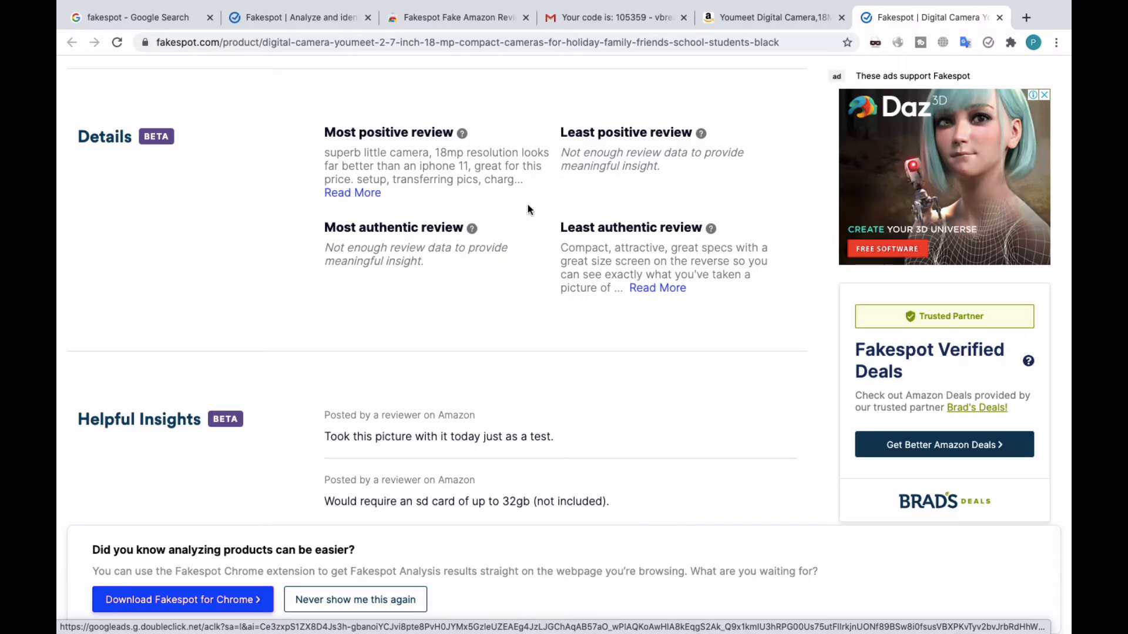
mouse_move(547, 290)
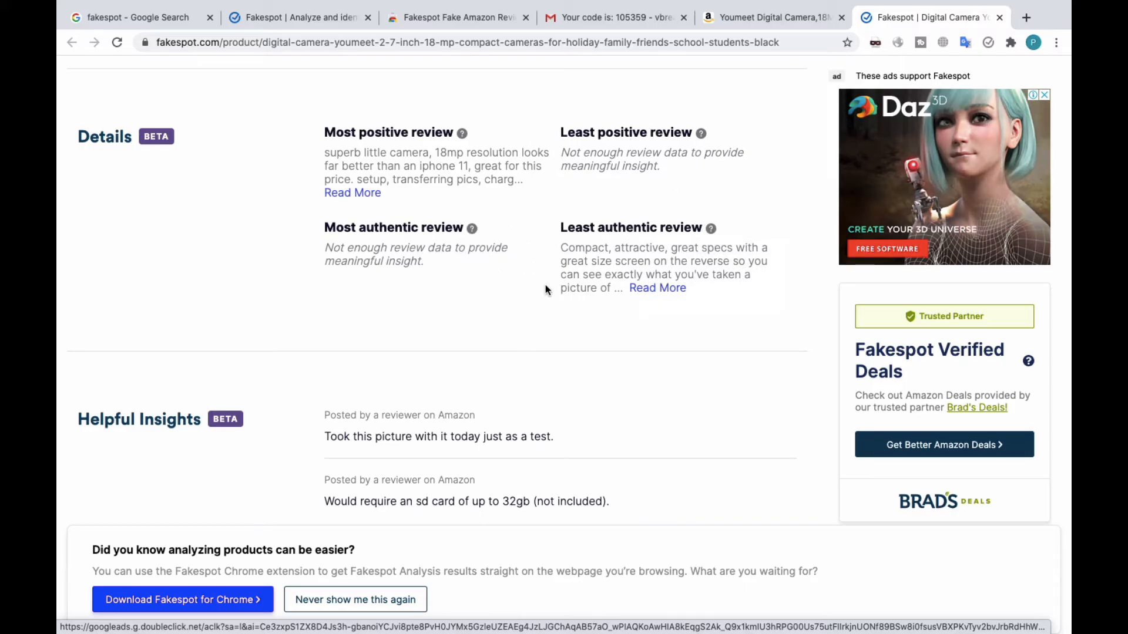
mouse_move(981, 331)
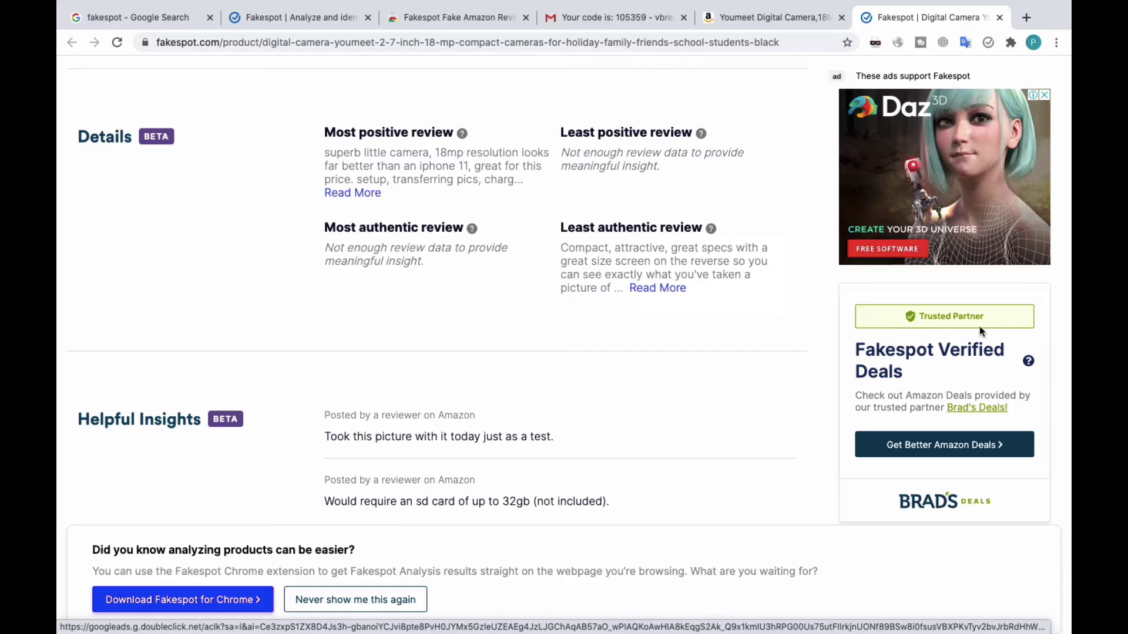
mouse_move(906, 321)
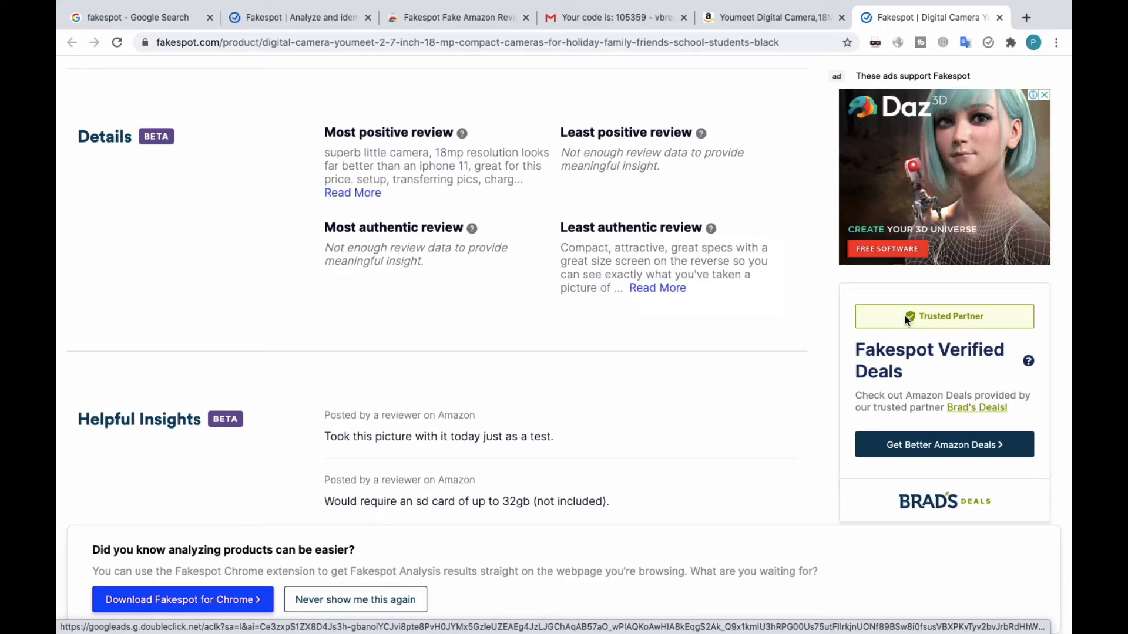
mouse_move(788, 310)
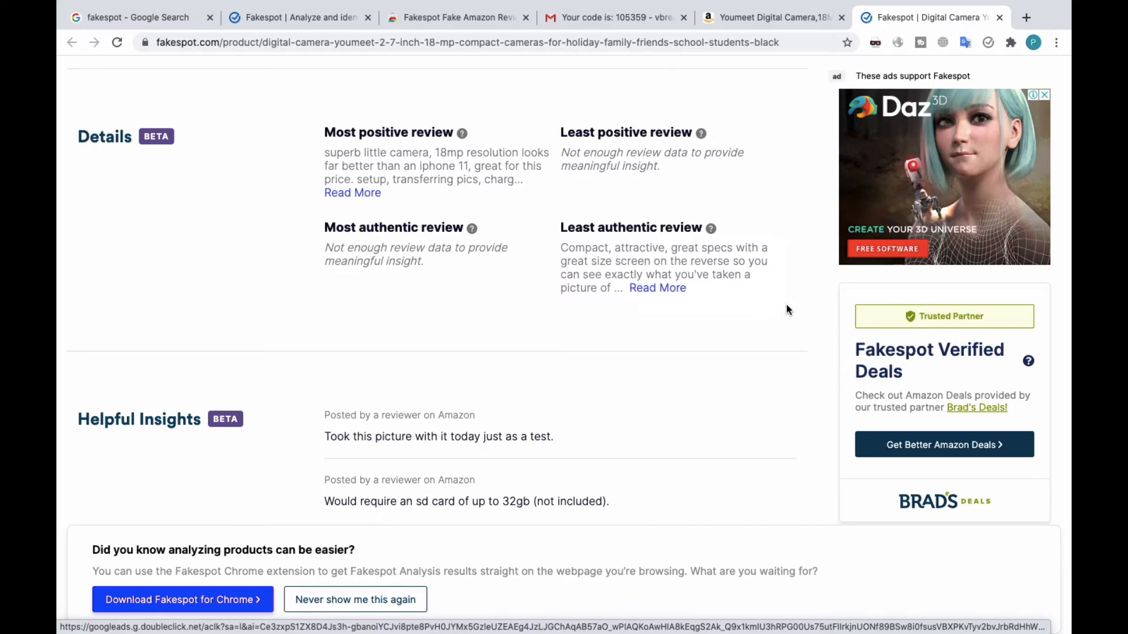
scroll(up, 3)
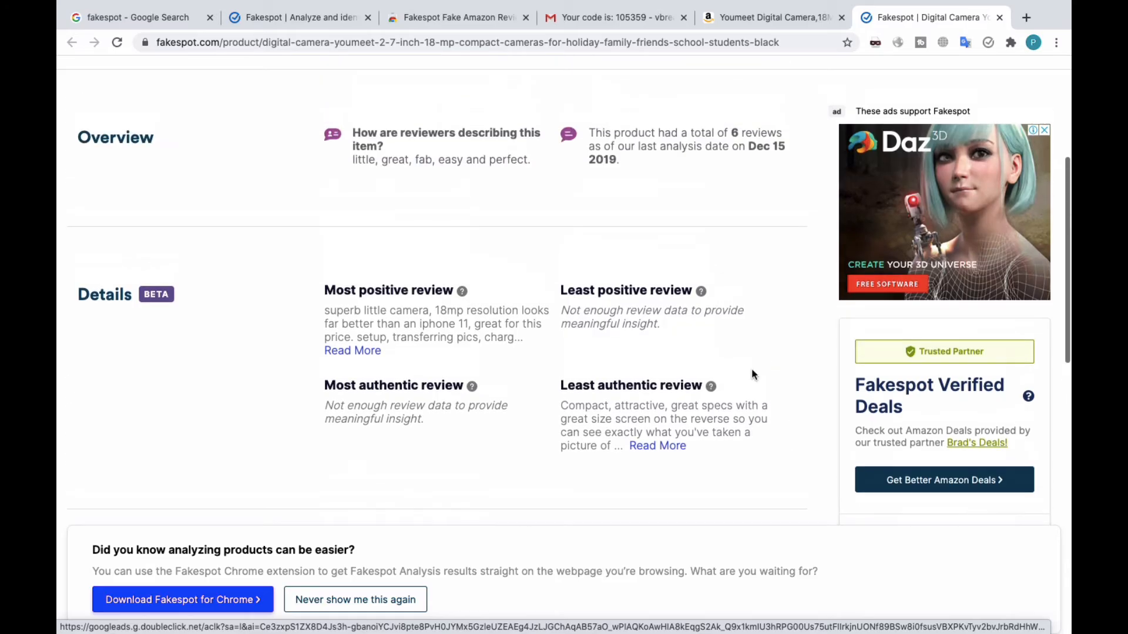
scroll(up, 3)
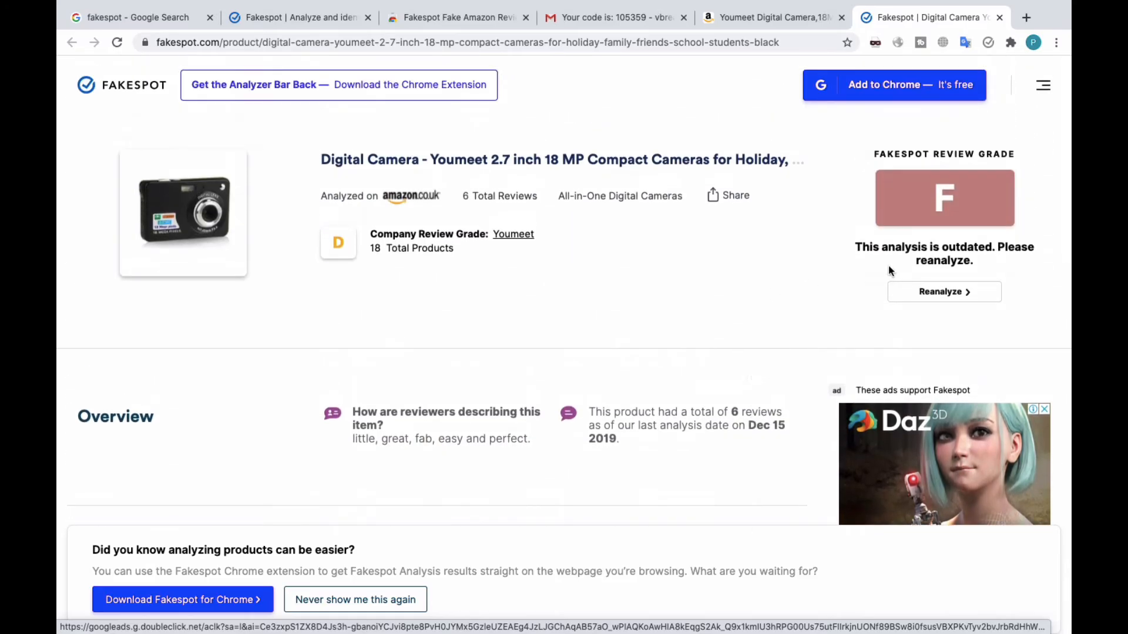
mouse_move(870, 285)
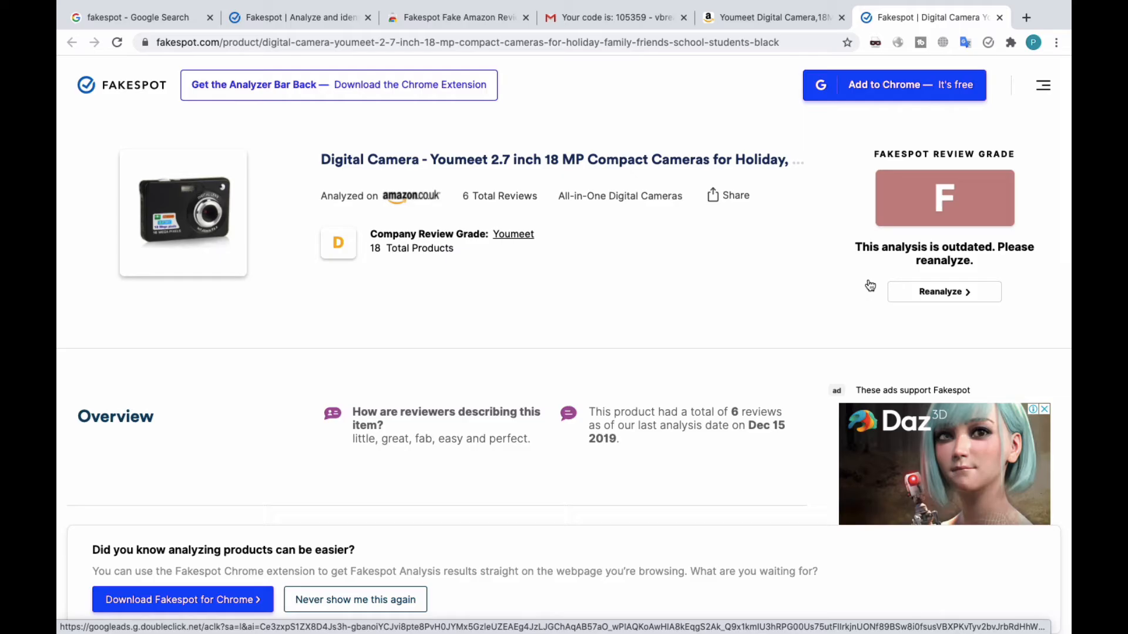
mouse_move(942, 211)
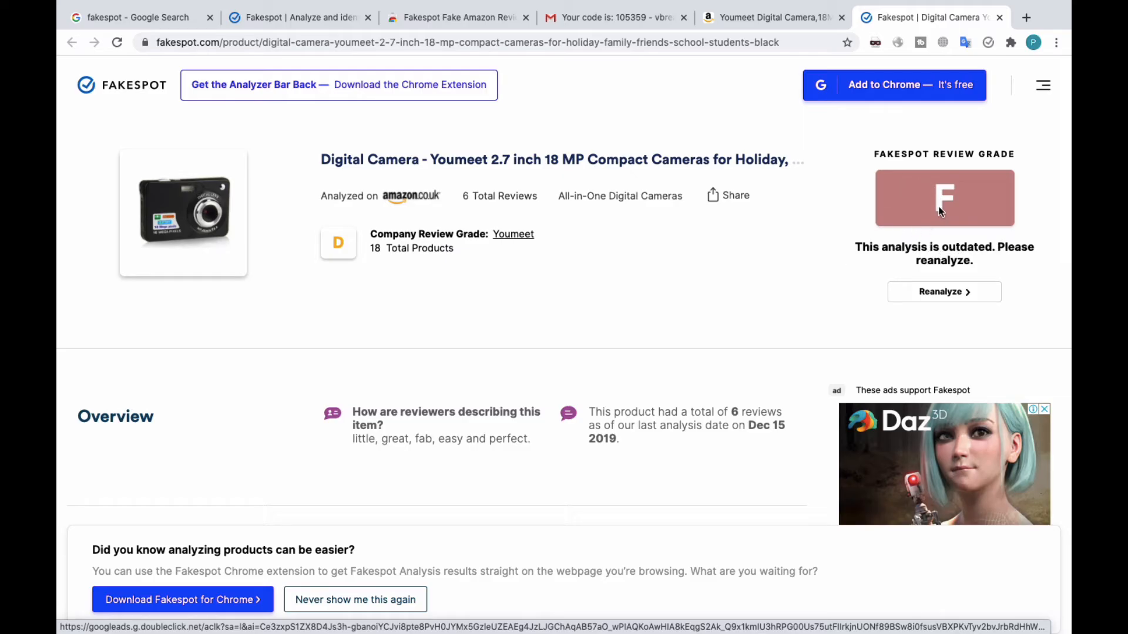
mouse_move(522, 261)
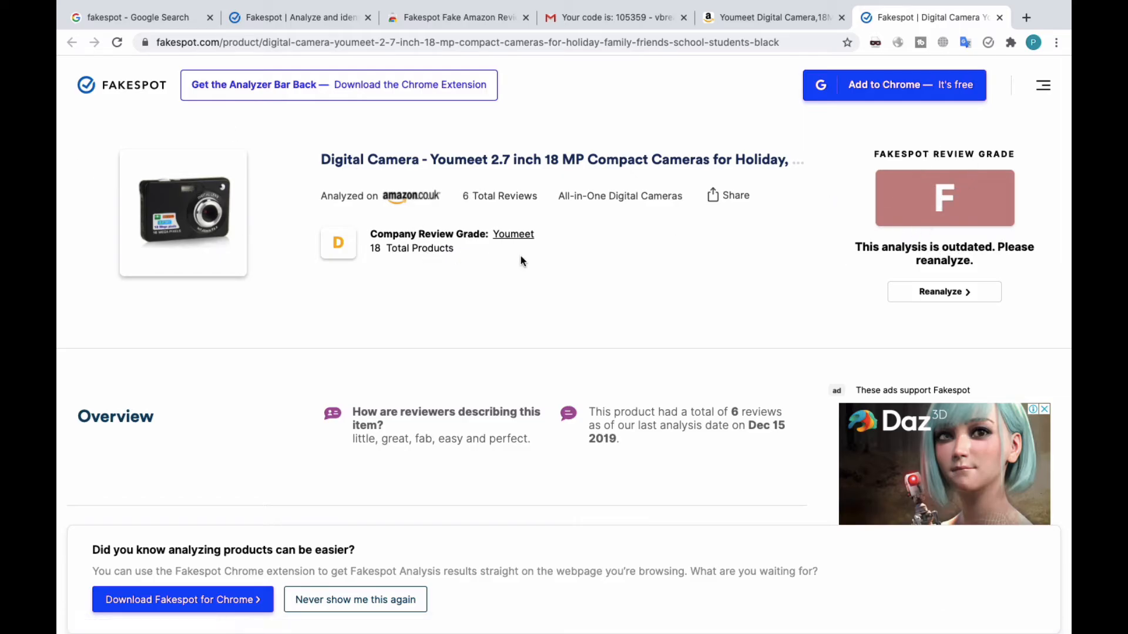
mouse_move(470, 204)
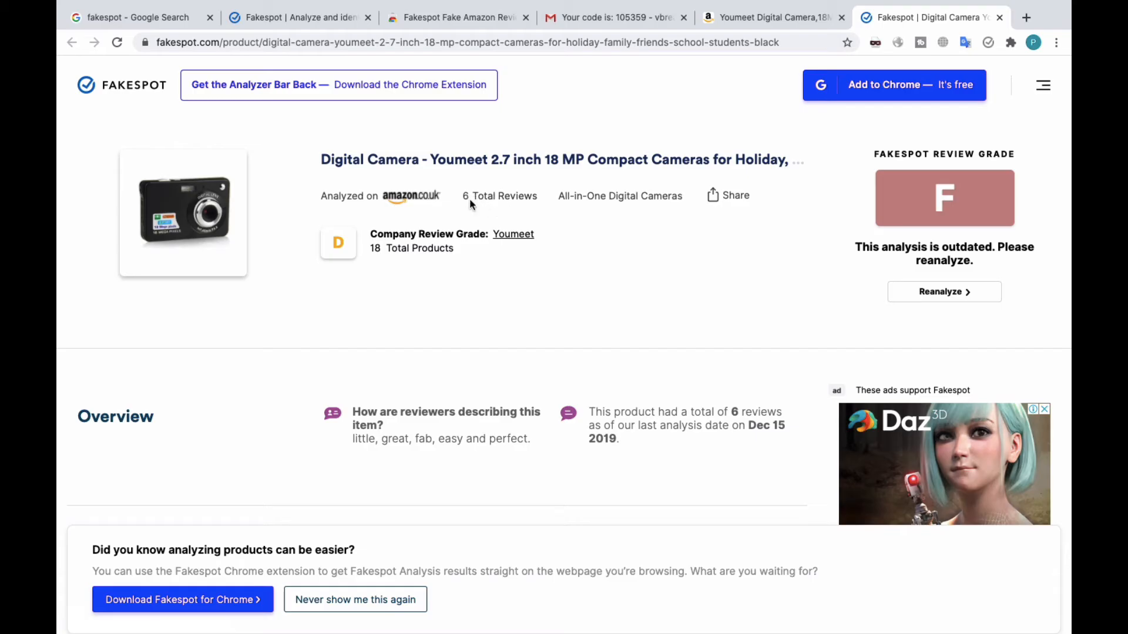
mouse_move(333, 185)
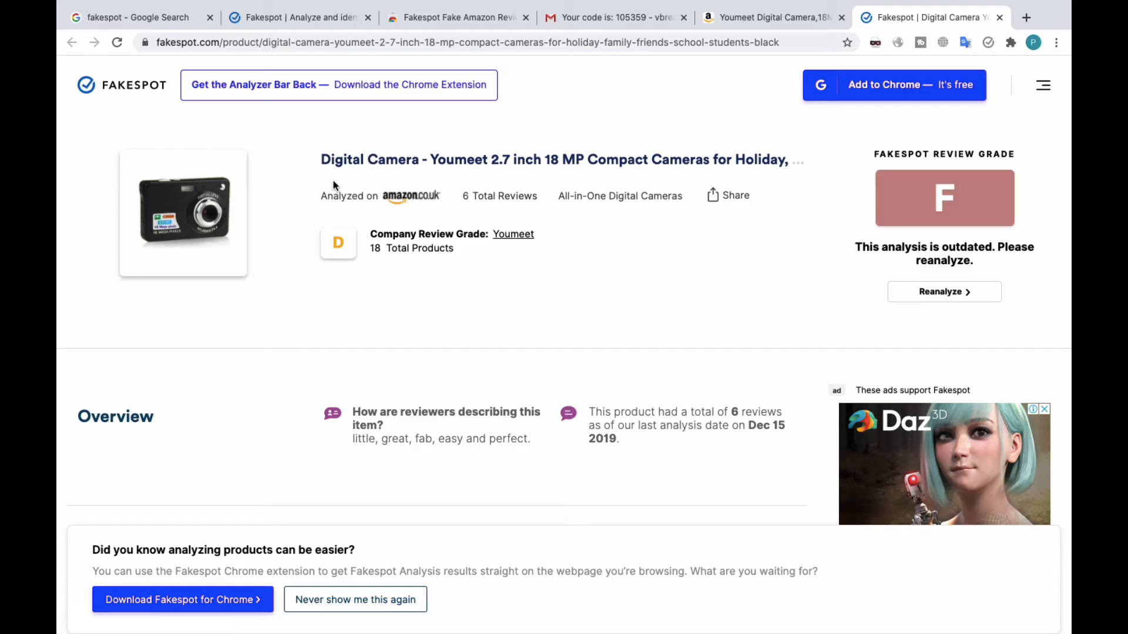
mouse_move(928, 292)
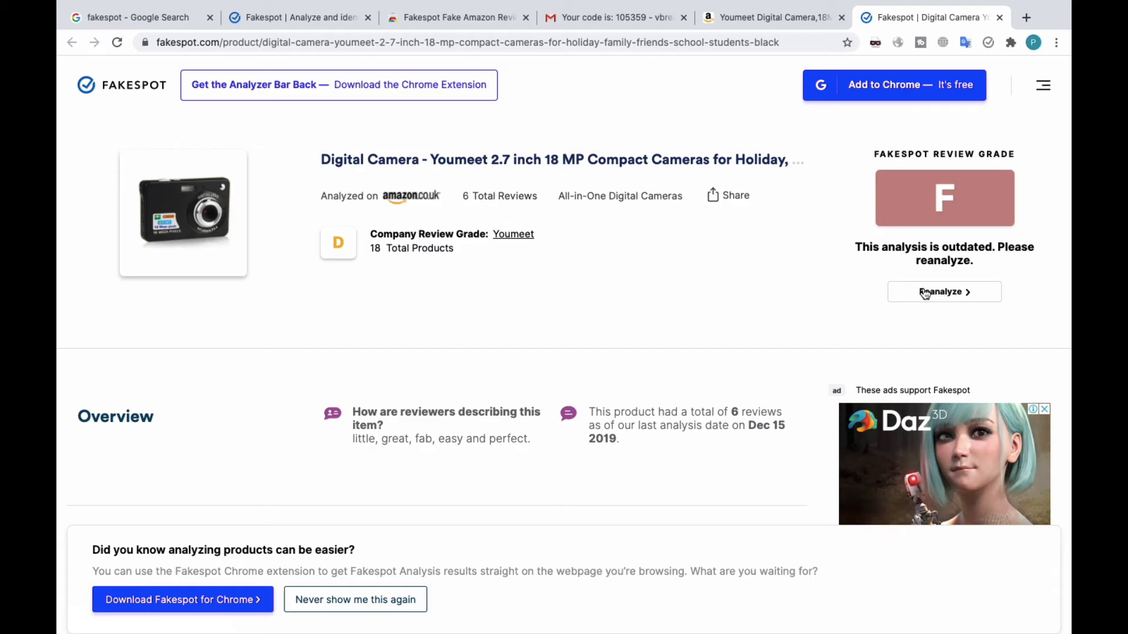
- Reanalyze the outdated Fakespot review grade for the Youmeet camera
click(944, 291)
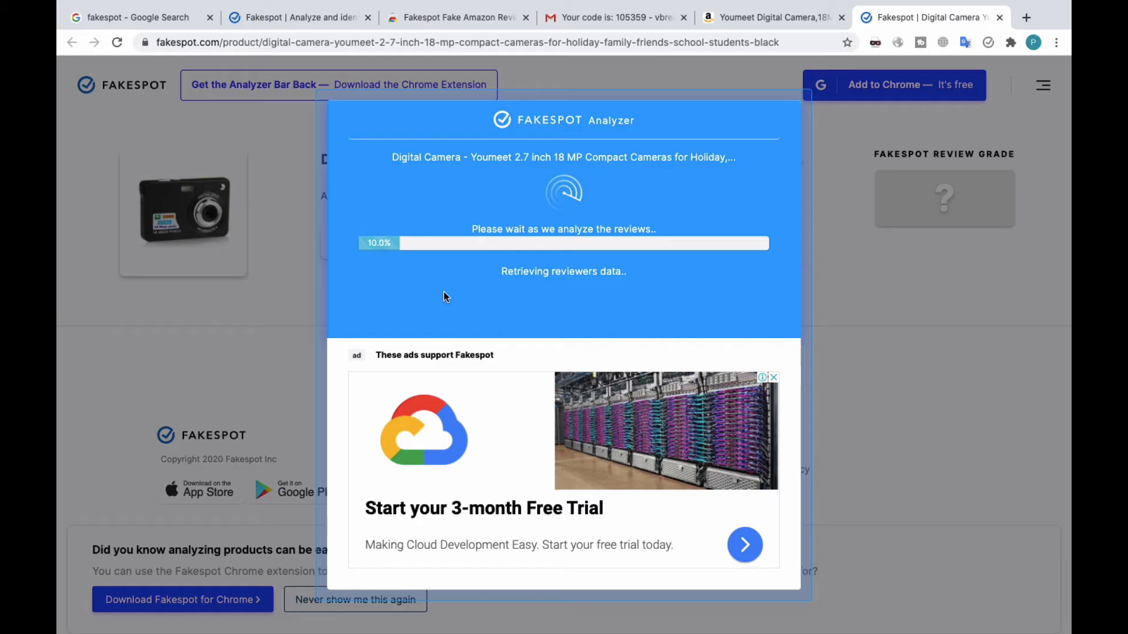
mouse_move(380, 308)
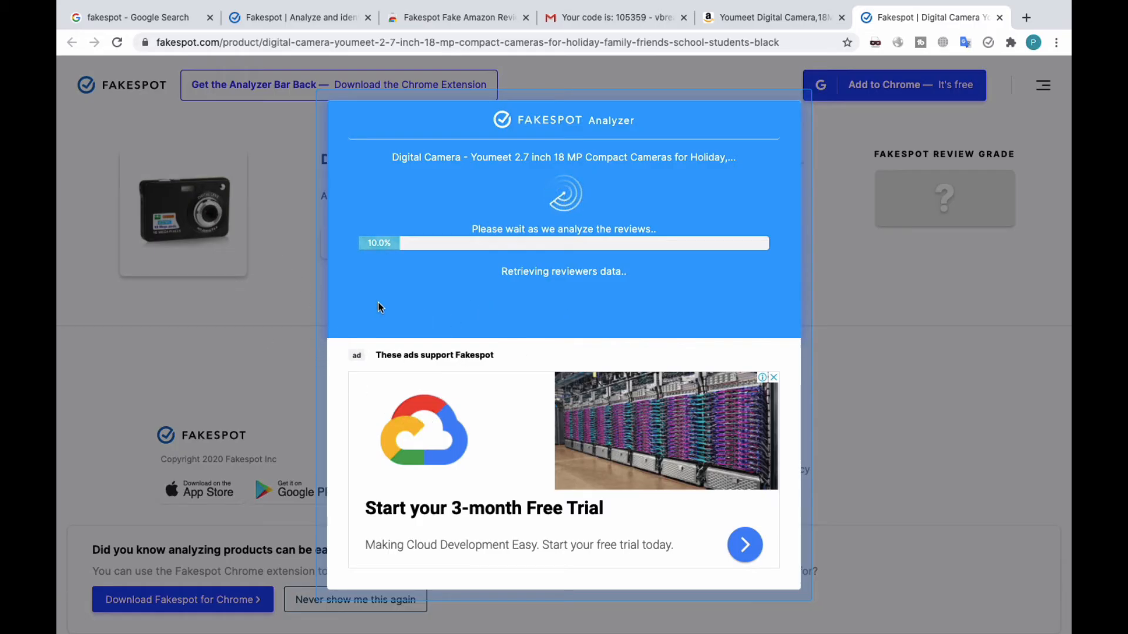
mouse_move(754, 436)
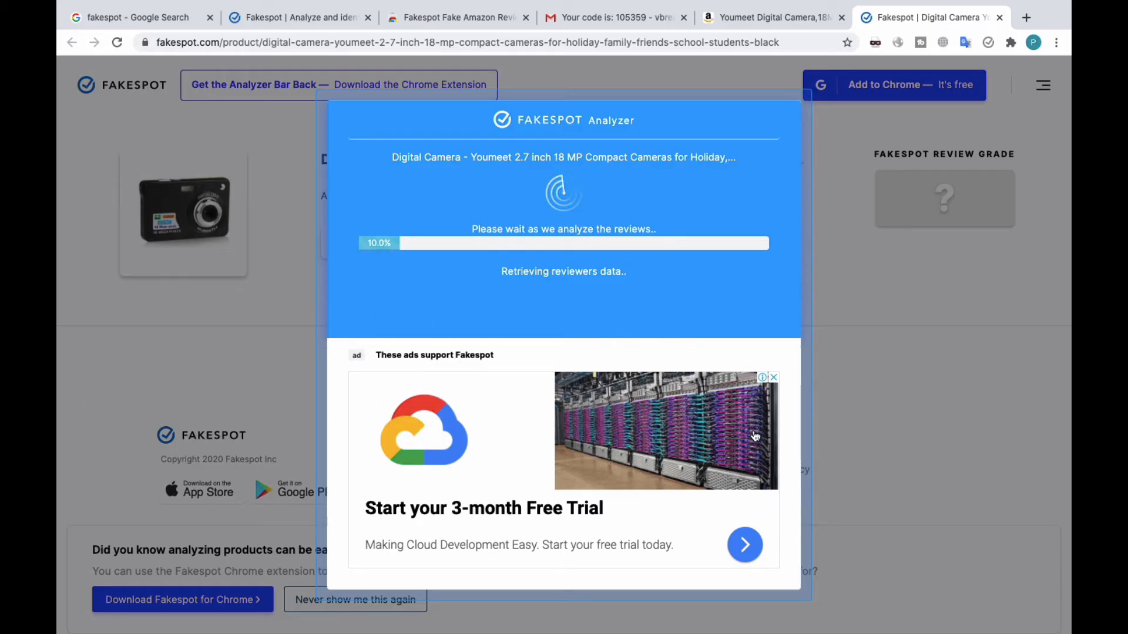
mouse_move(772, 381)
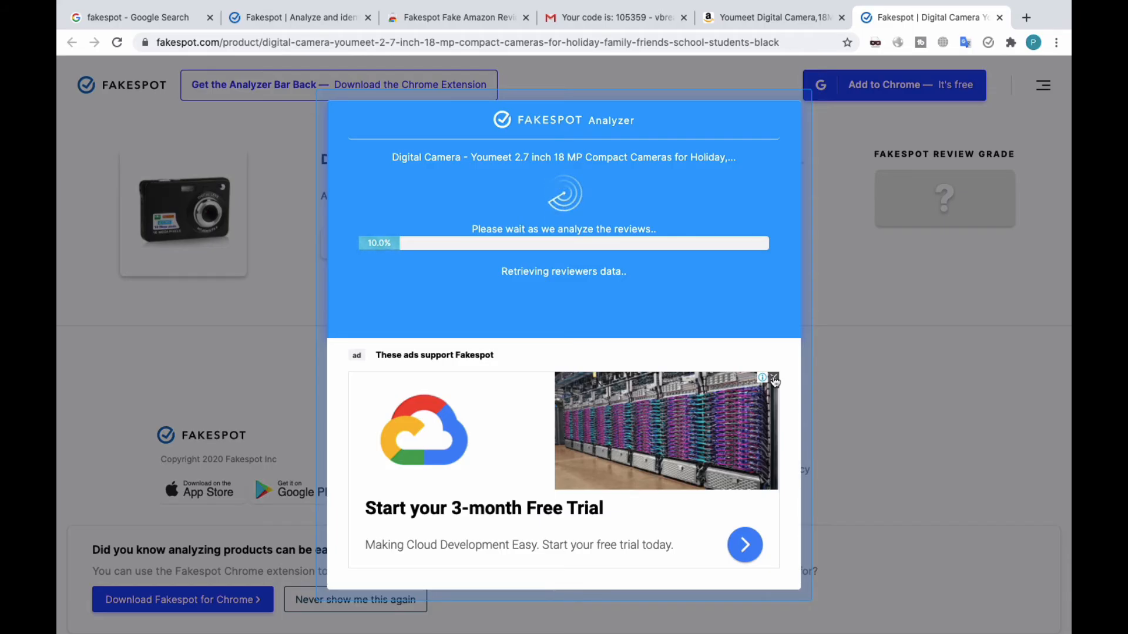
- Close the advert below the analysis by marking it 'Not interested in ad'
click(774, 379)
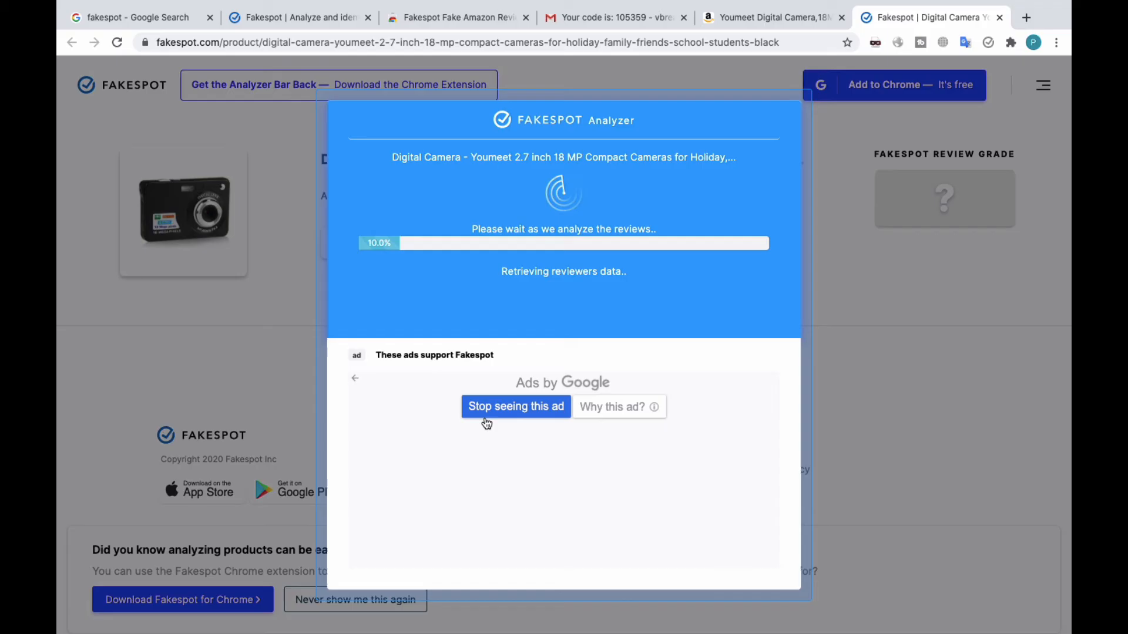
click(516, 407)
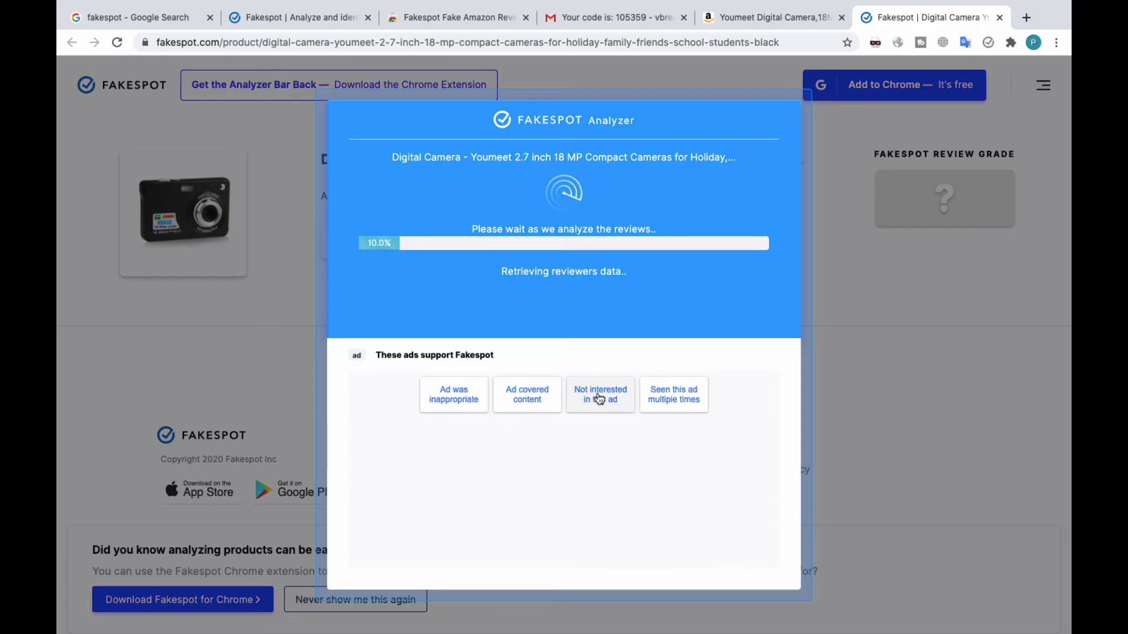
click(599, 394)
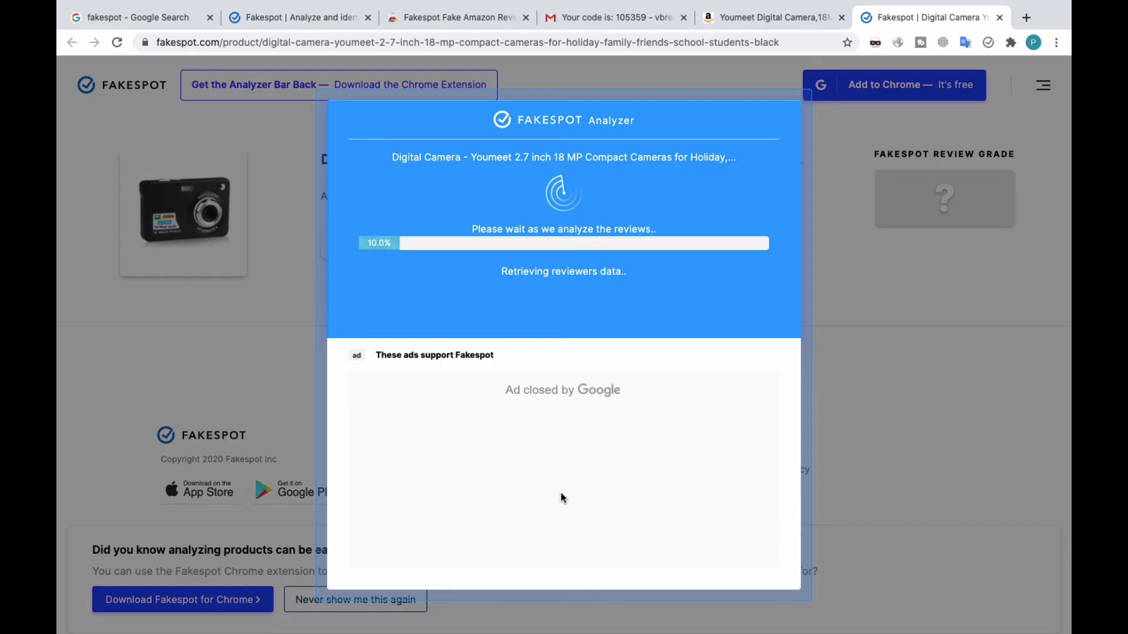
mouse_move(654, 507)
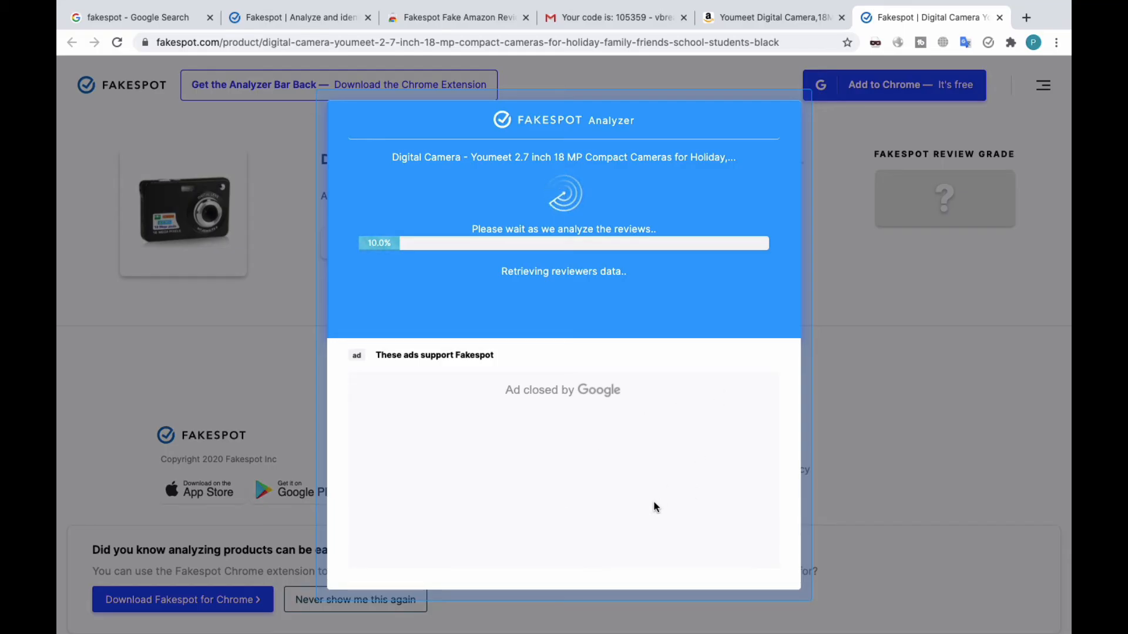
mouse_move(534, 204)
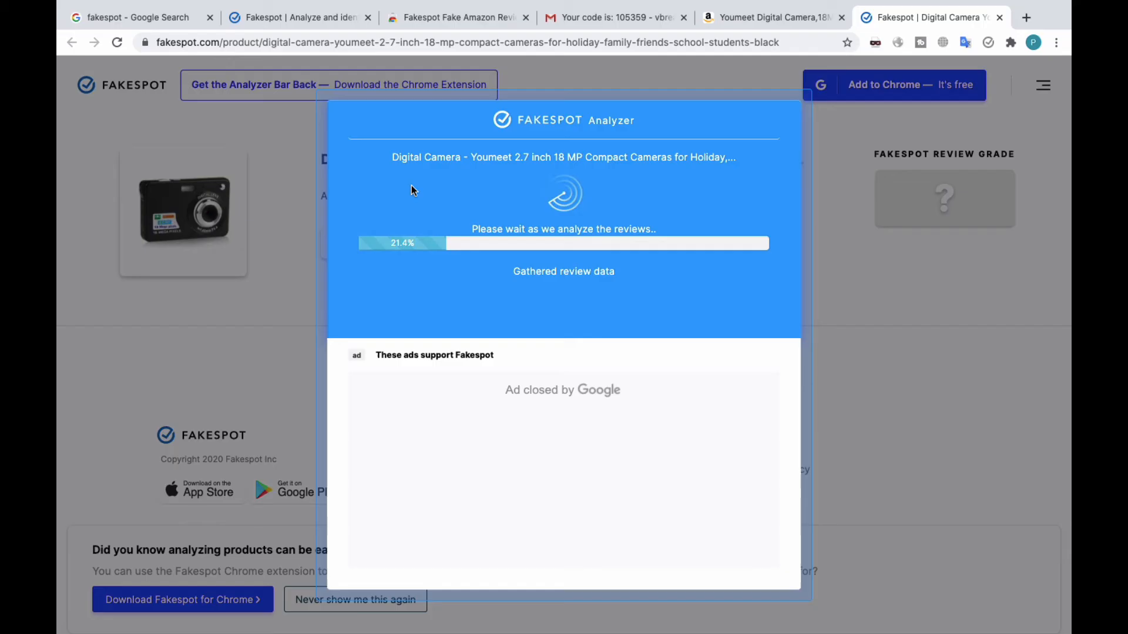
mouse_move(459, 349)
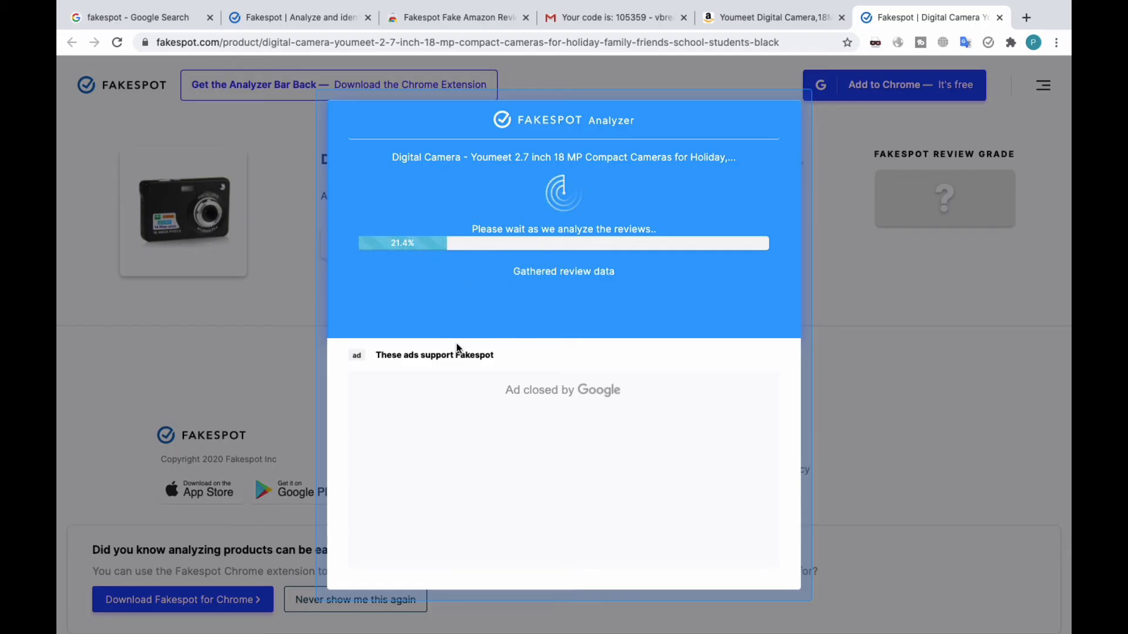
mouse_move(433, 445)
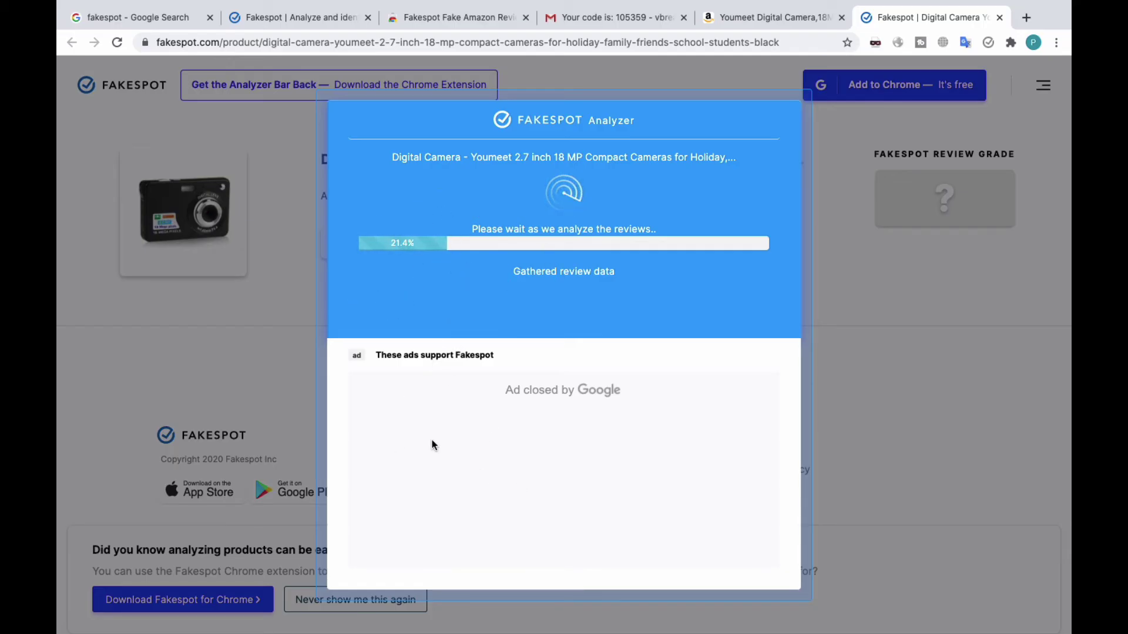
mouse_move(384, 378)
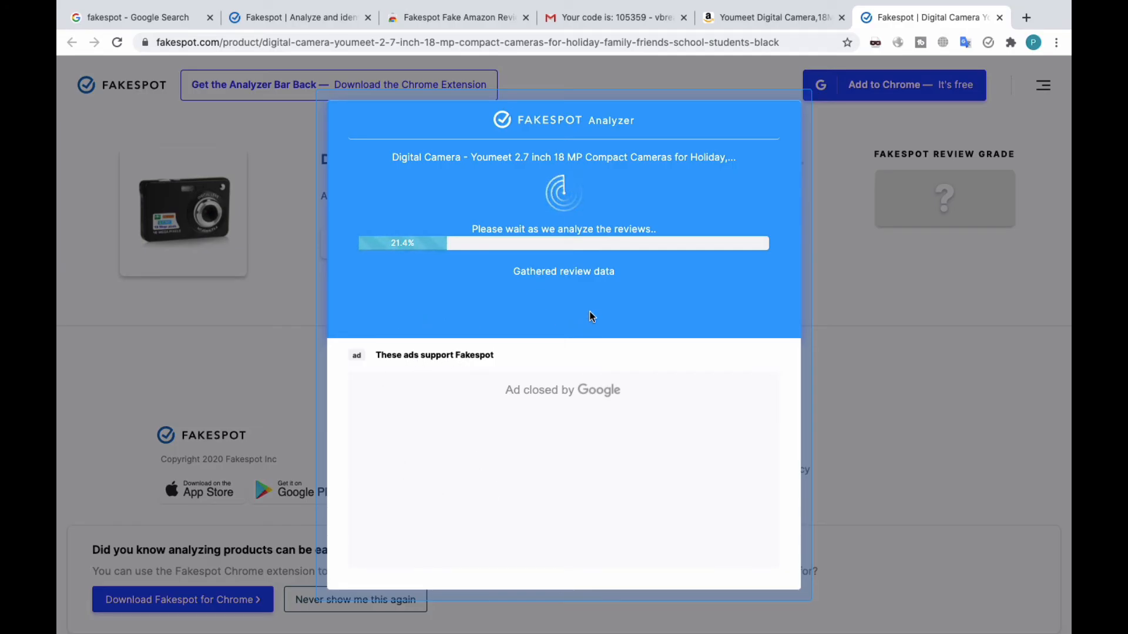
mouse_move(523, 173)
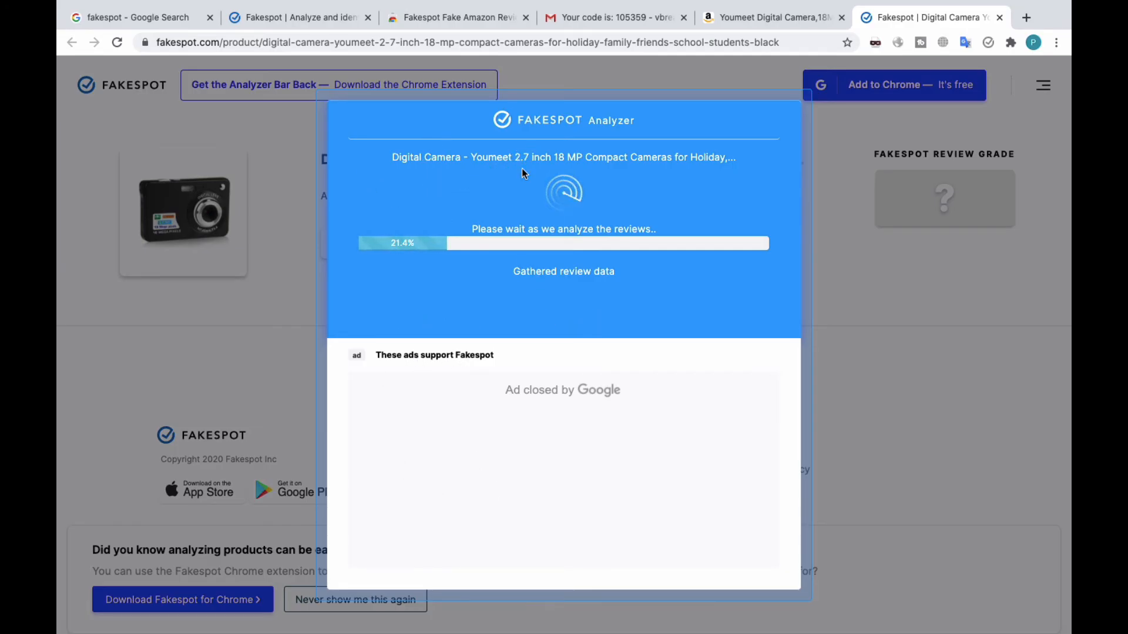
mouse_move(589, 207)
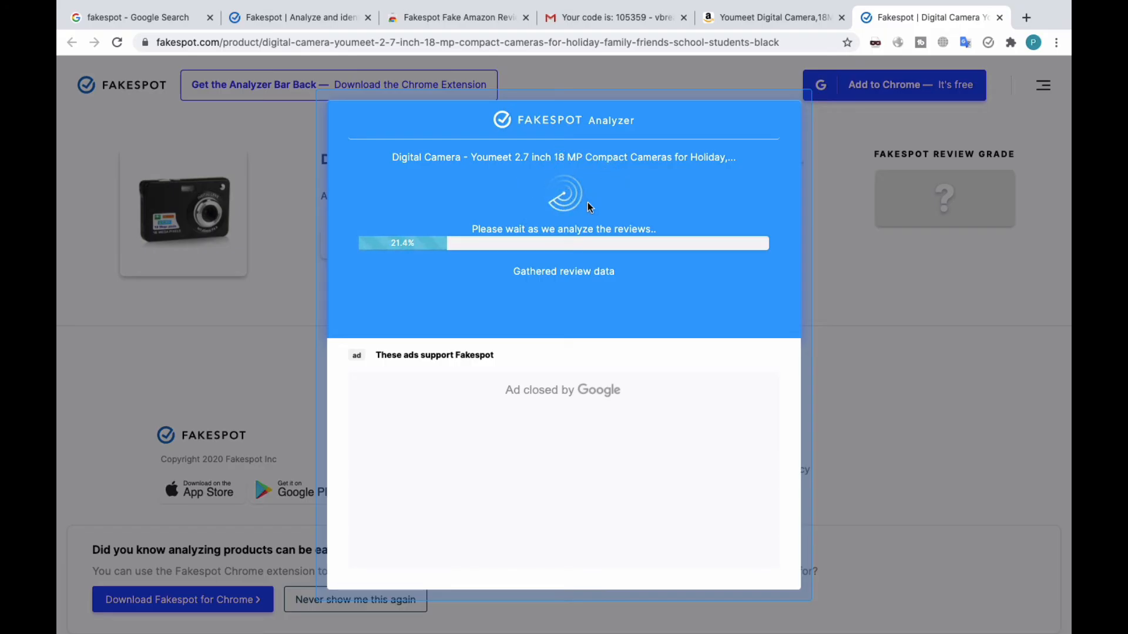
mouse_move(660, 388)
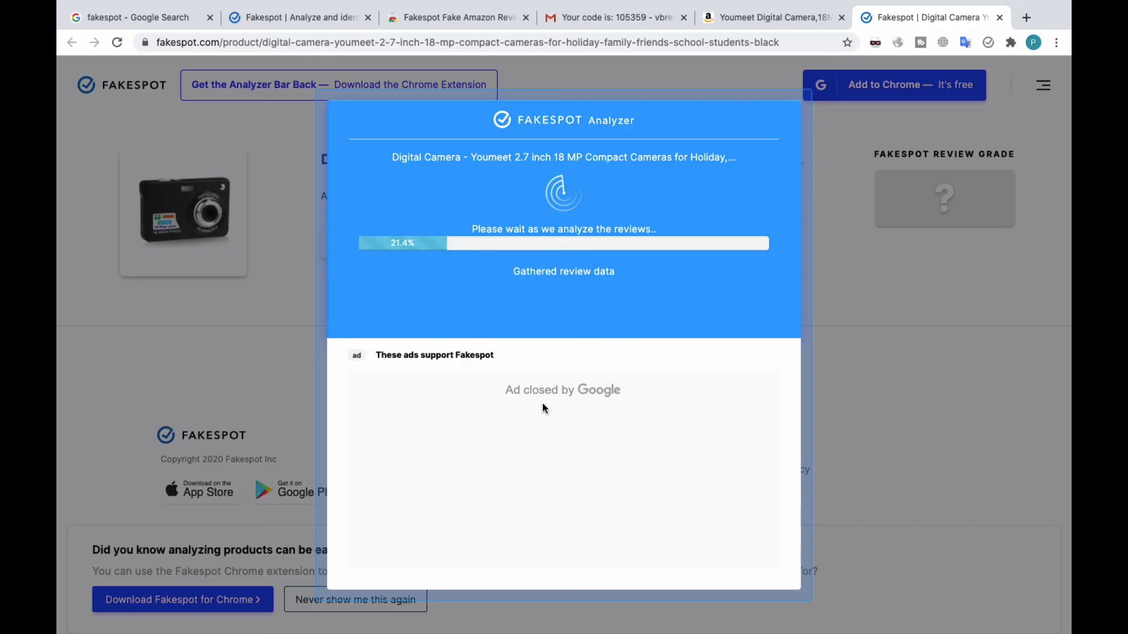
mouse_move(487, 464)
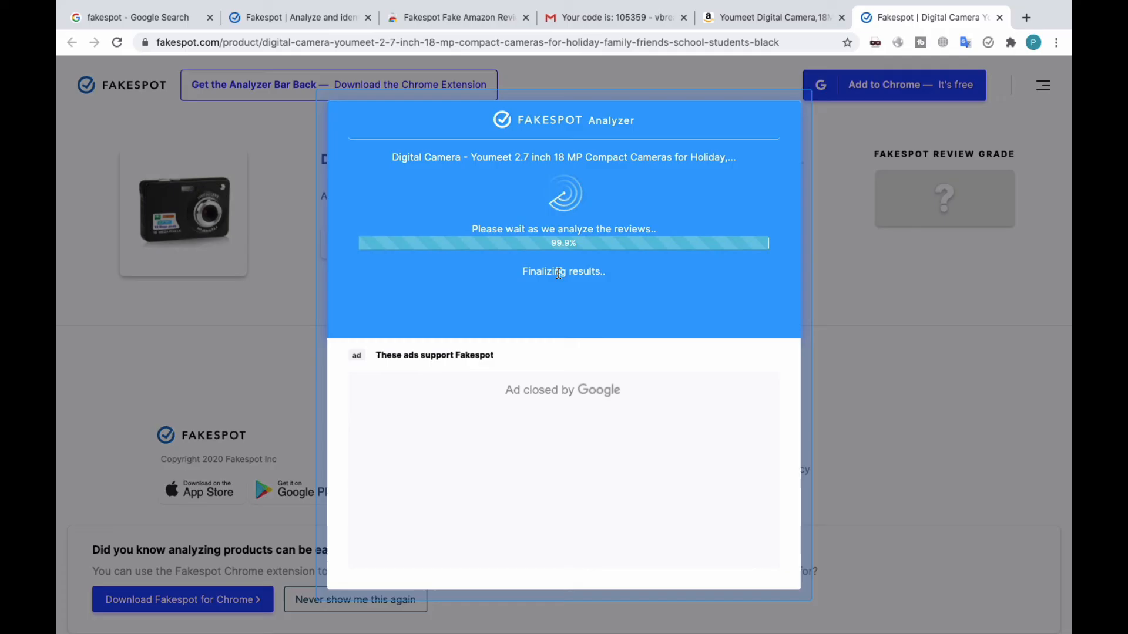
mouse_move(563, 349)
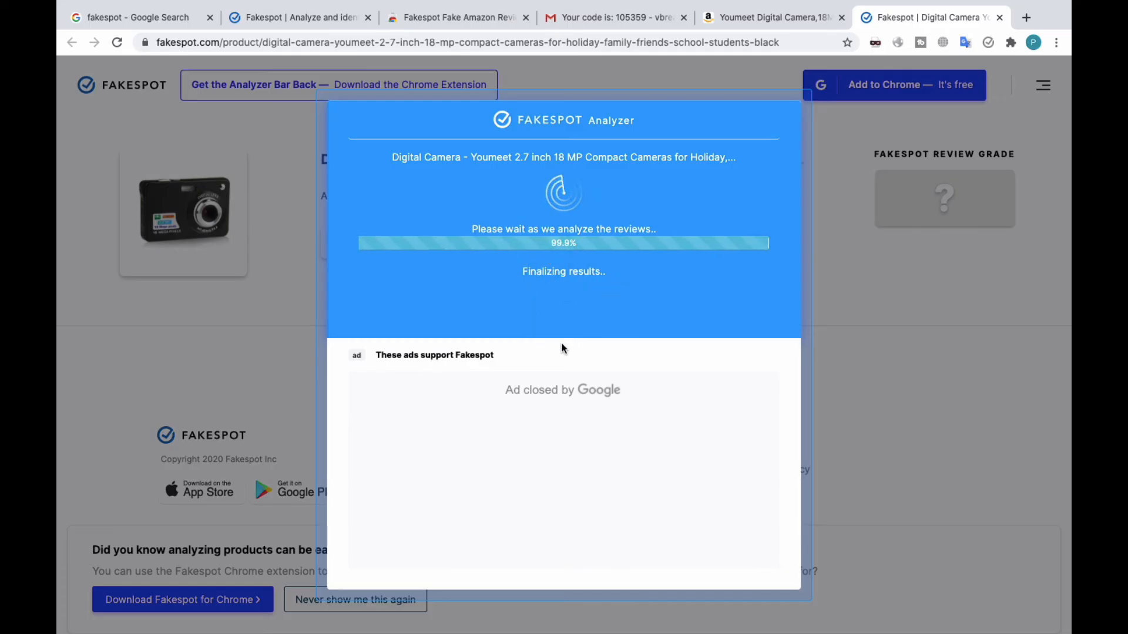
mouse_move(544, 392)
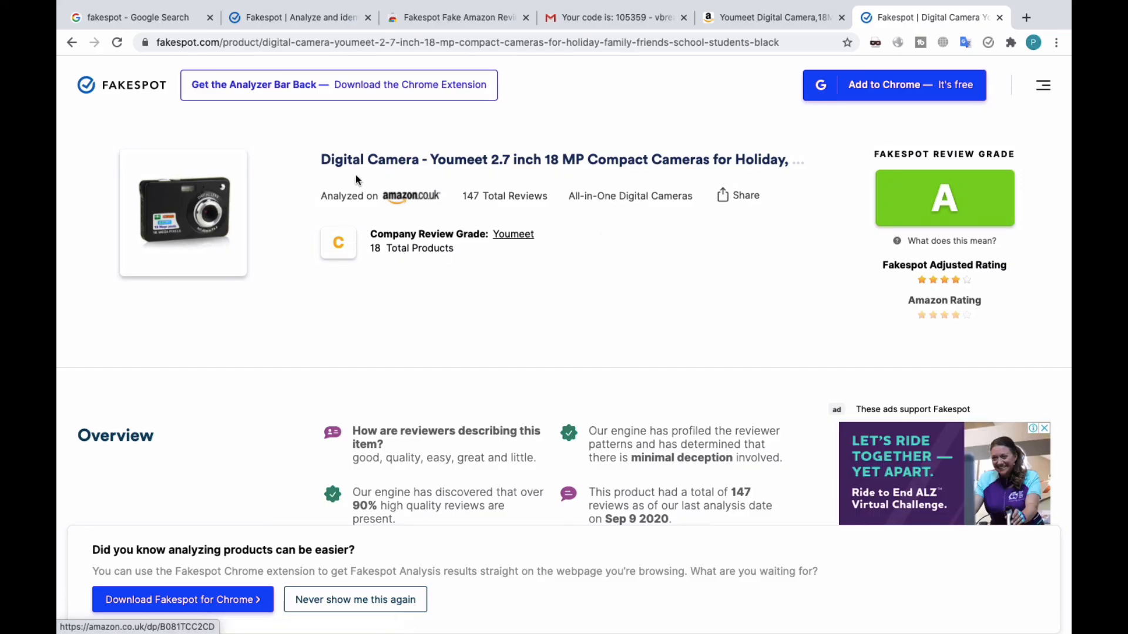
mouse_move(656, 176)
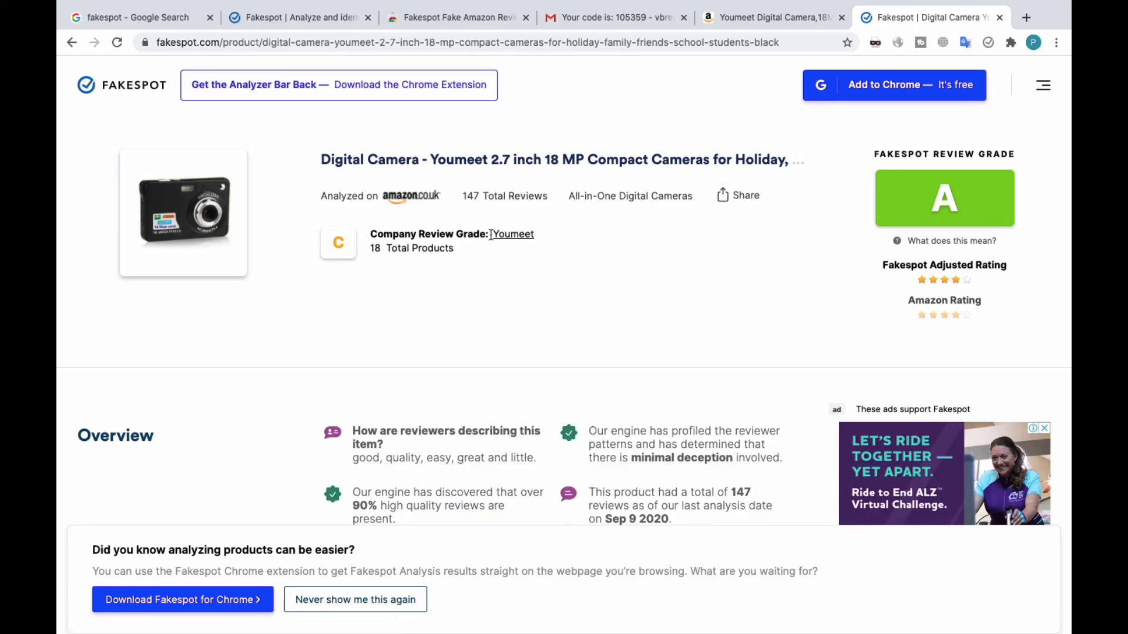
mouse_move(408, 268)
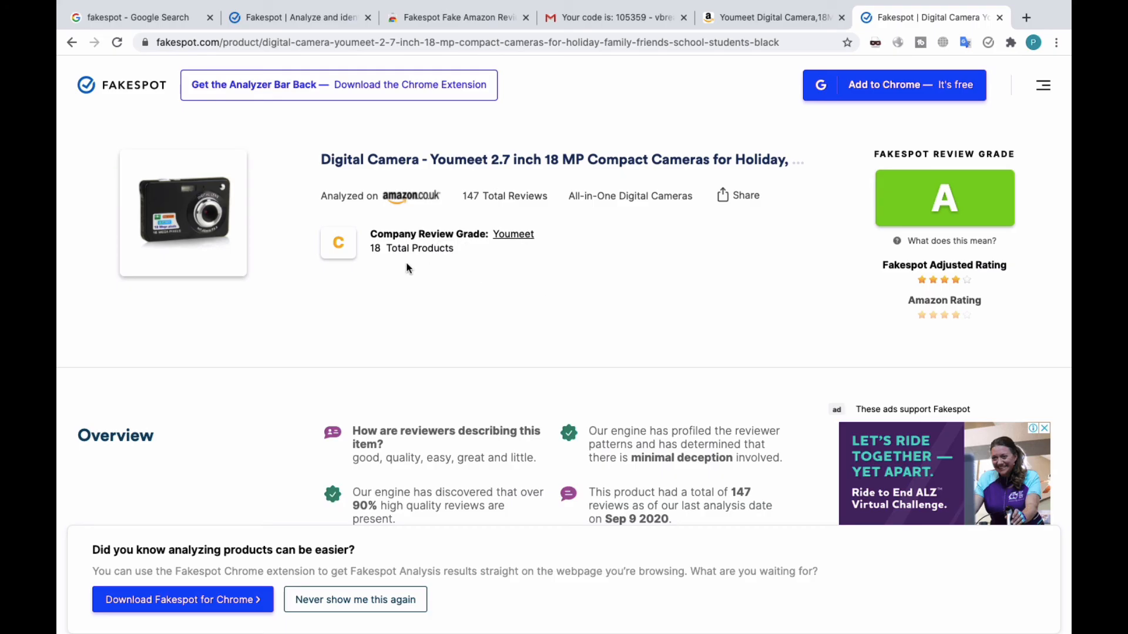
mouse_move(704, 305)
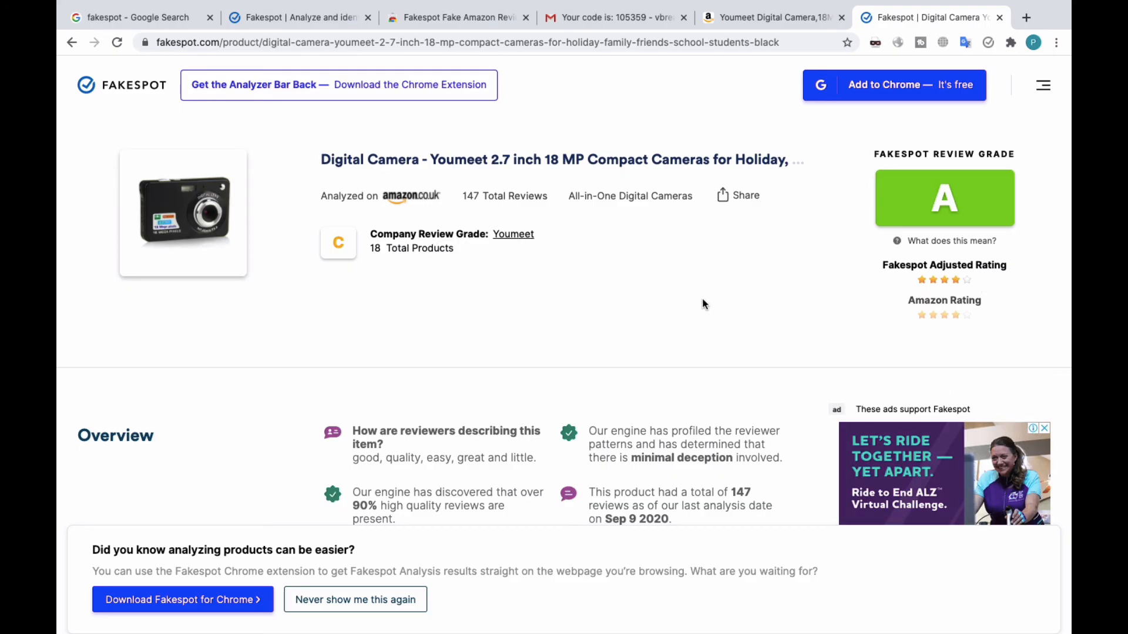
mouse_move(880, 320)
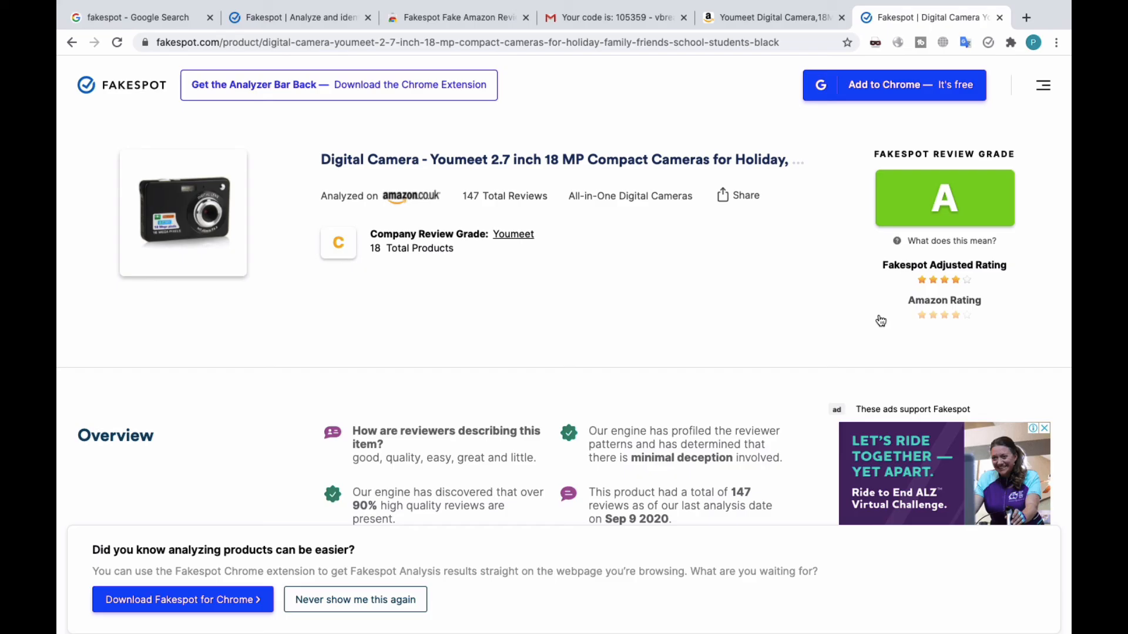
scroll(down, 3)
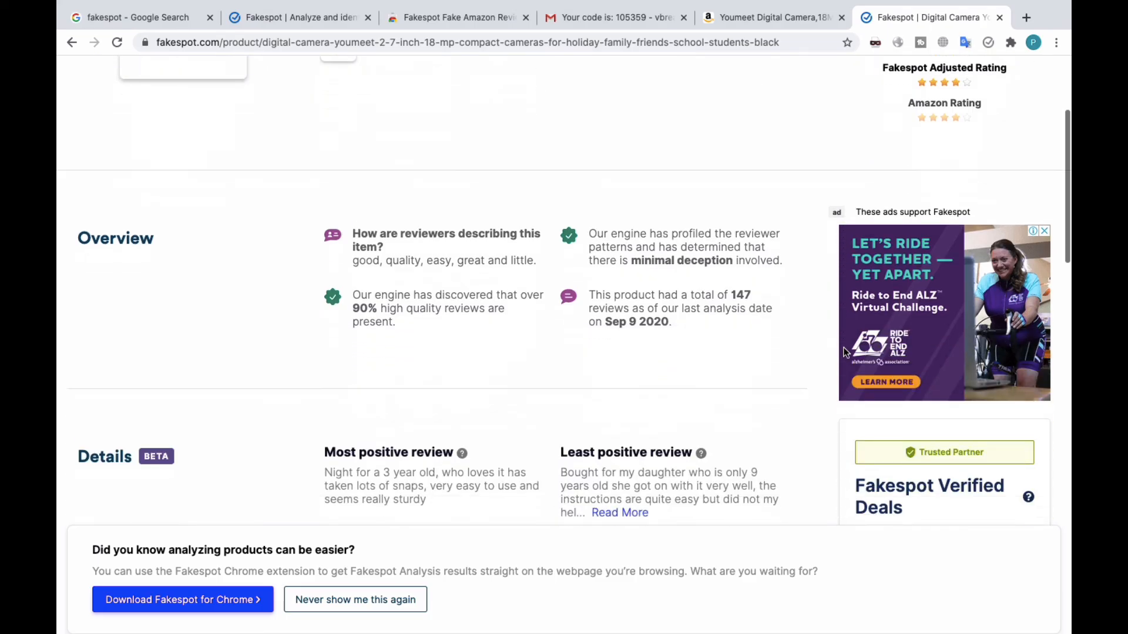
scroll(down, 3)
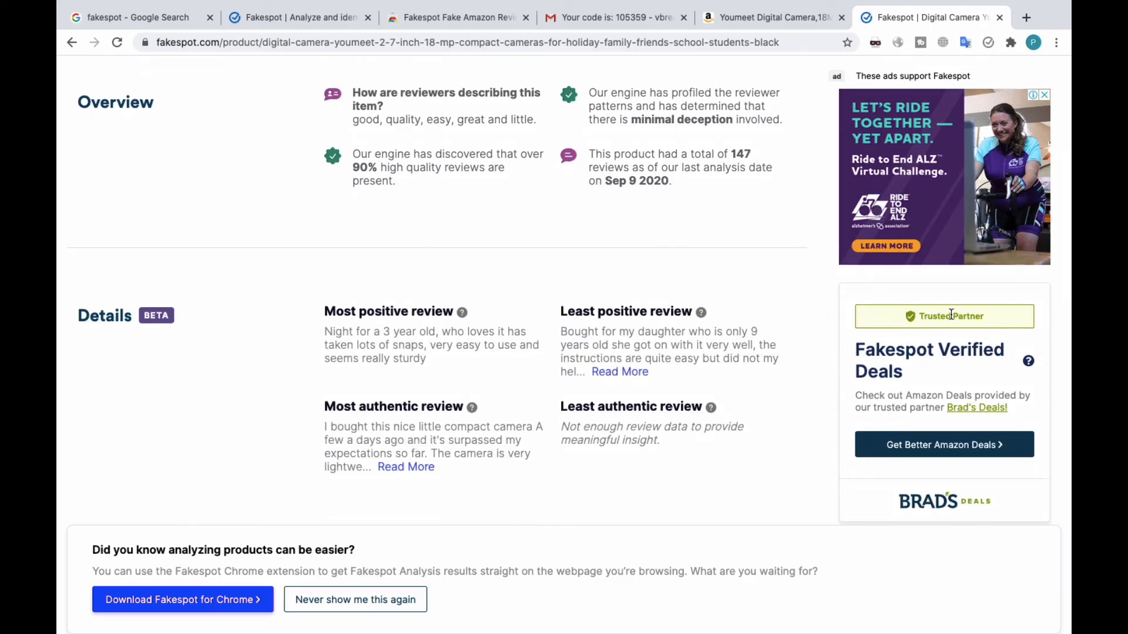
mouse_move(977, 363)
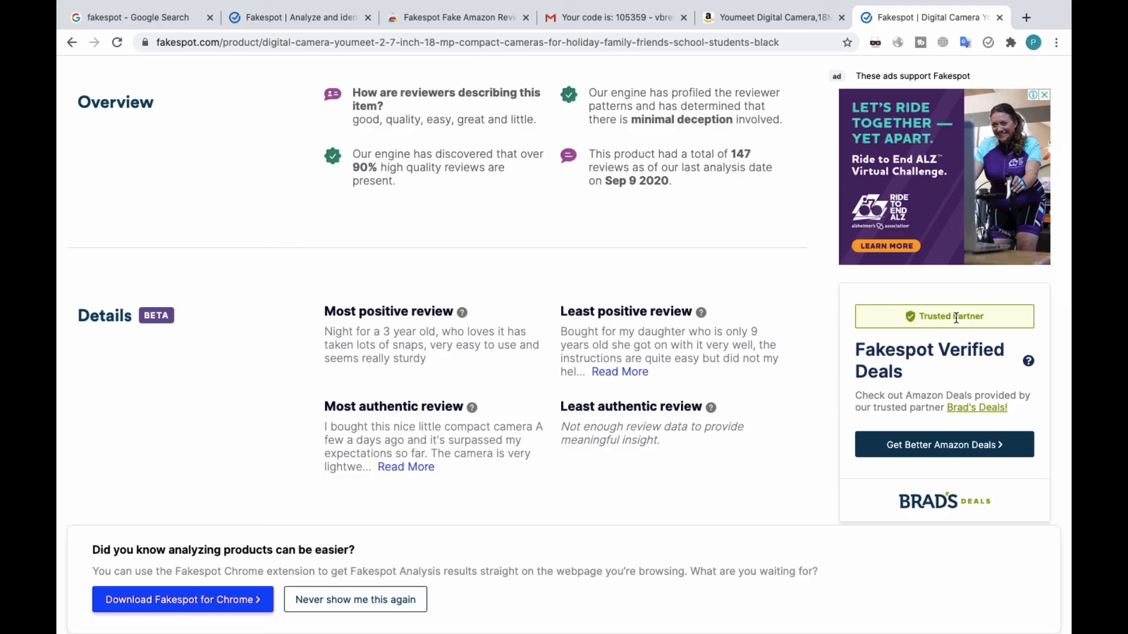
mouse_move(620, 257)
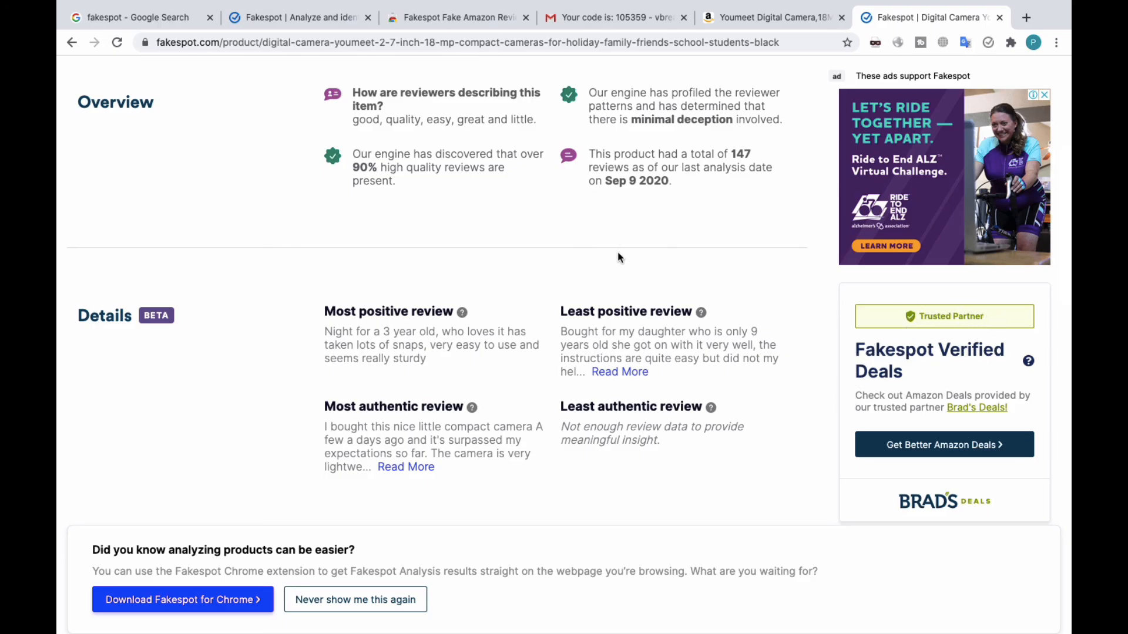
scroll(up, 3)
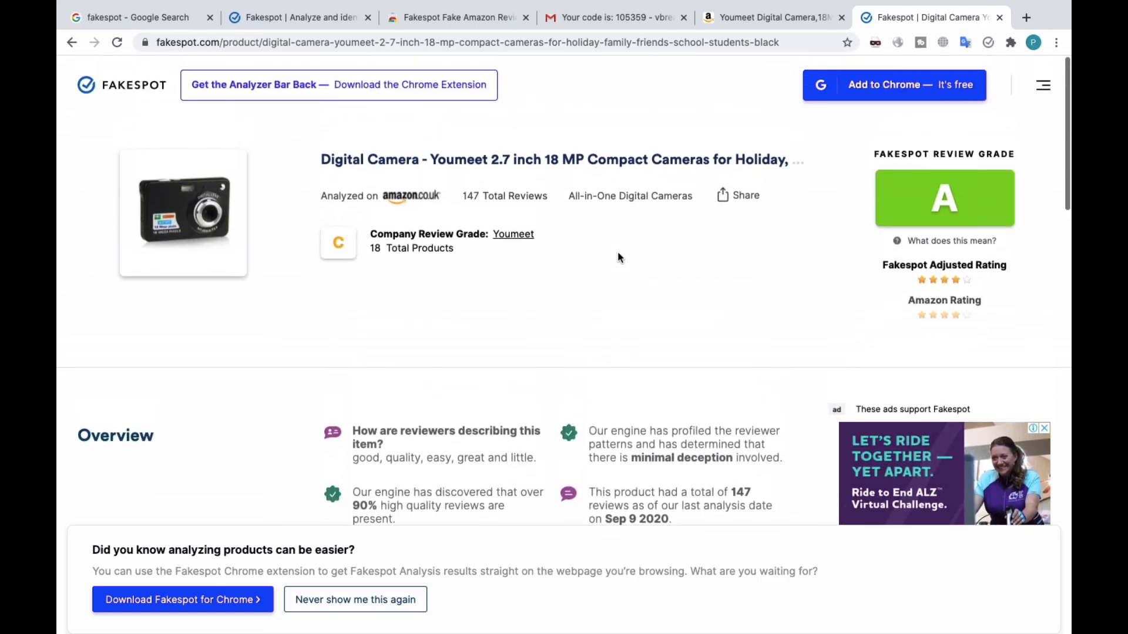
mouse_move(485, 312)
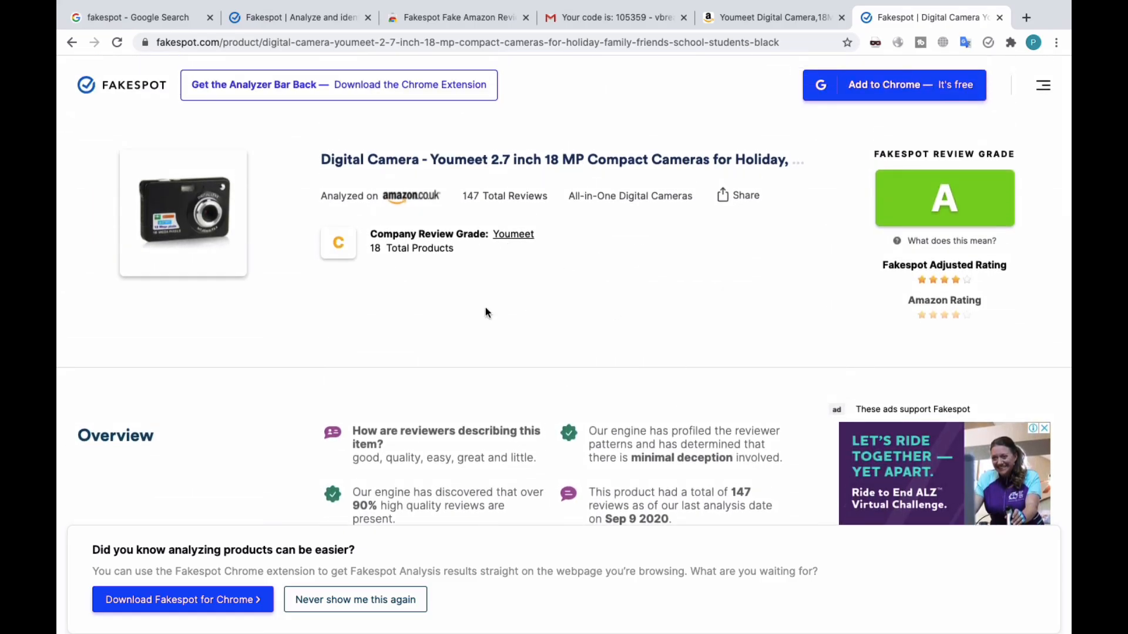
mouse_move(567, 332)
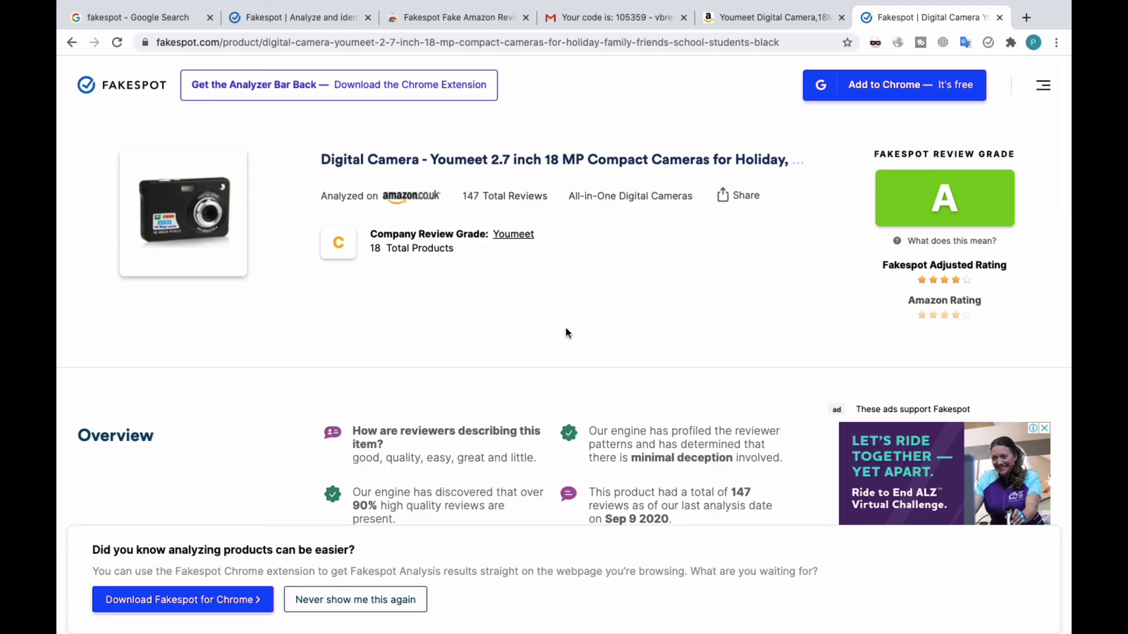
mouse_move(805, 176)
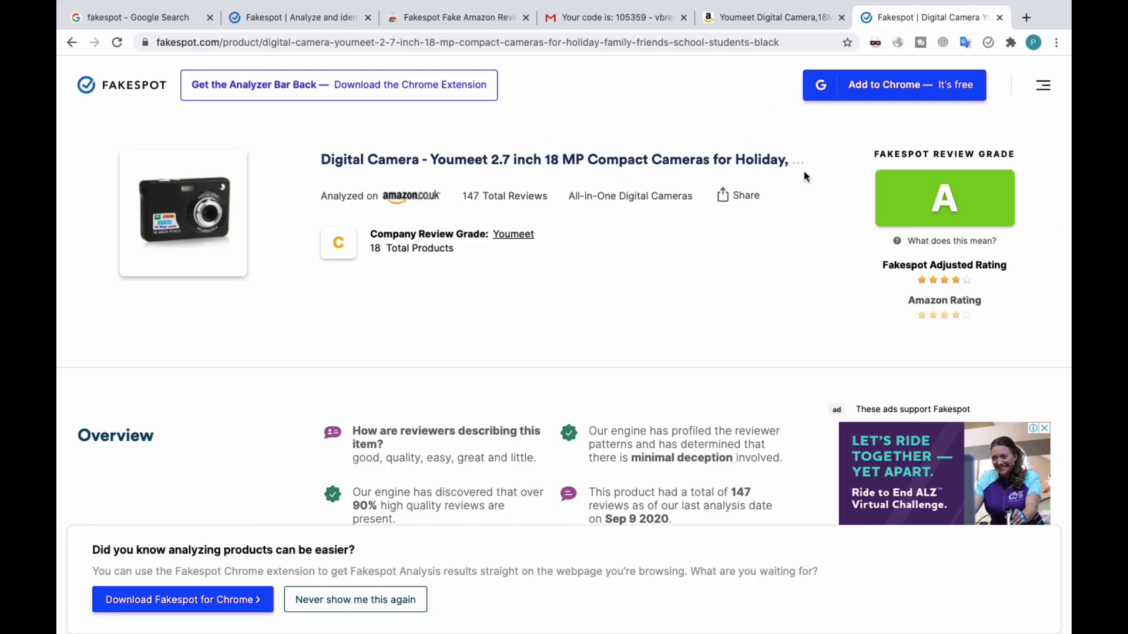
mouse_move(600, 271)
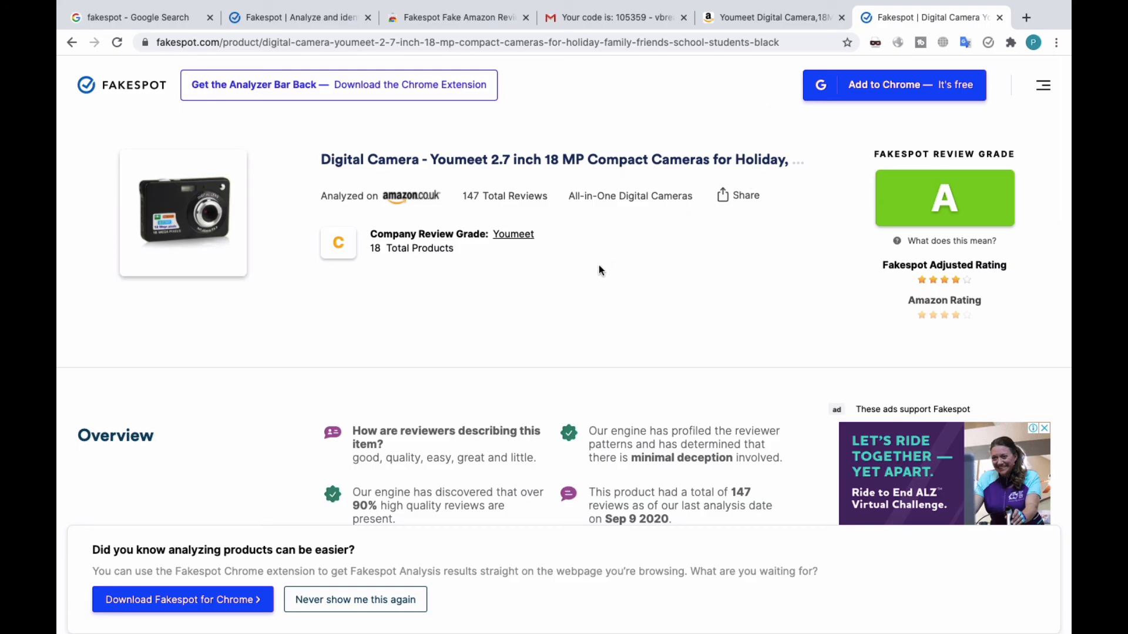
mouse_move(608, 362)
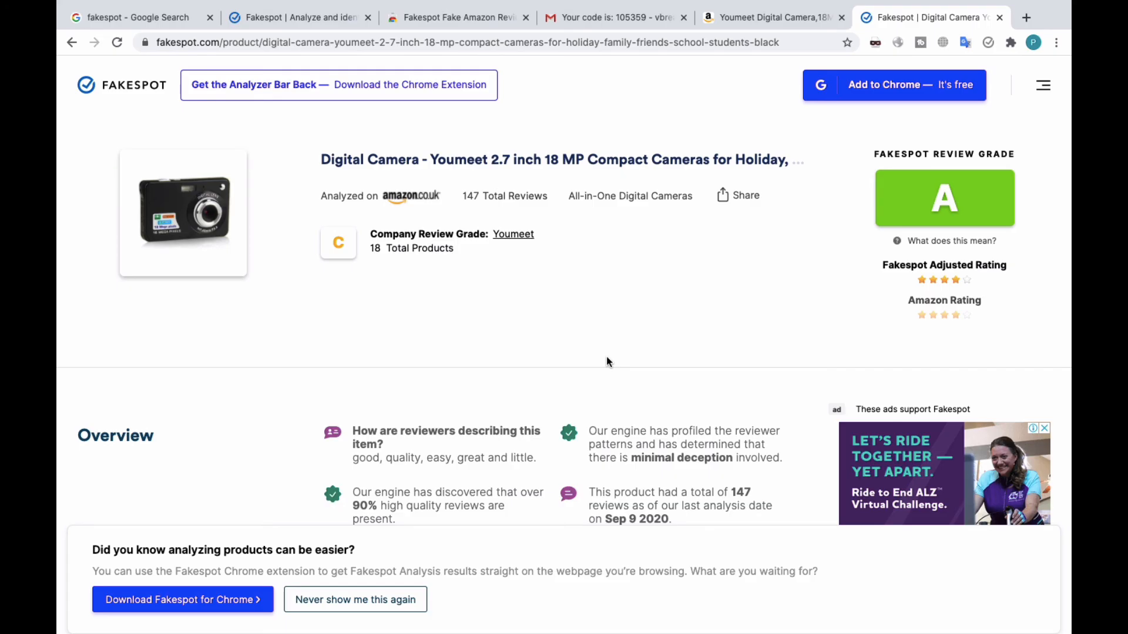